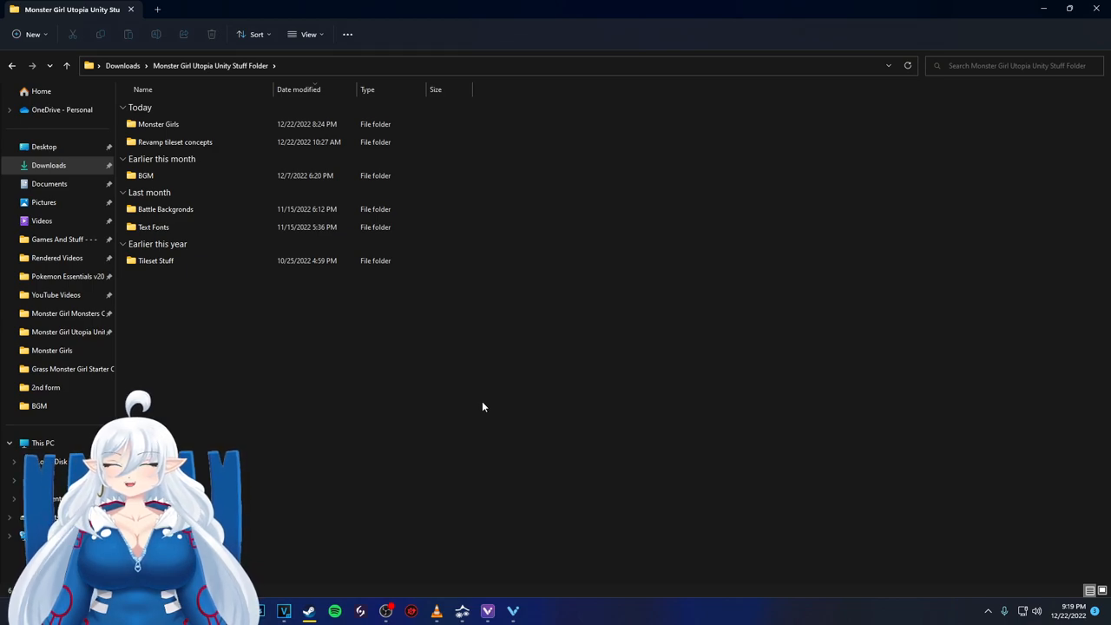
mouse_move(483, 489)
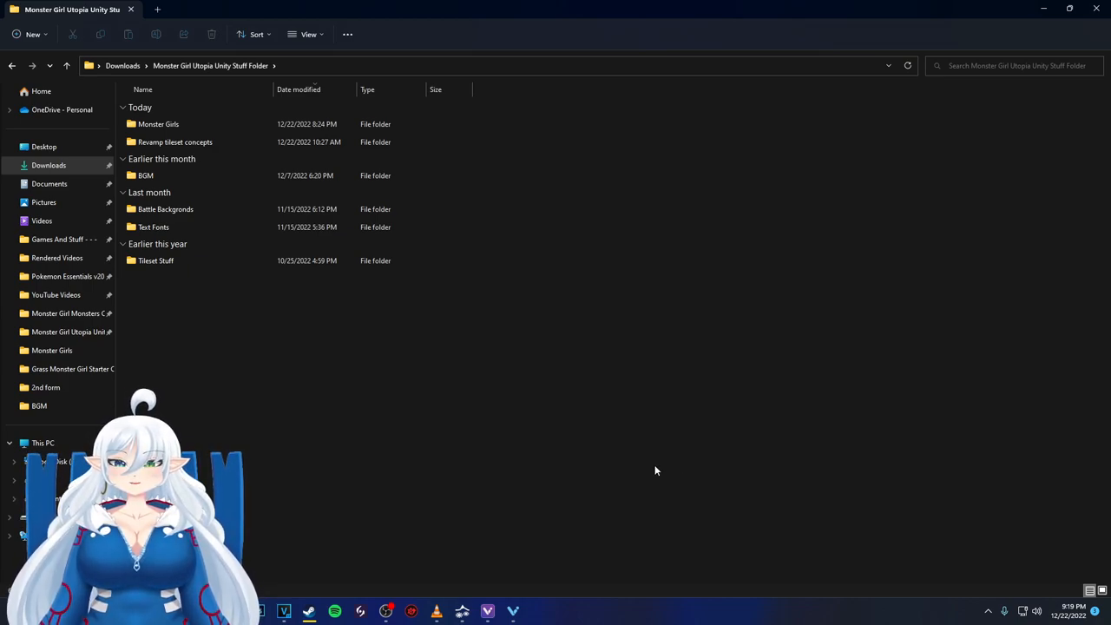
mouse_move(635, 489)
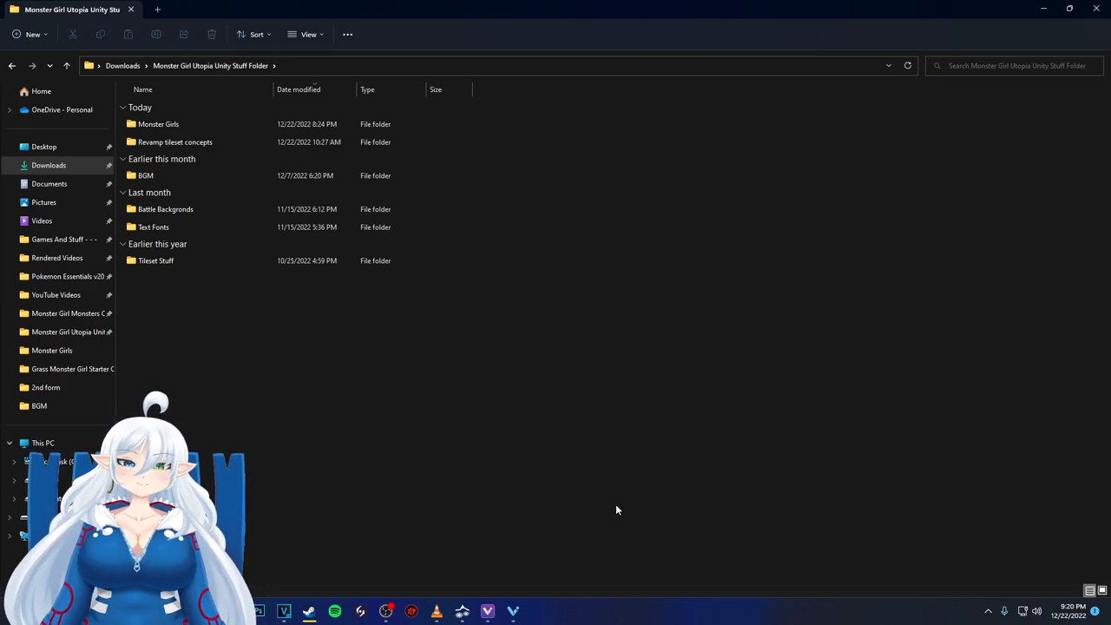
mouse_move(424, 538)
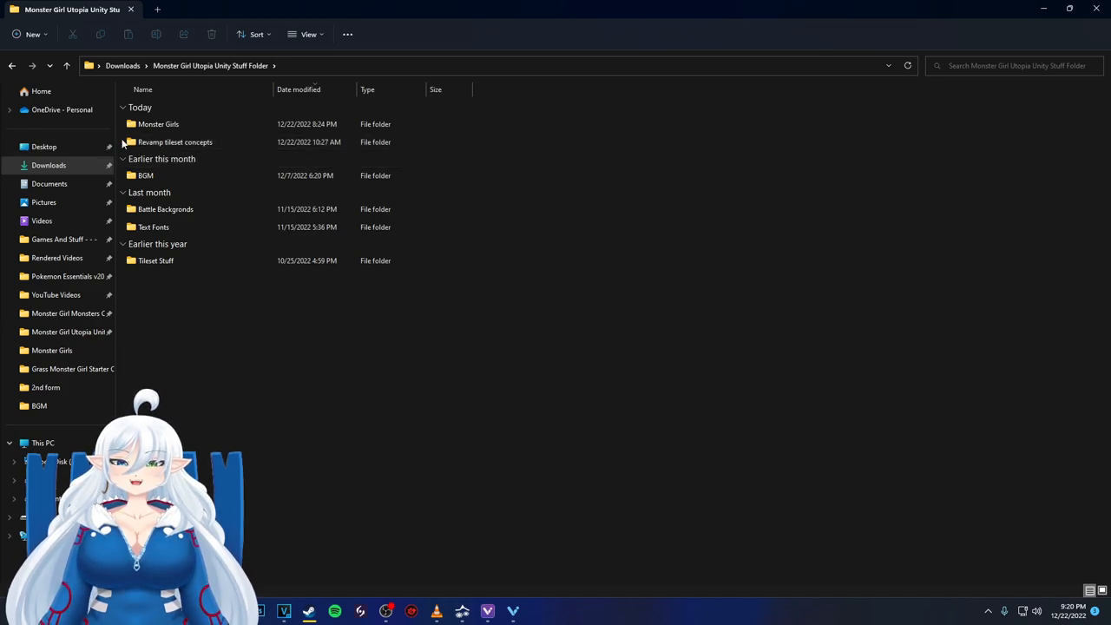
mouse_move(174, 142)
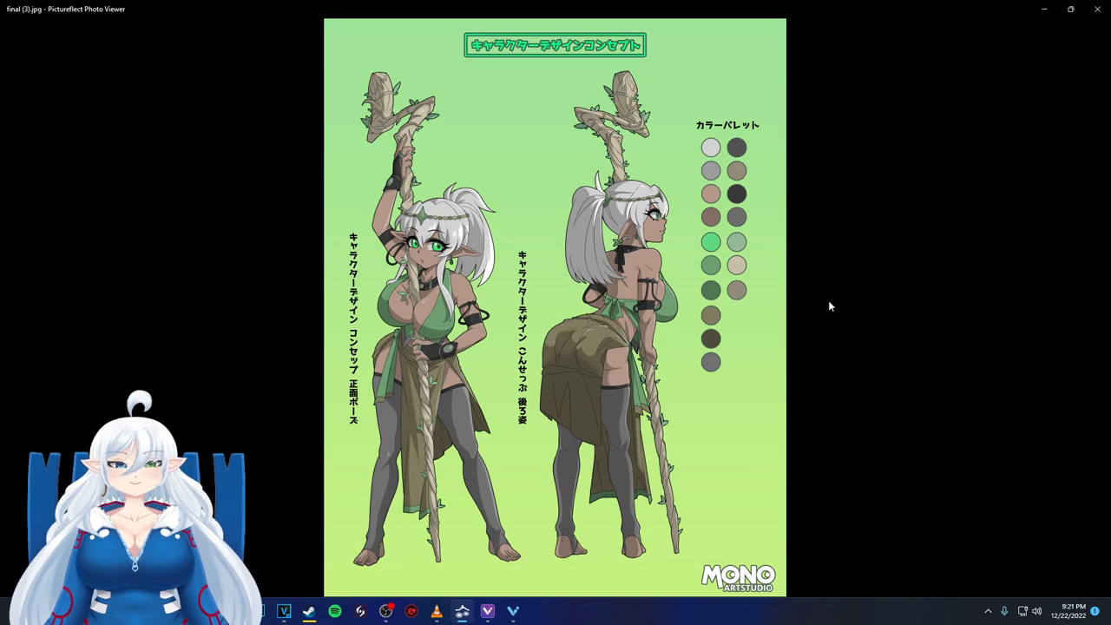
mouse_move(767, 139)
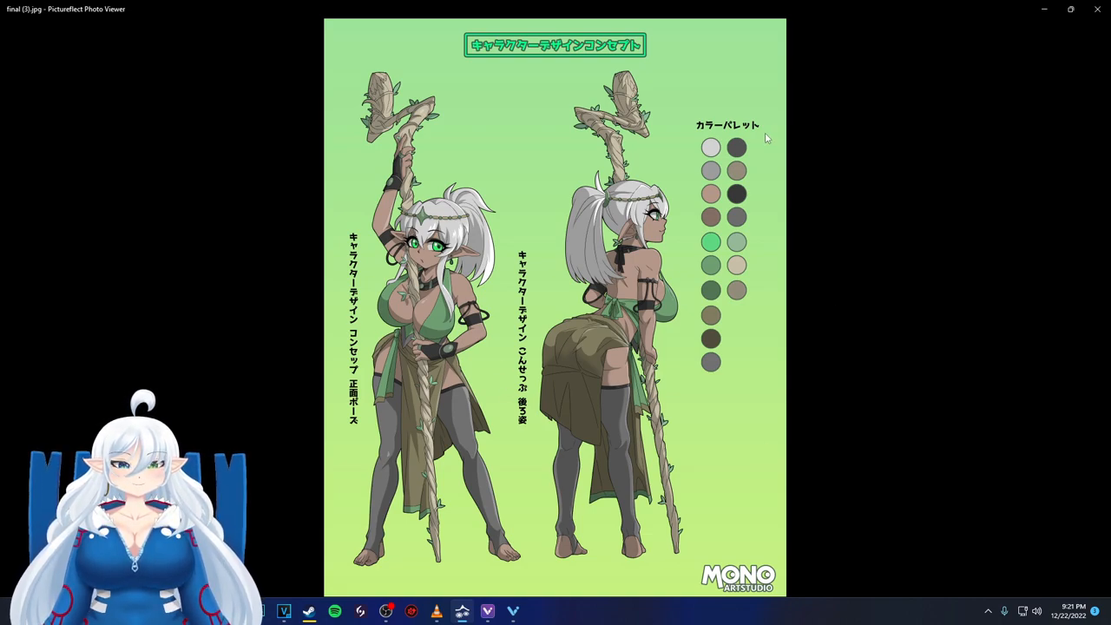
mouse_move(743, 171)
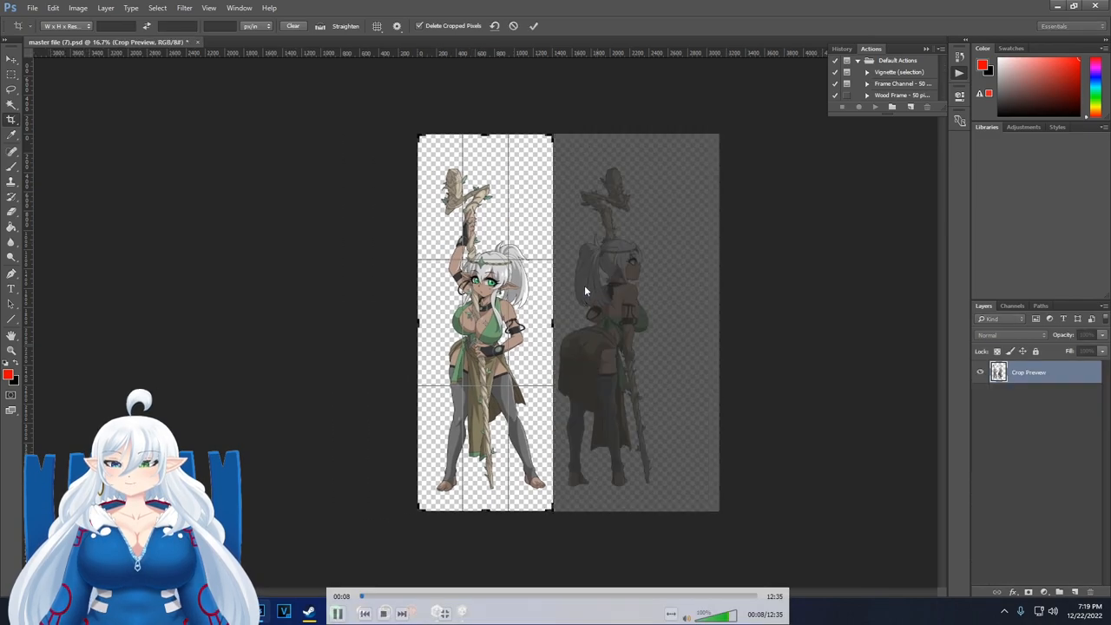
Crop the dark elf's front pose and save it as a PNG in the Monster Girls folder
left_click(295, 42)
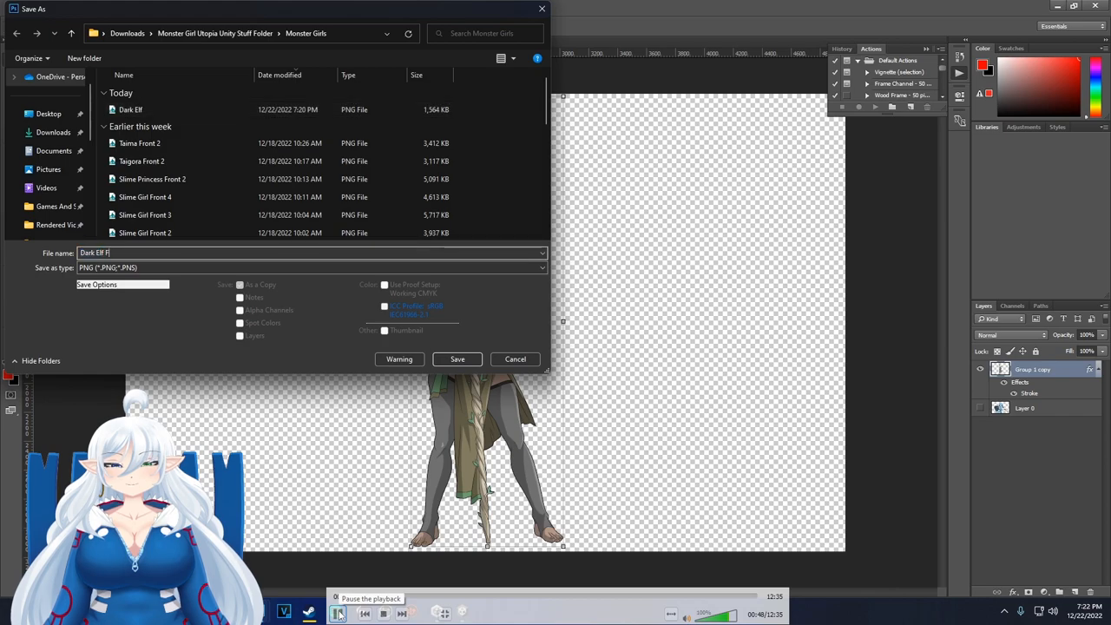
left_click(458, 358)
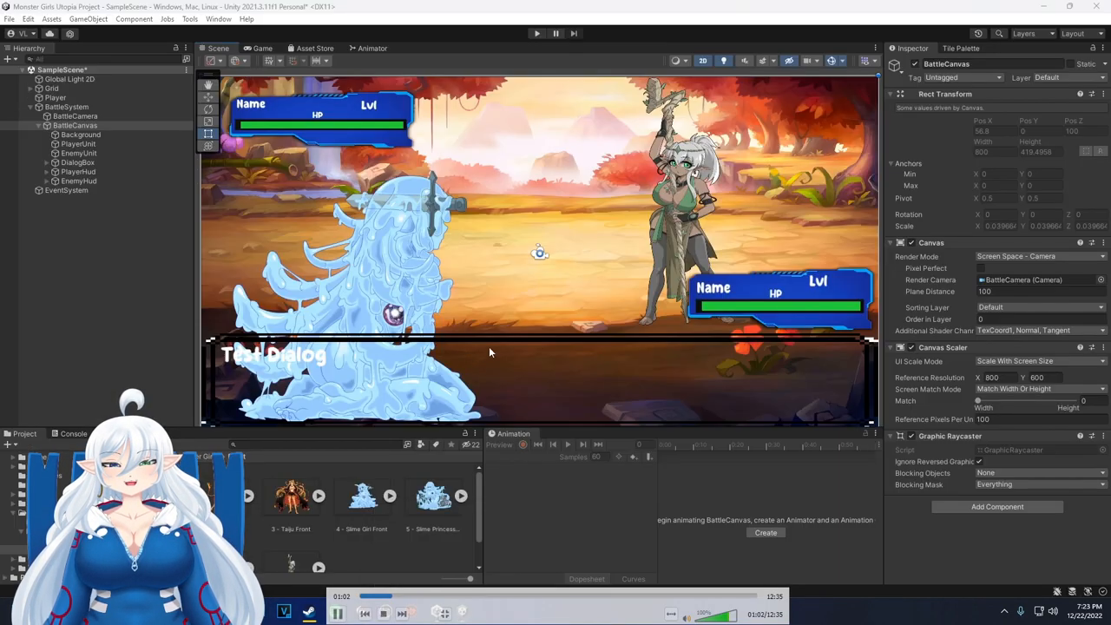
Import the PNG as a Sprite and set EnemyUnit's Source Image to the Dark Elf front sprite
left_click(80, 153)
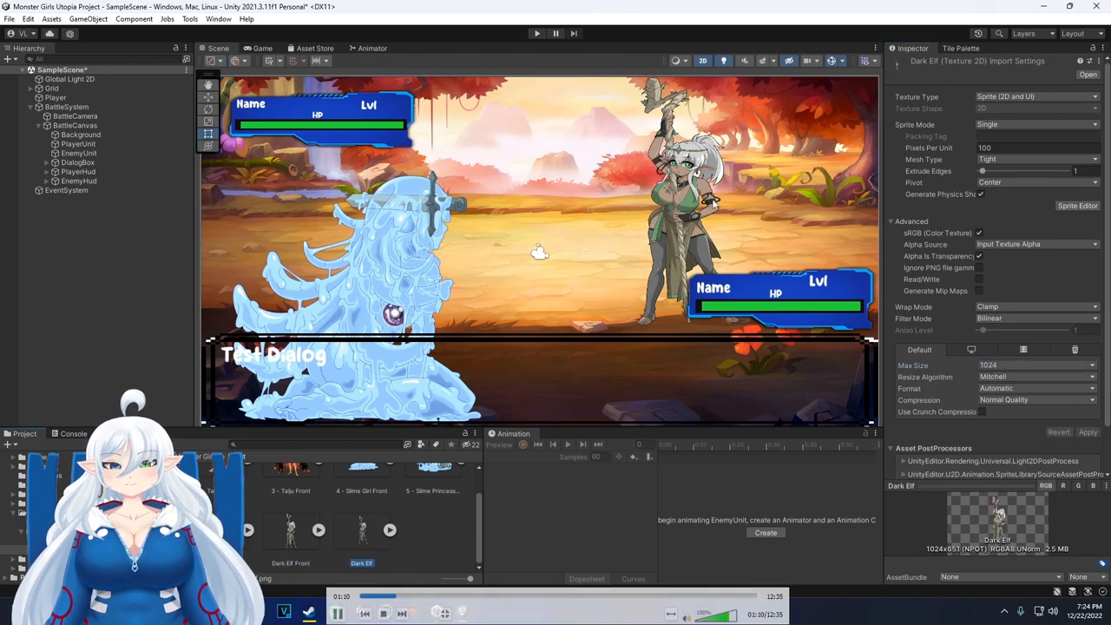
left_click(78, 142)
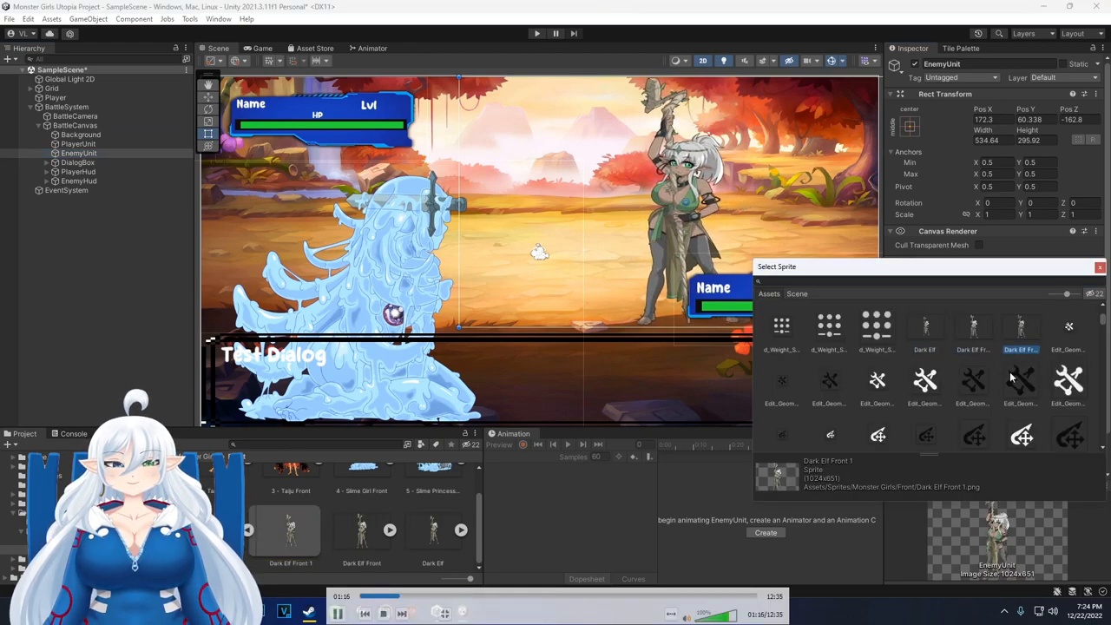
left_click(972, 329)
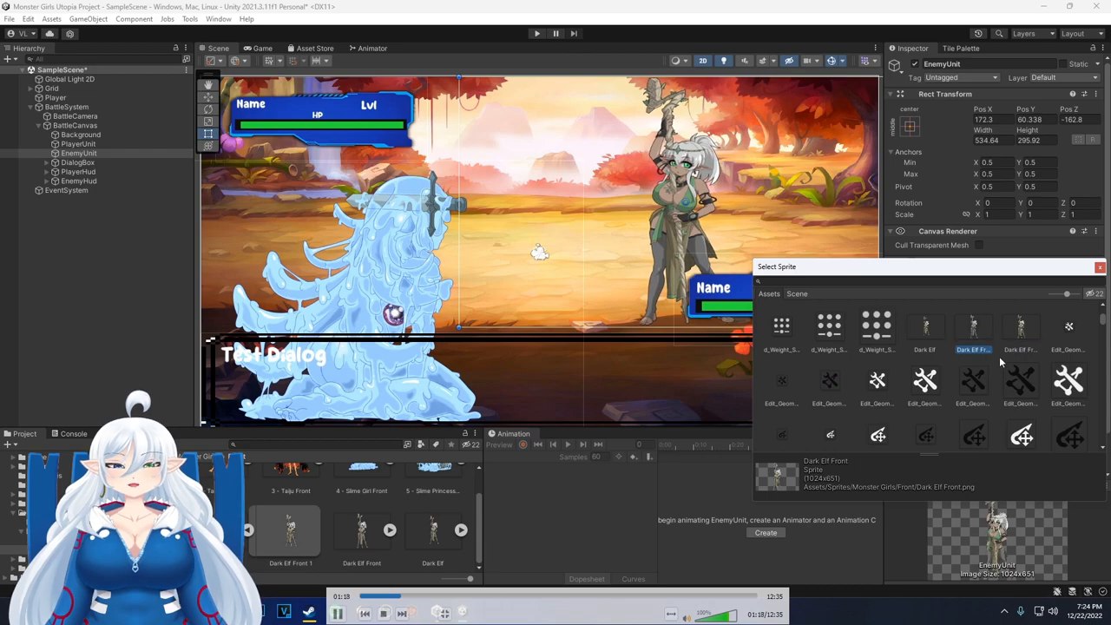
left_click(924, 330)
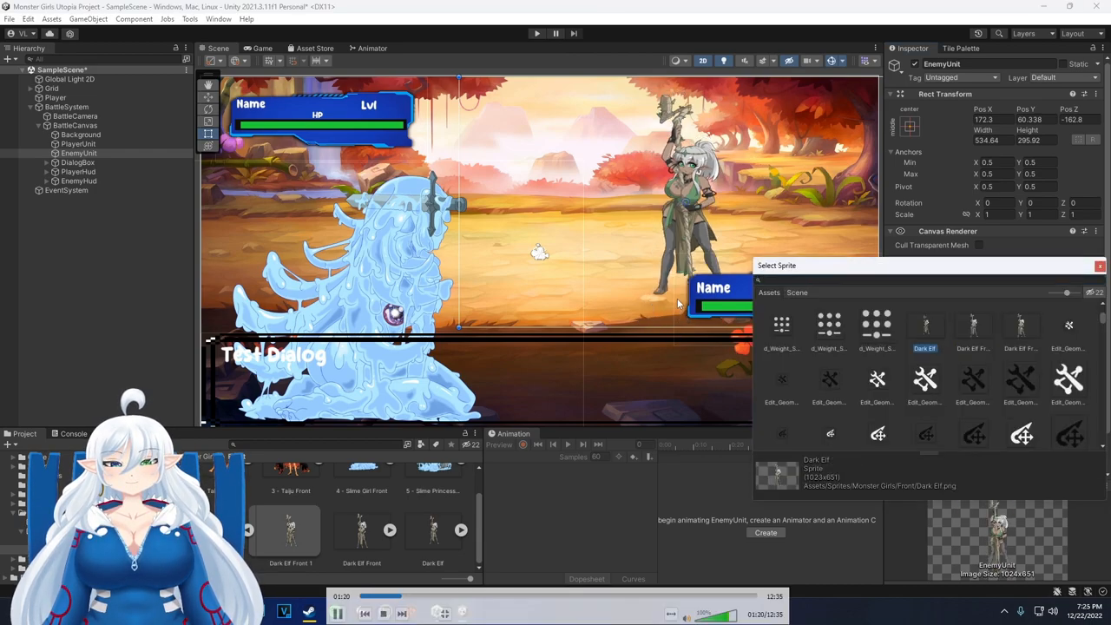
left_click(1021, 330)
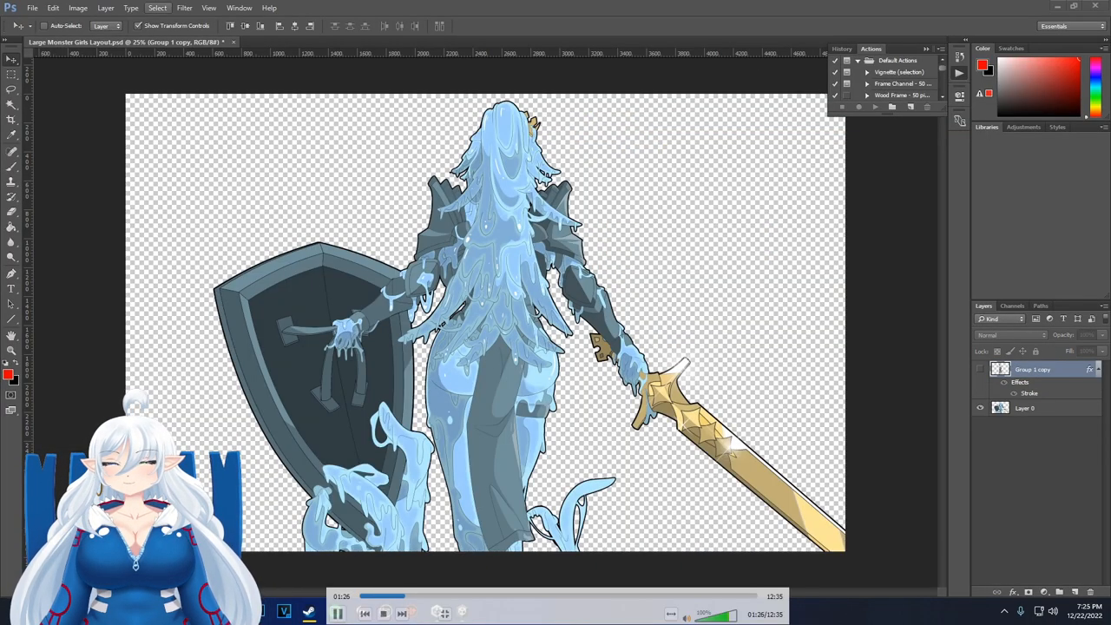
Crop the dark elf's back pose and save it as a PNG in the Monster Girls folder
left_click(346, 42)
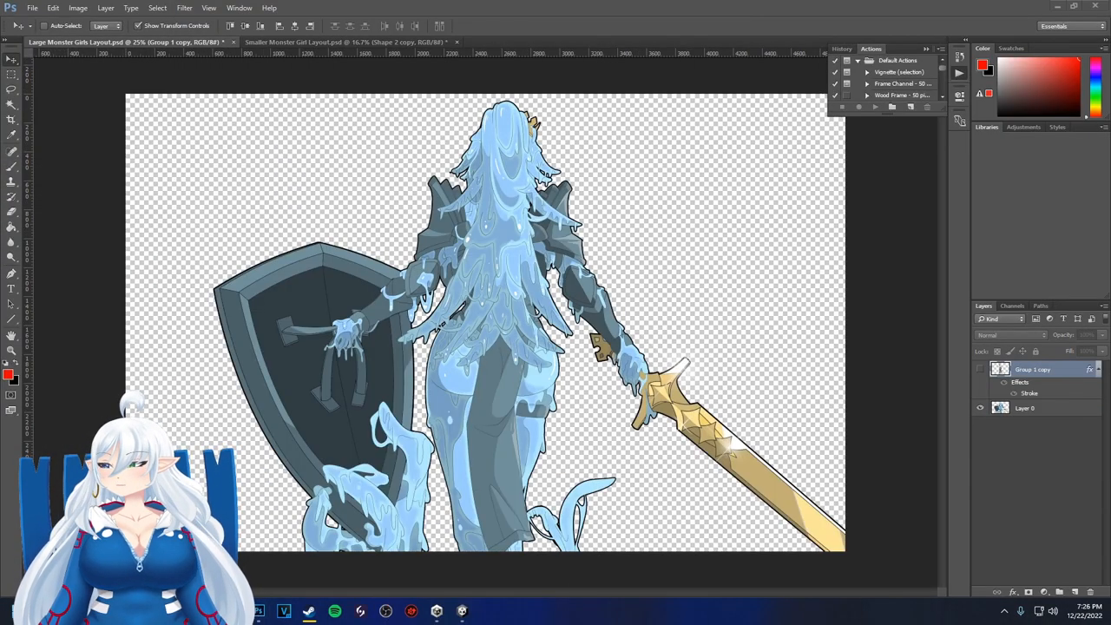
left_click(547, 41)
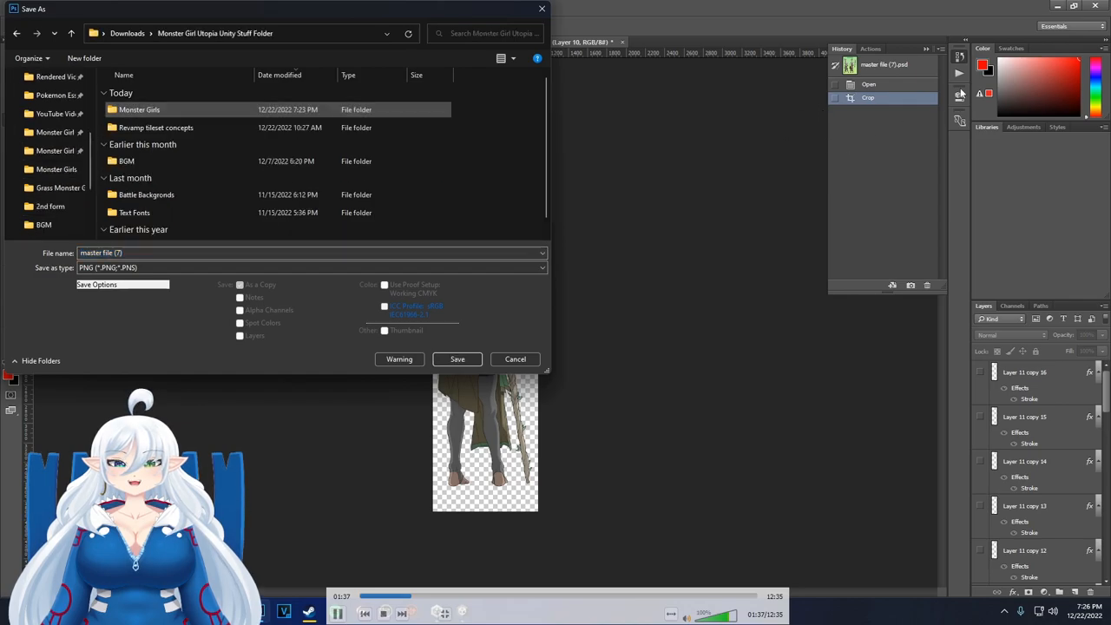
double_click(139, 109)
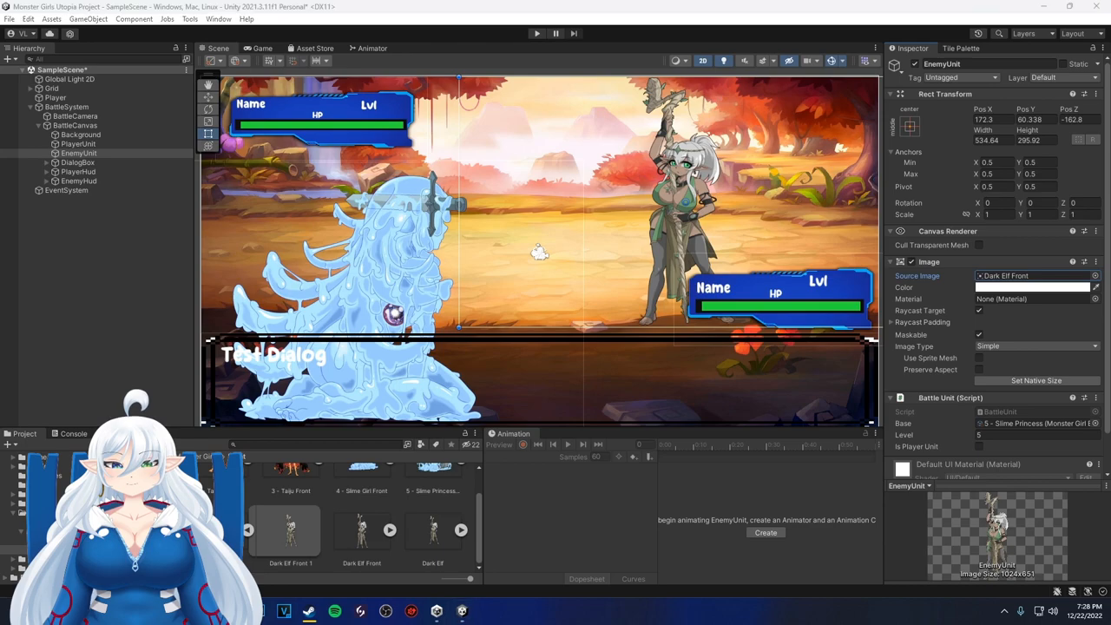
Set PlayerUnit's Source Image to the Dark Elf Back 2 sprite
left_click(292, 529)
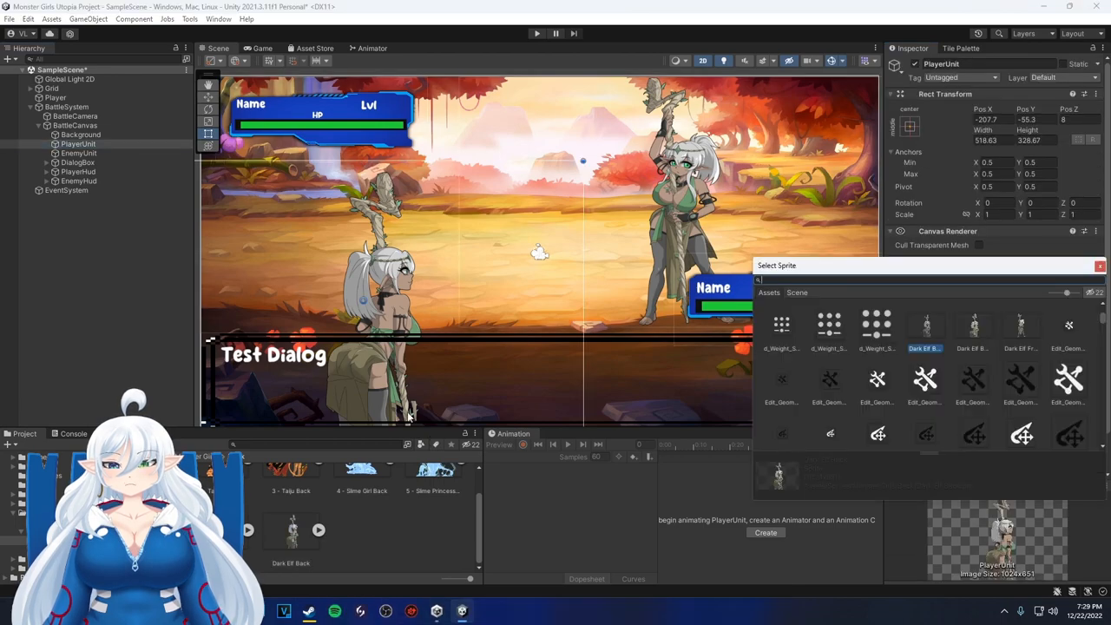
left_click(972, 327)
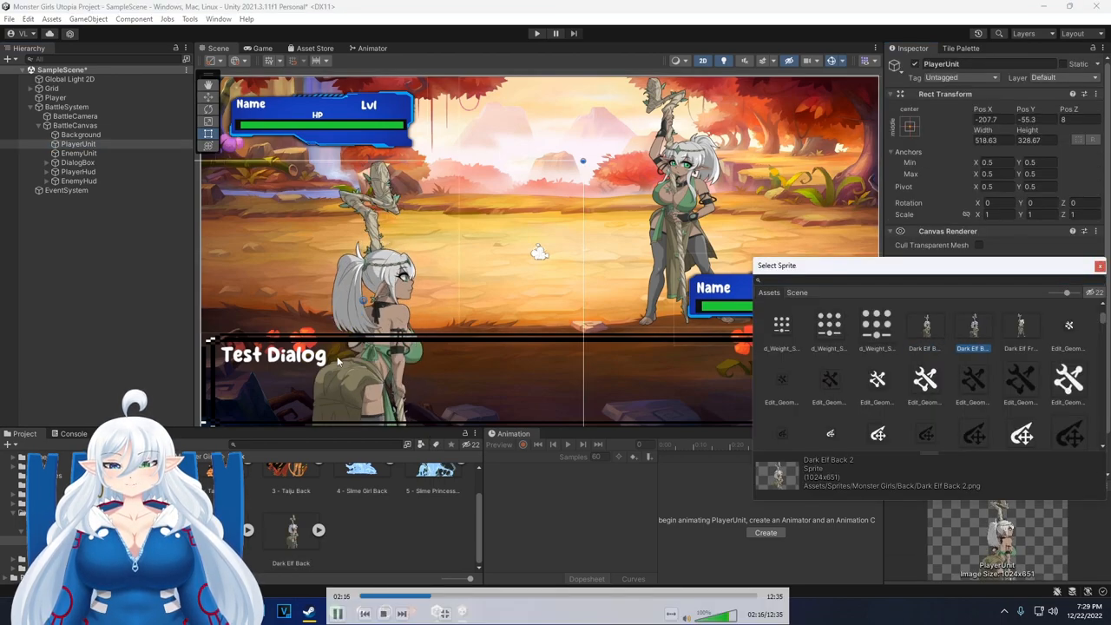
left_click(336, 612)
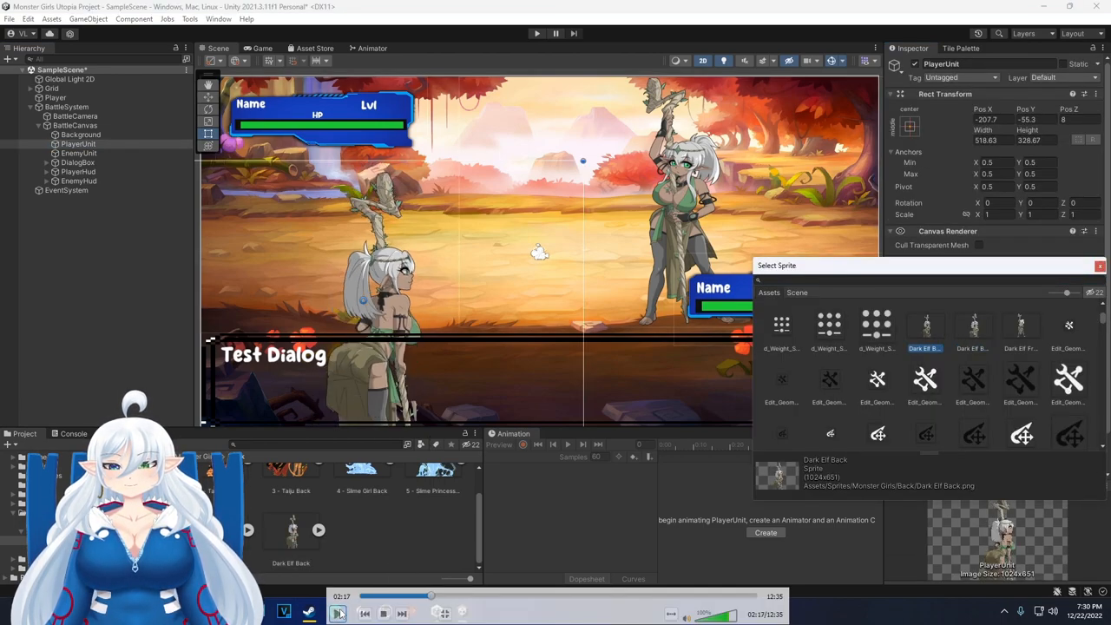
left_click(972, 333)
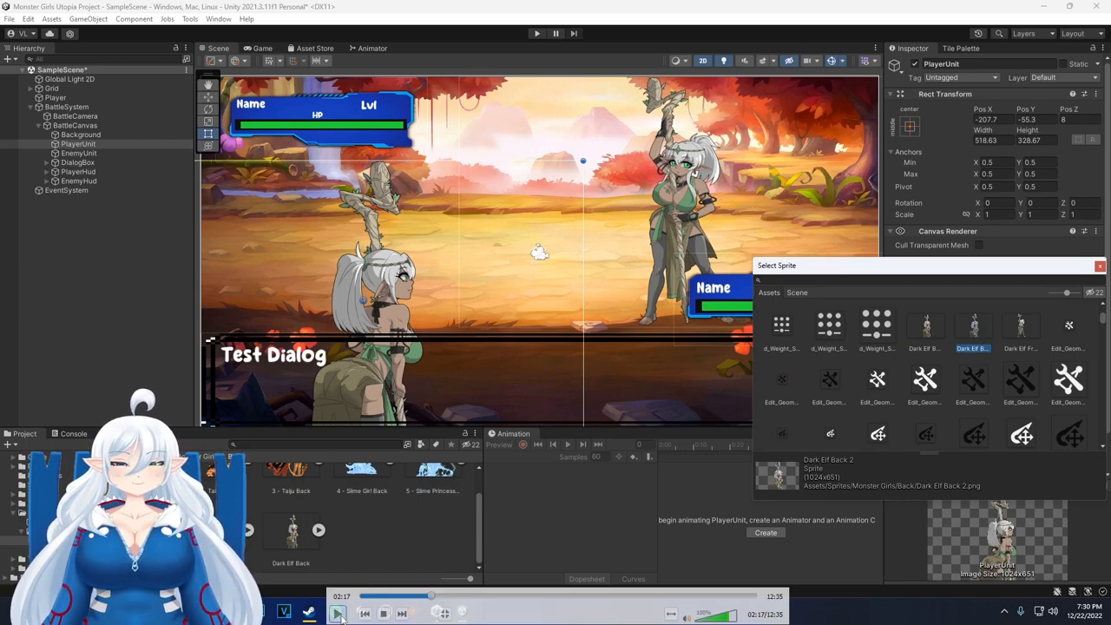
mouse_move(337, 614)
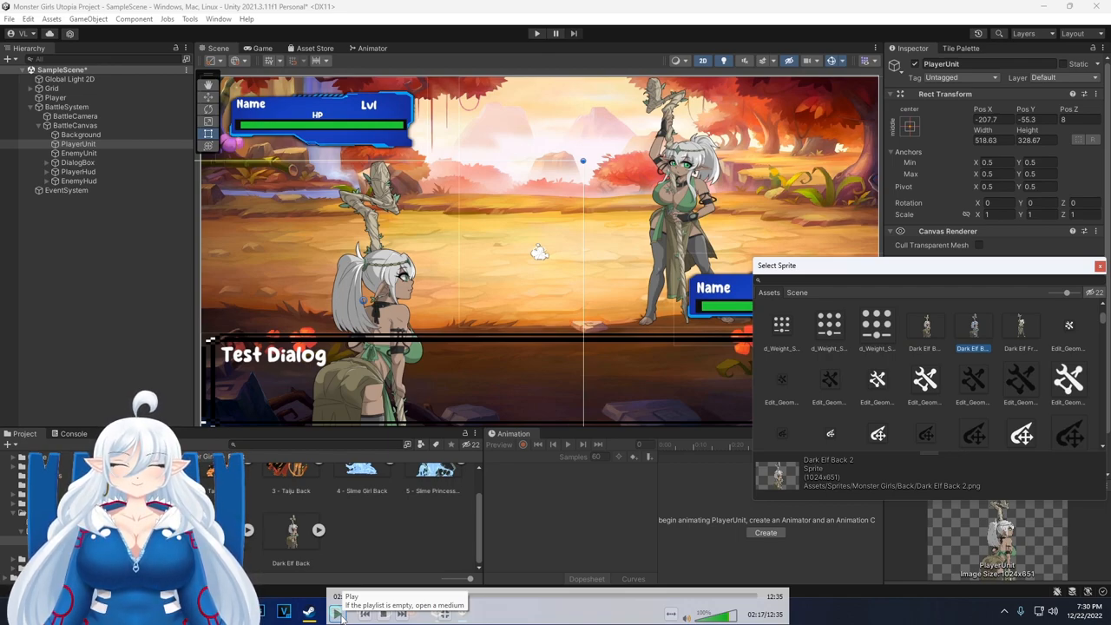
left_click(337, 613)
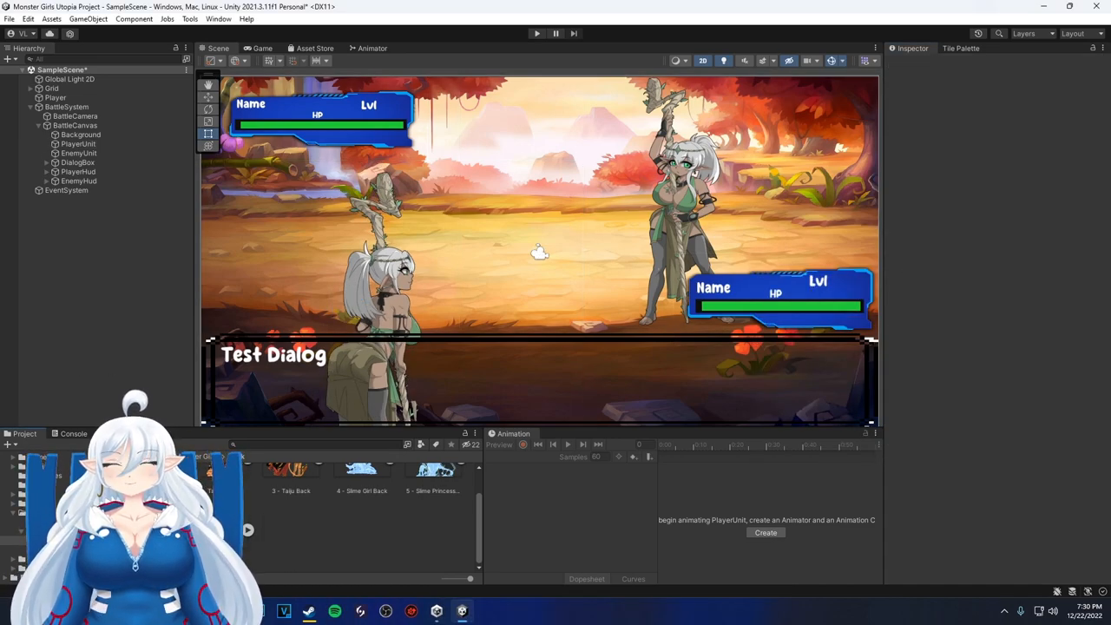
left_click(78, 142)
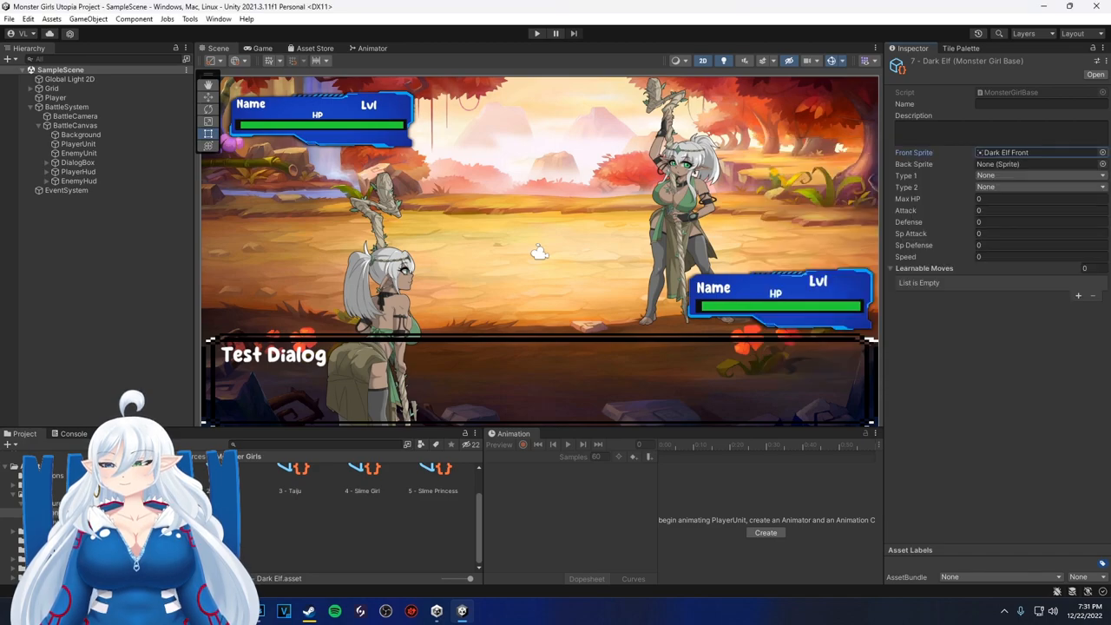
left_click(1038, 173)
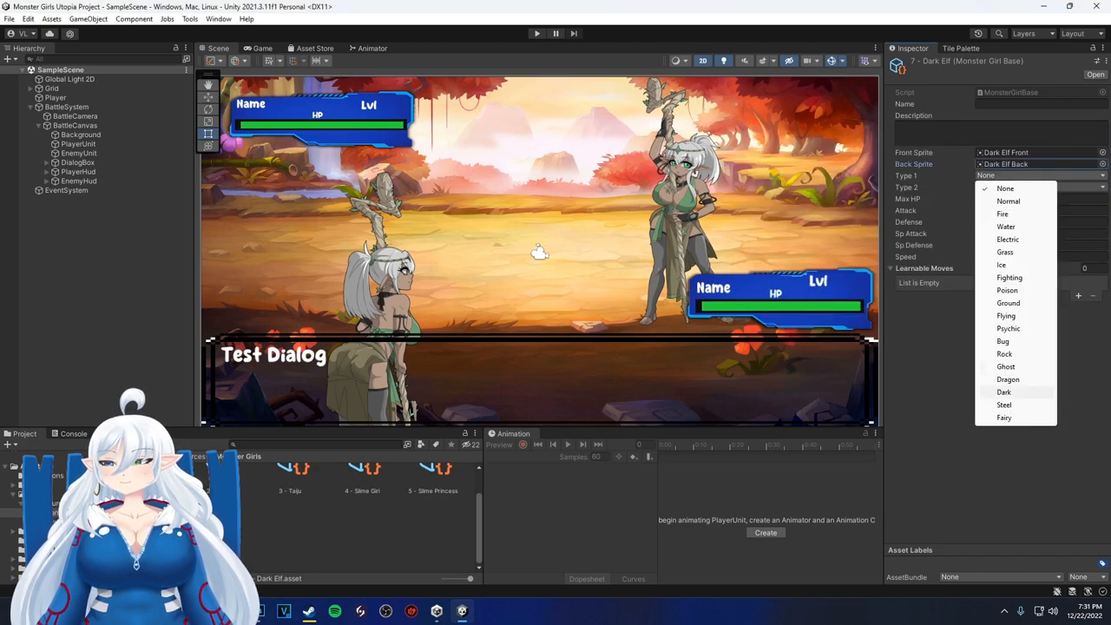
left_click(1005, 252)
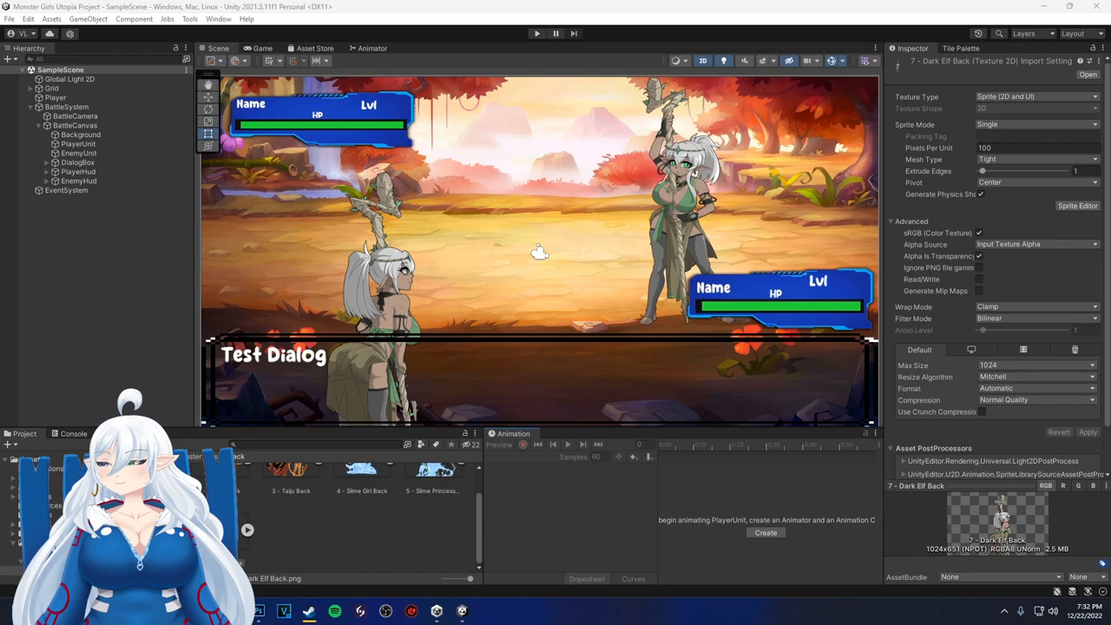
Check DOTween (HOTween v2) under My Assets in the Package Manager, then return to the scene
left_click(218, 17)
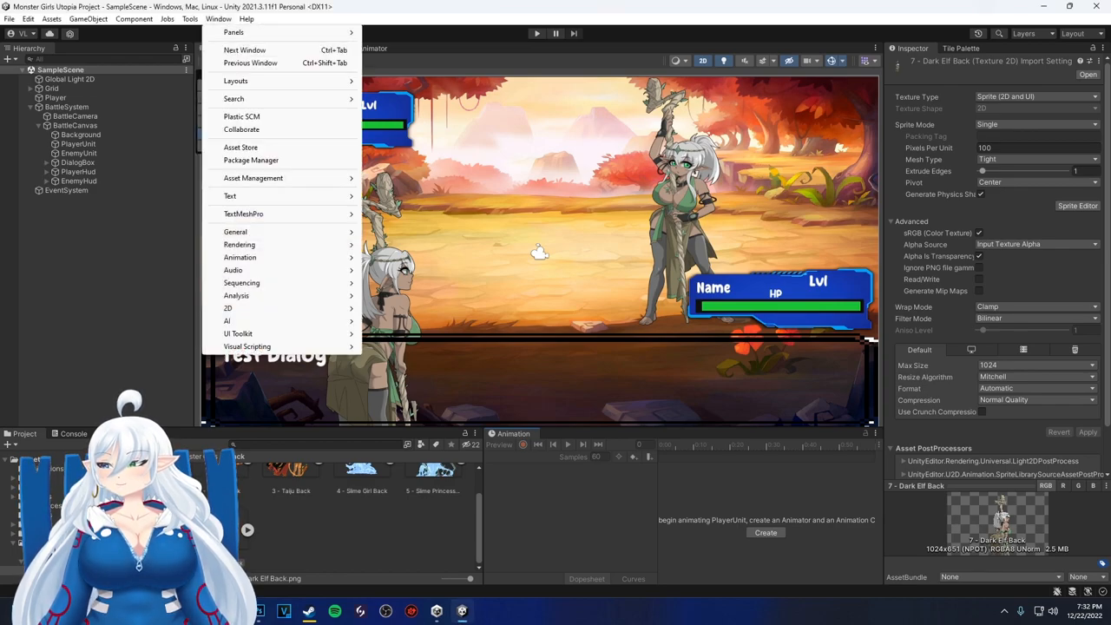
left_click(246, 17)
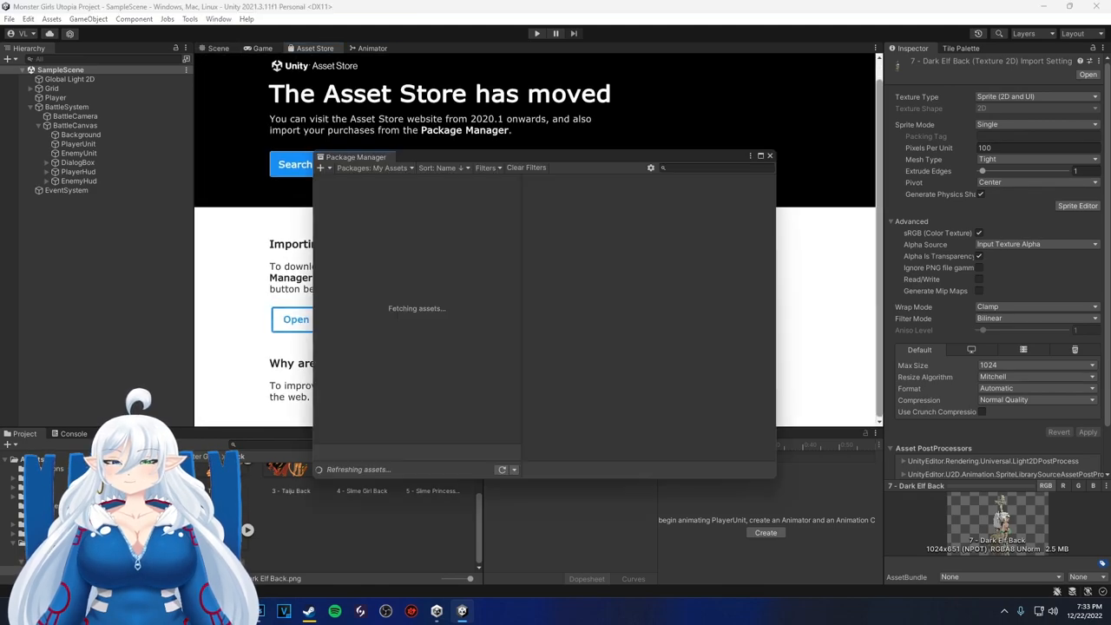
left_click(357, 208)
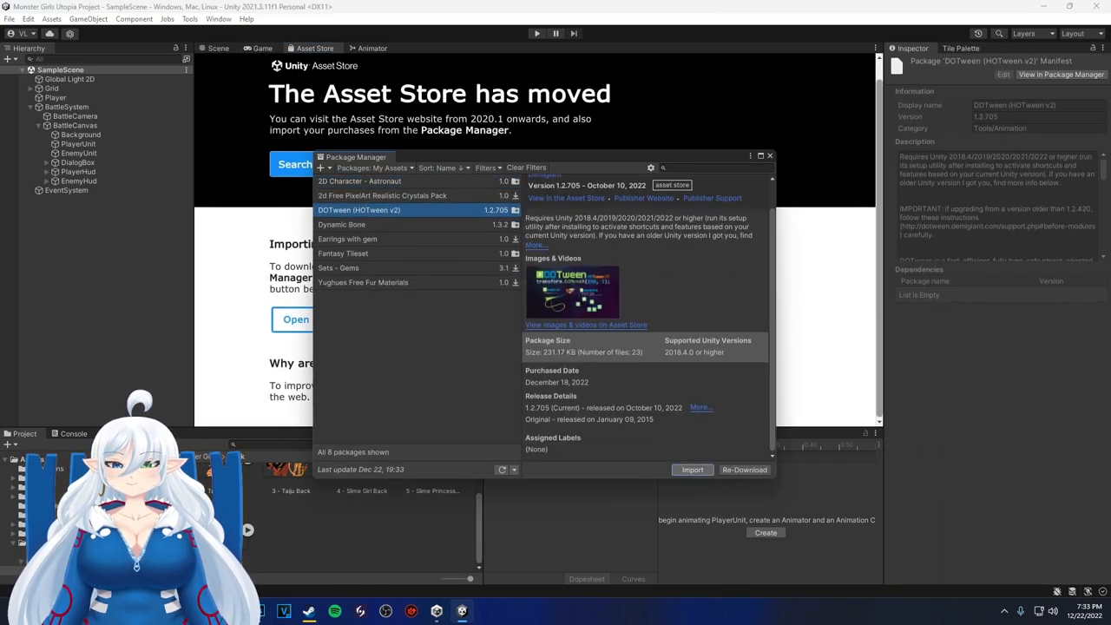
left_click(218, 19)
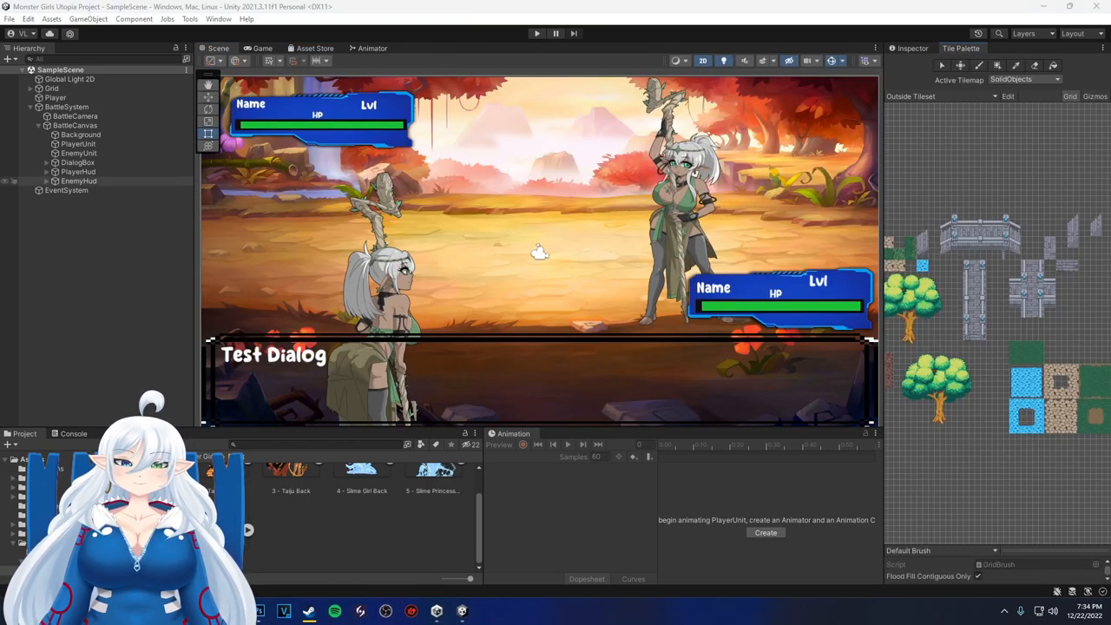
left_click(78, 142)
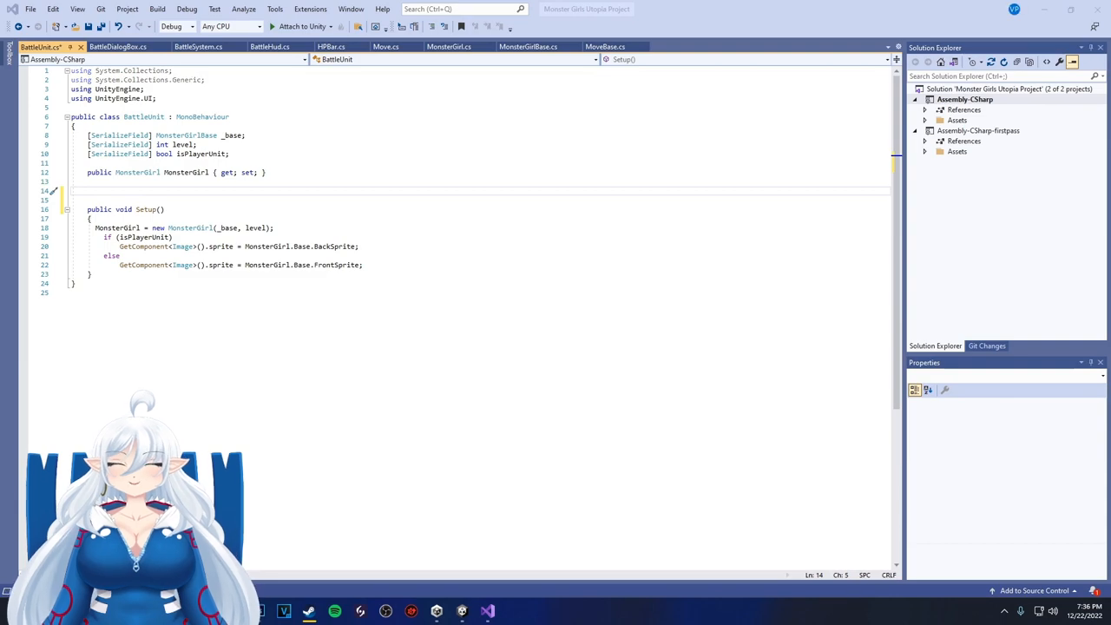
Add an Image field to BattleUnit and cache GetComponent<Image>() in Awake
type("Image _image")
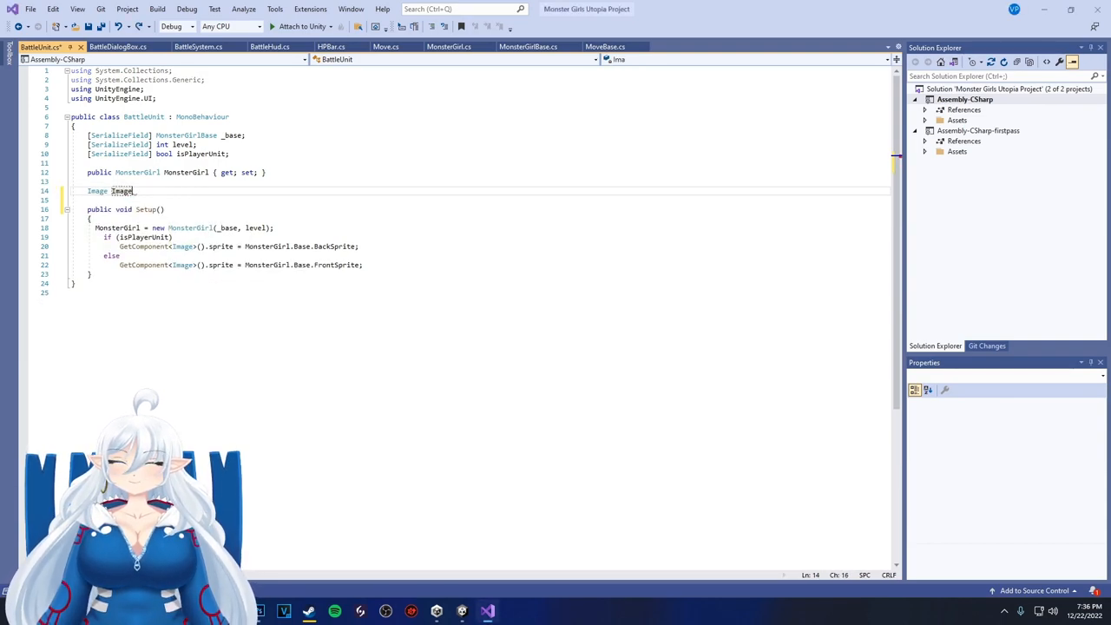
type("private void Awake(")
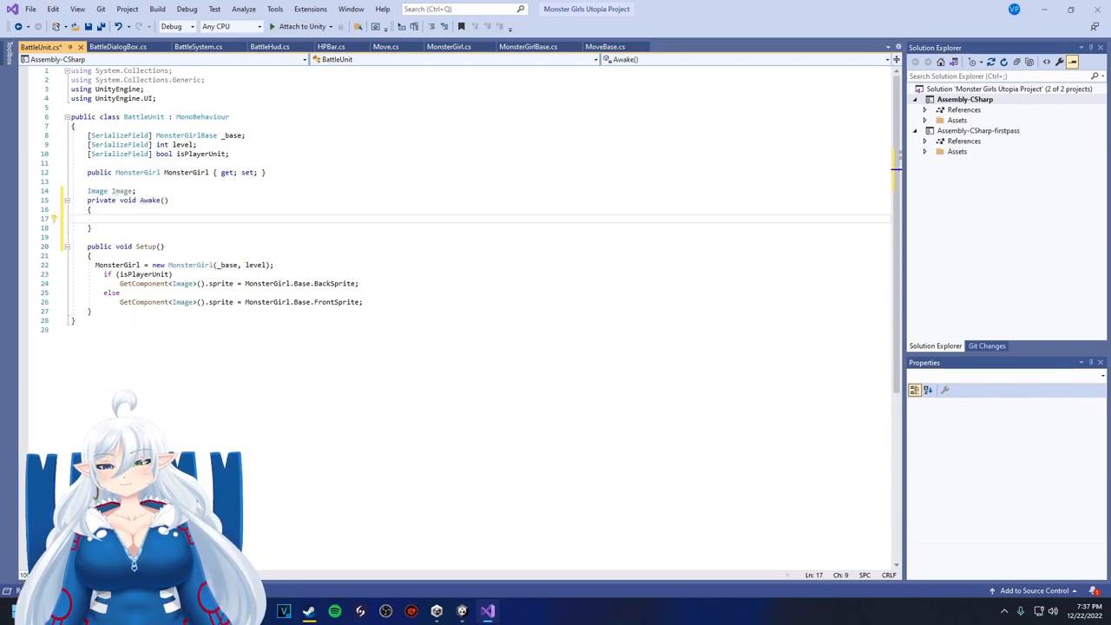
type("Image = GetComponent<Image>();")
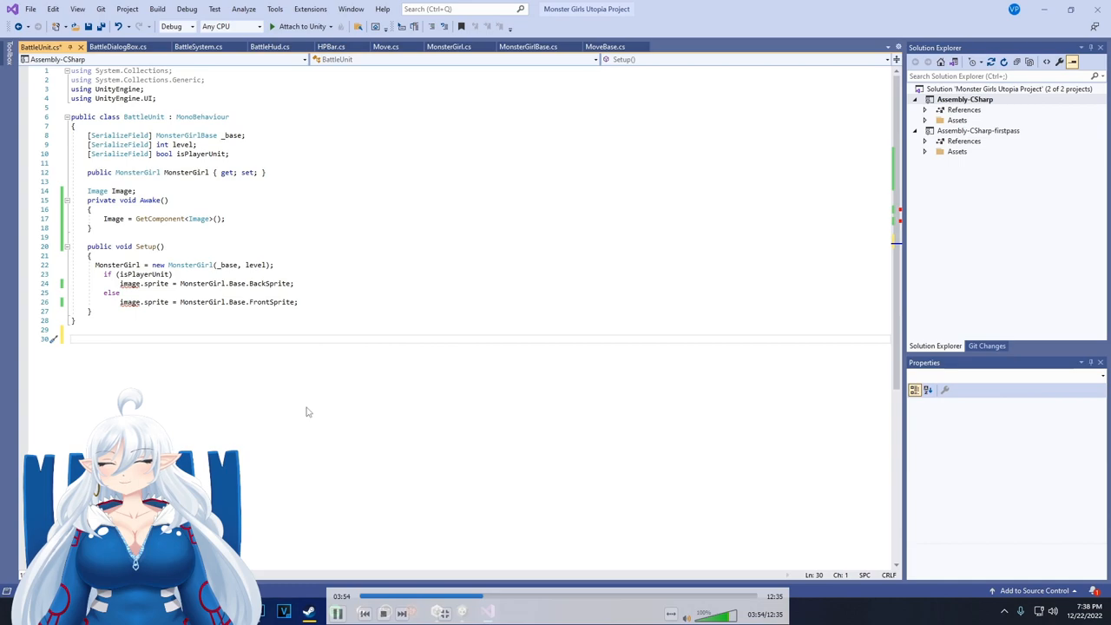
Declare a public void PlayEnterAnimation() method in BattleUnit
type("public void Play")
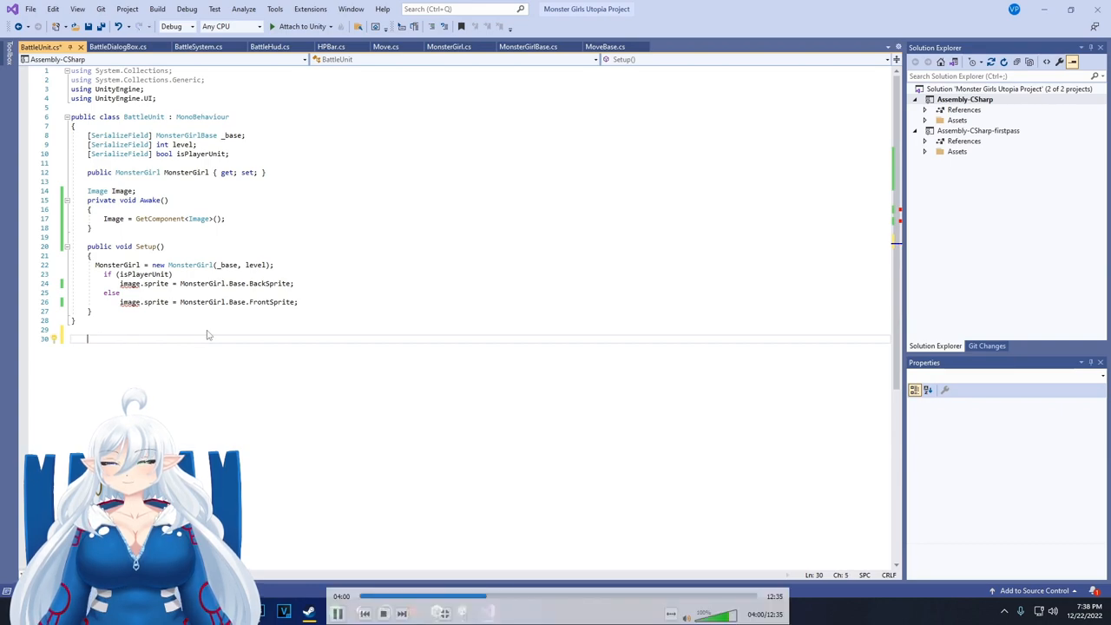
type("public void Play")
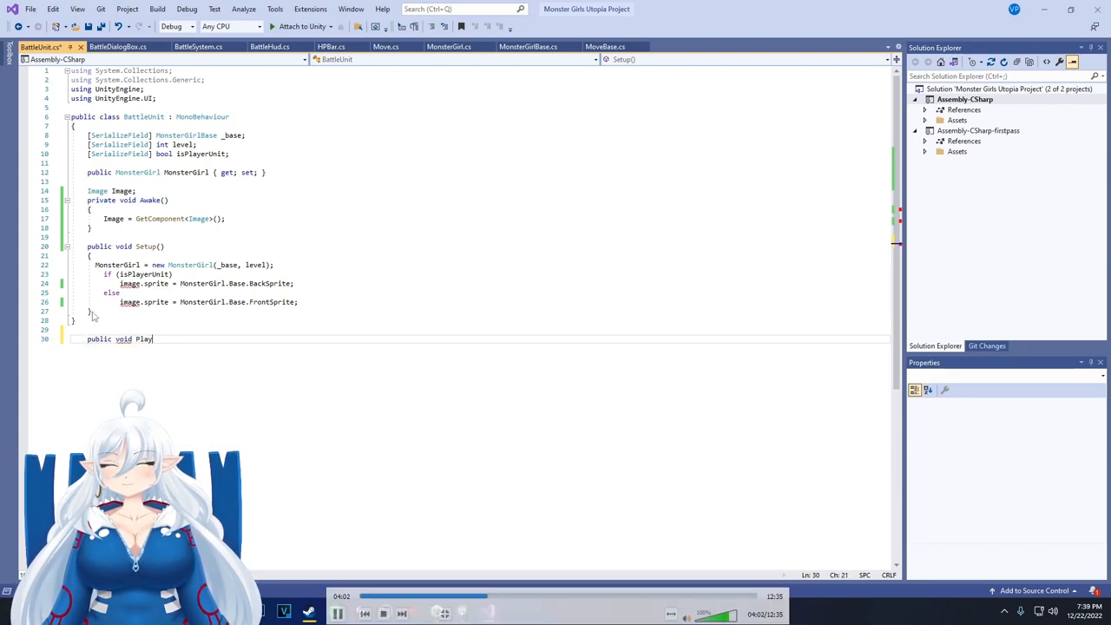
type("EnterAnimation()")
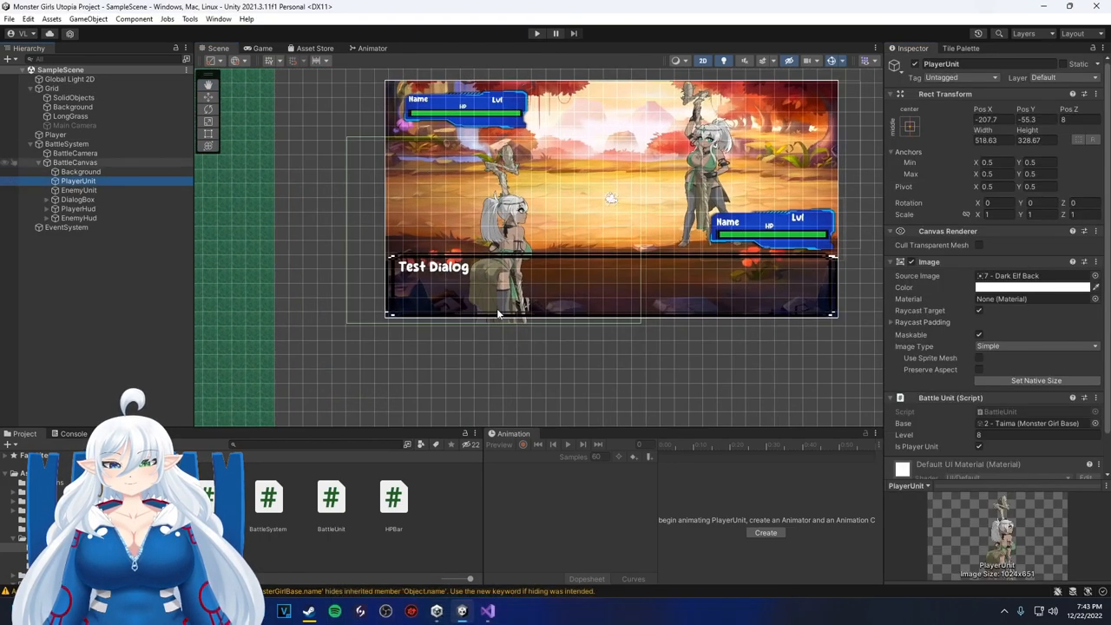
left_click(74, 124)
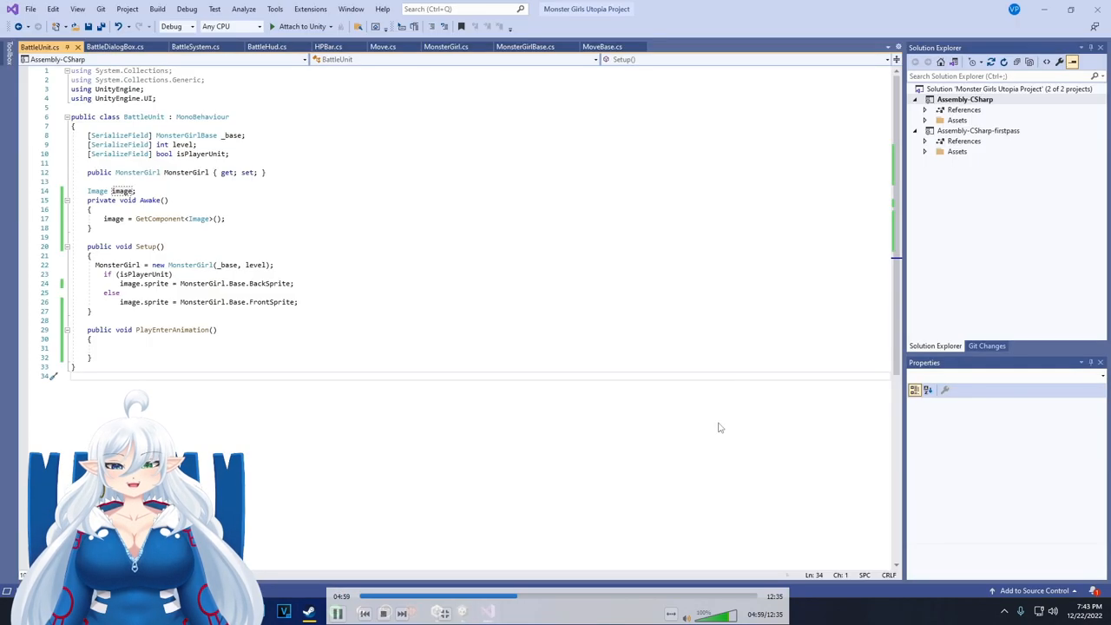
Add a Vector3 originalPos field storing the image's local position in Awake
type("vect")
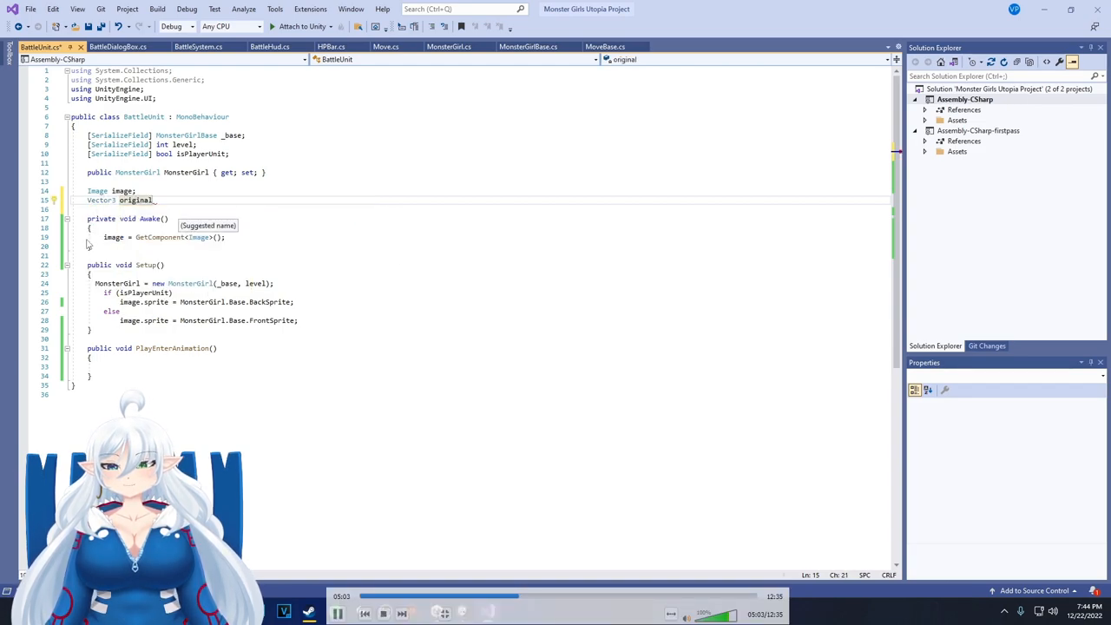
type("Pos;")
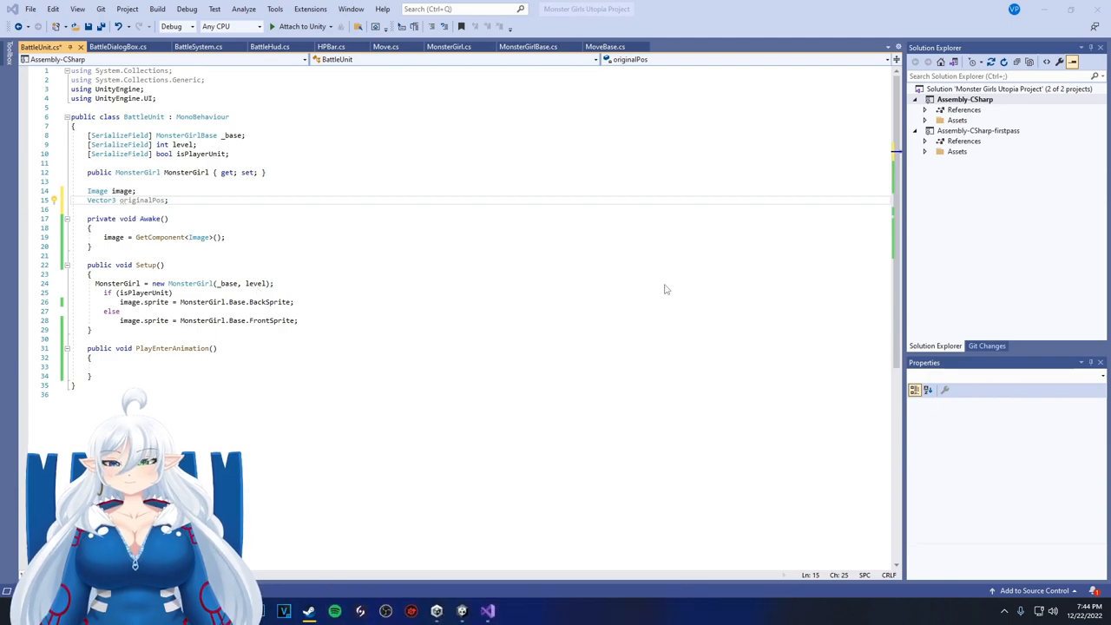
type("originalPos = image.transform.localPosition;")
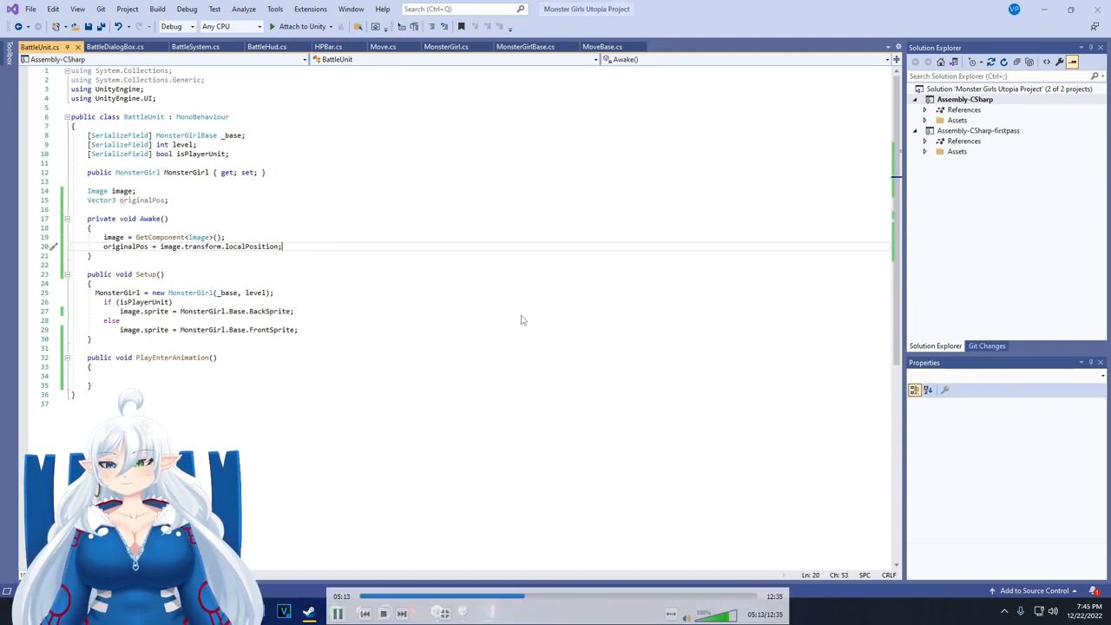
In PlayEnterAnimation start player units at x -500f and enemies at 500f, and call it from Setup
type("if")
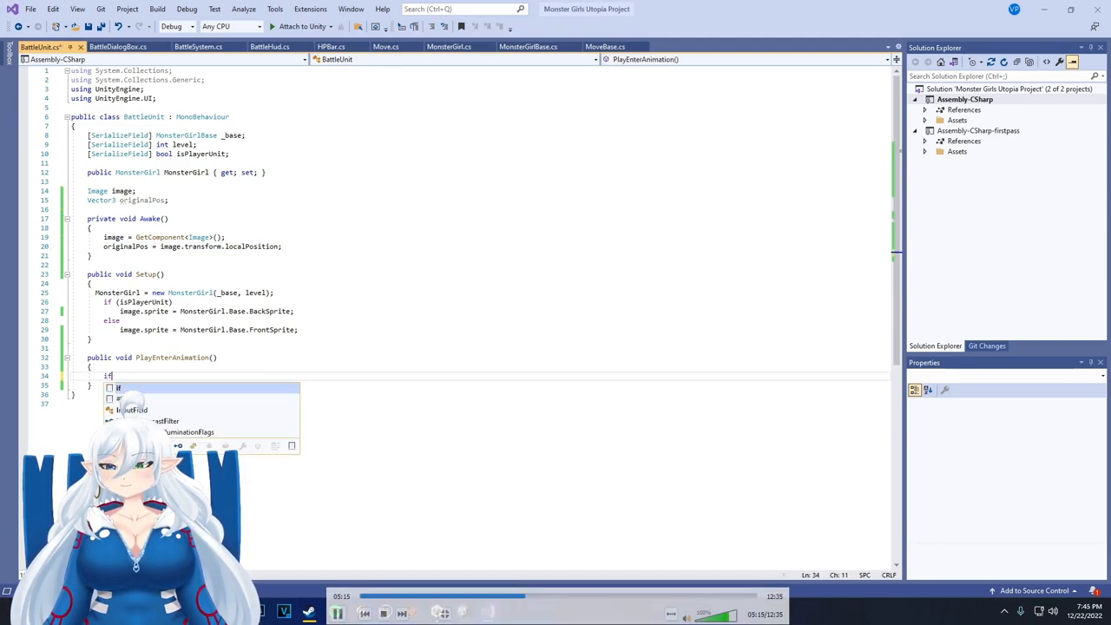
type("(isPlayerUnit)")
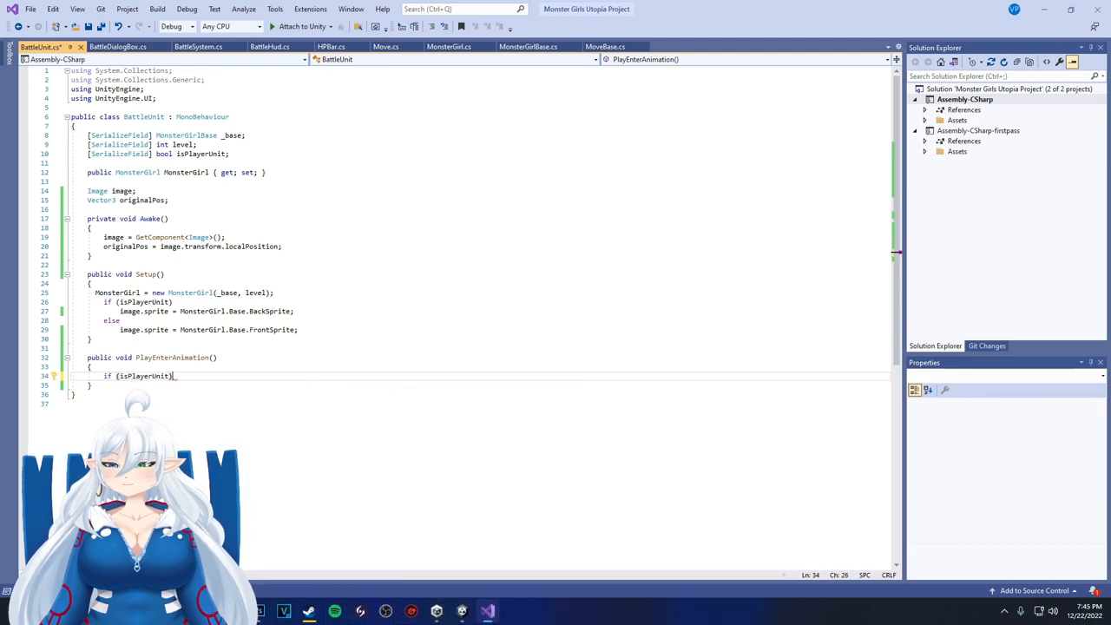
type("image.transform.localPosition = new Vector3(-")
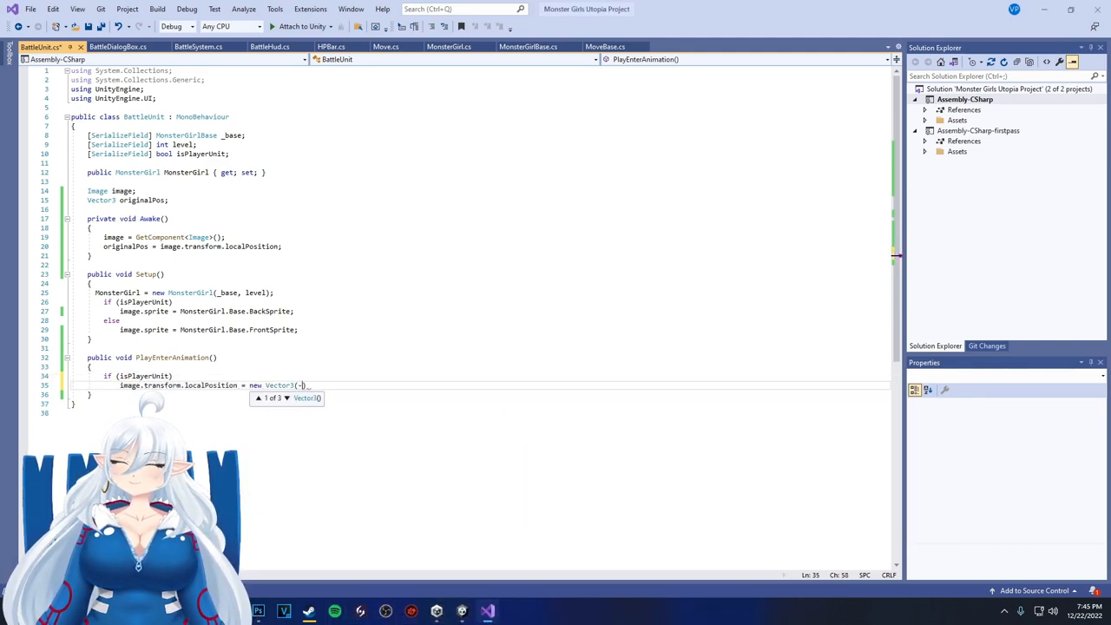
type("-500f, originalPos.y")
type("else")
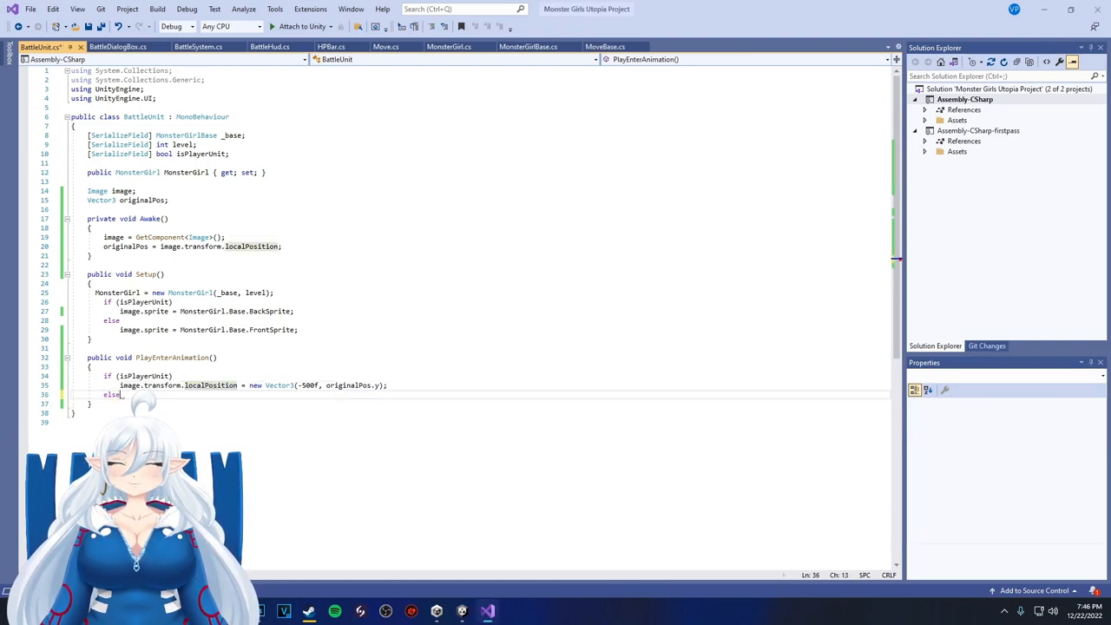
type("image.transform.localPosition = new Vector3(-500f, originalPos.y);")
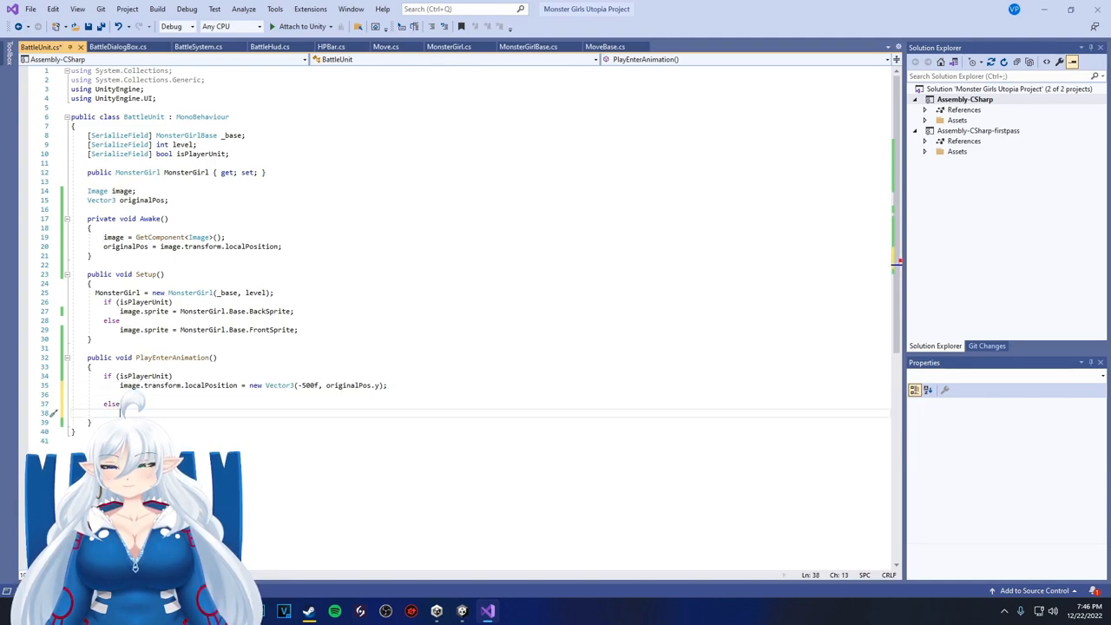
type("image.transform.localPosition = new Vector3(500f, originalPos.y);")
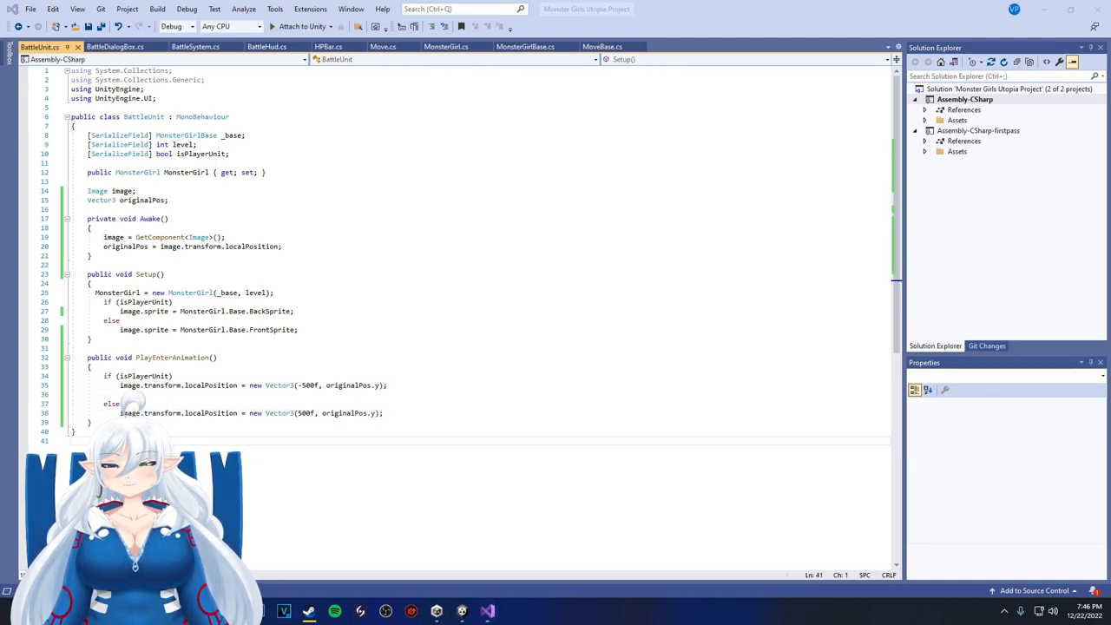
type("P")
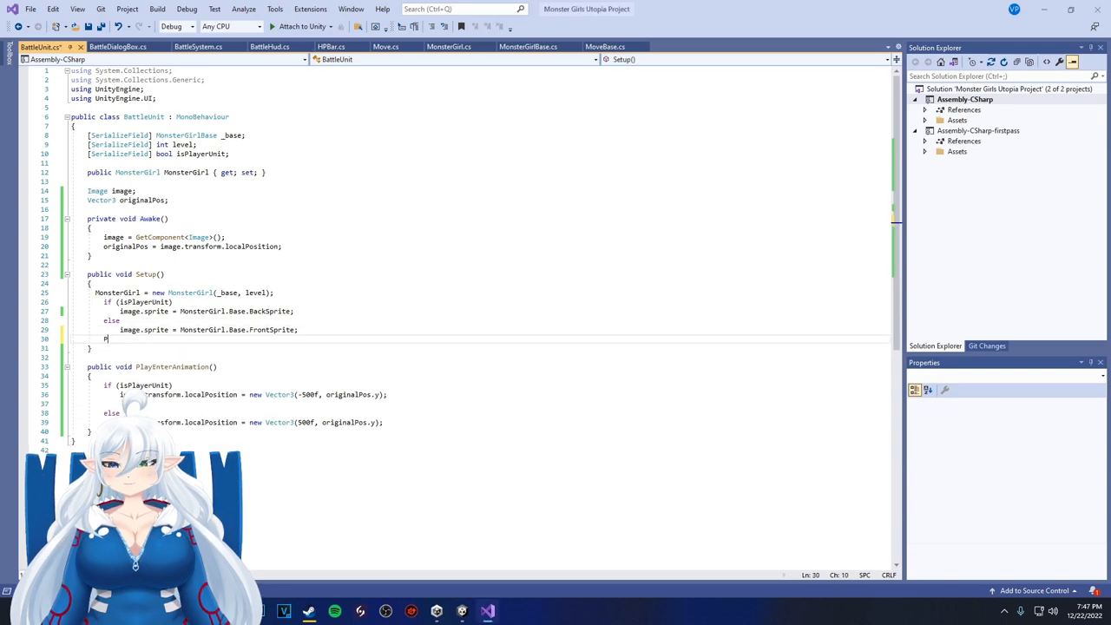
type("lay")
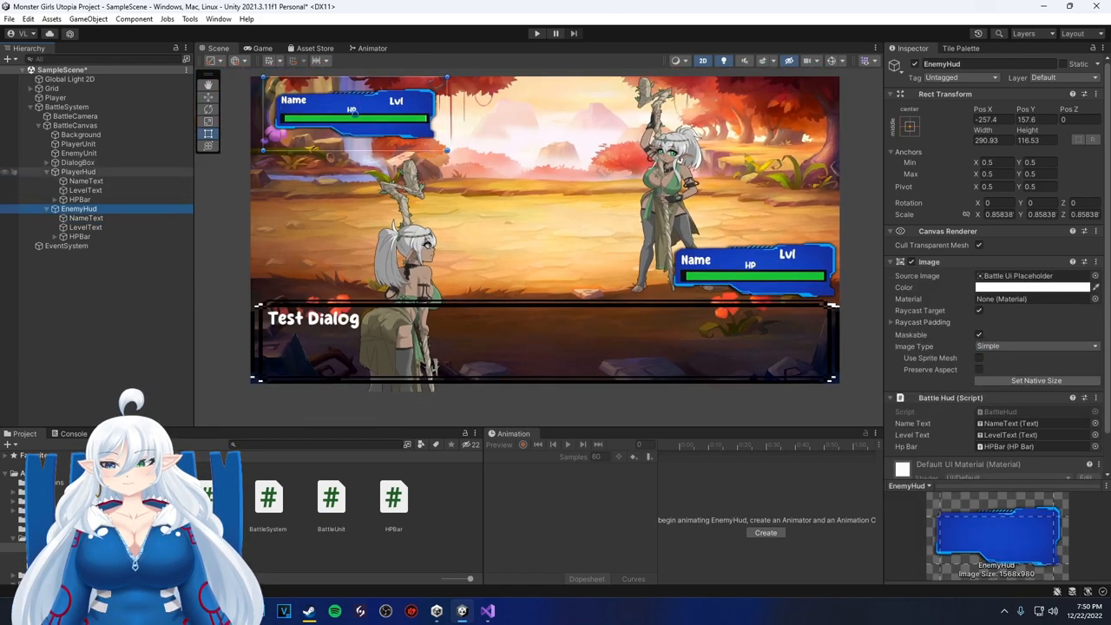
left_click(86, 218)
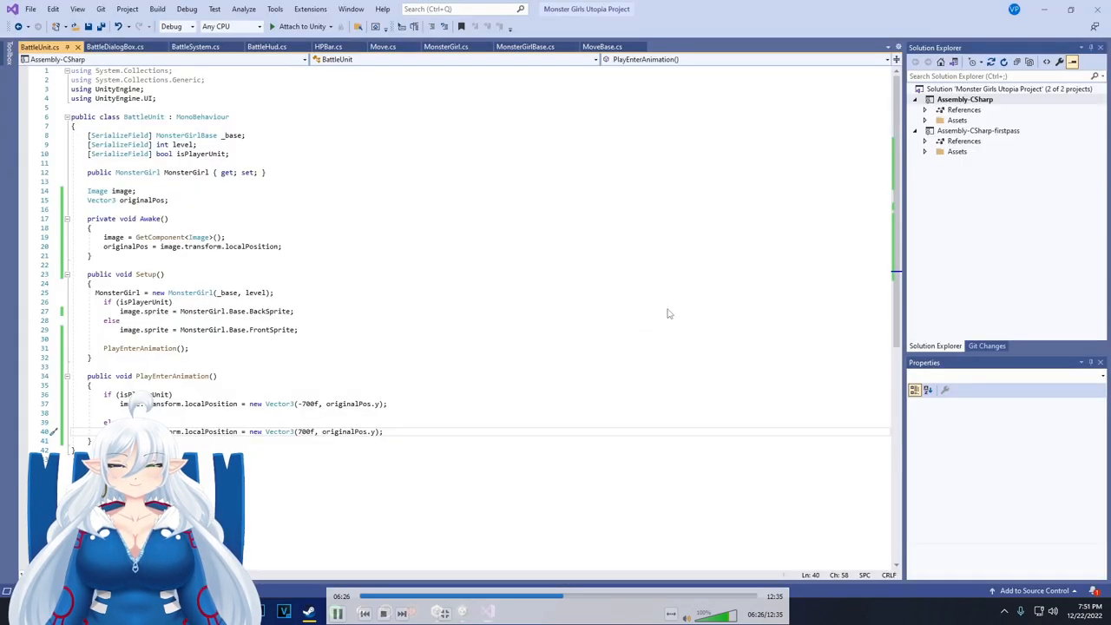
Import DG.Tweening, tween units back with DOLocalMoveX, and start a PlayAttackAnimation sequence
type("using DG.Tweening;")
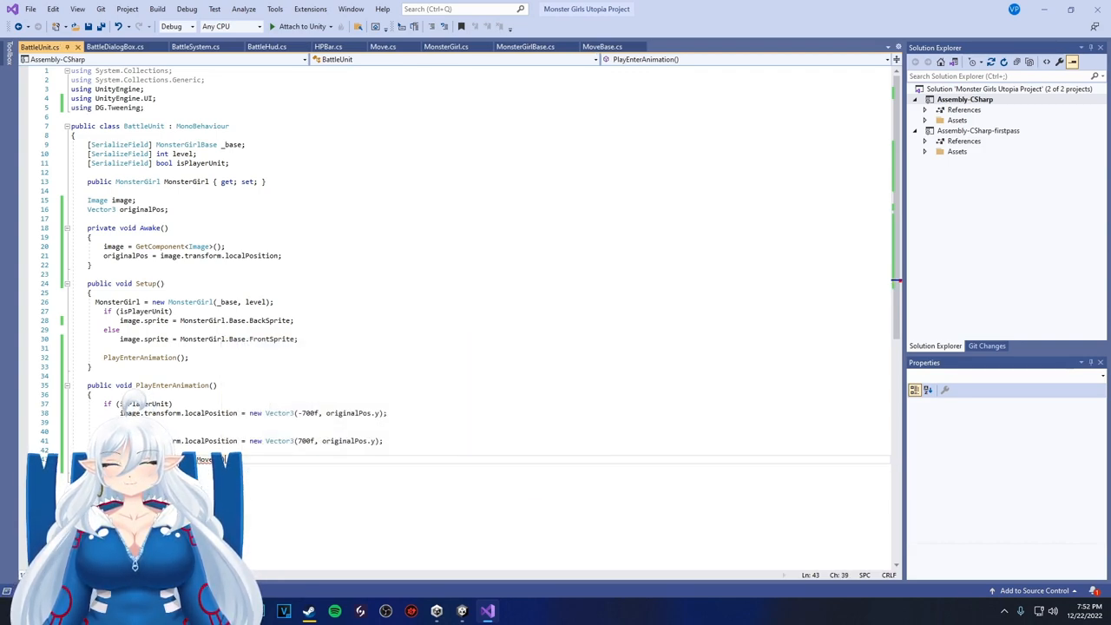
type(".x, 1f);")
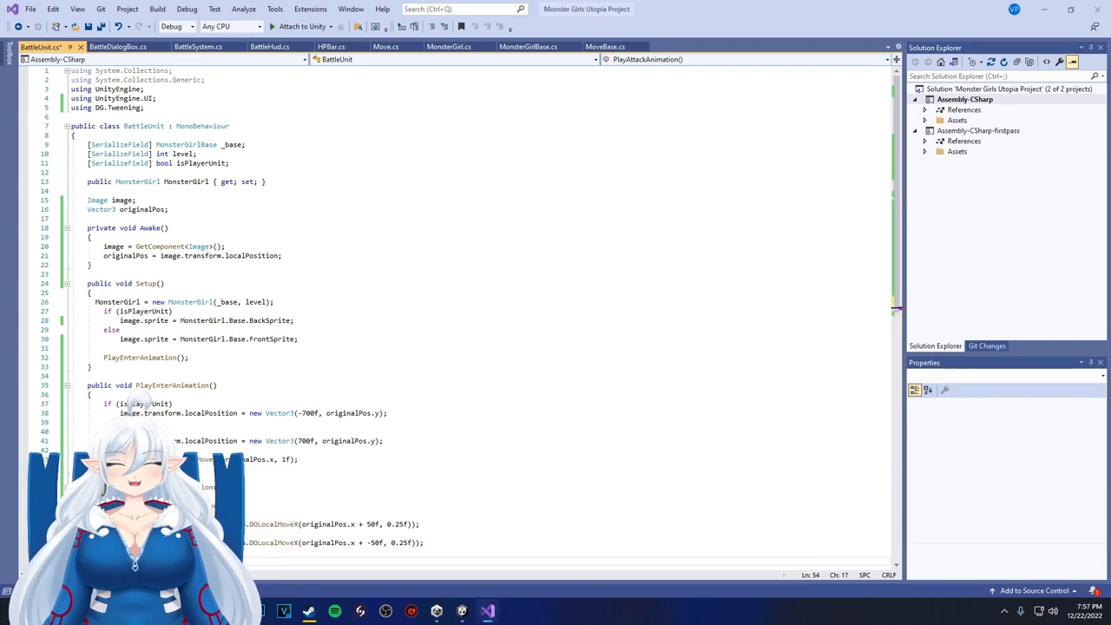
type("sequence")
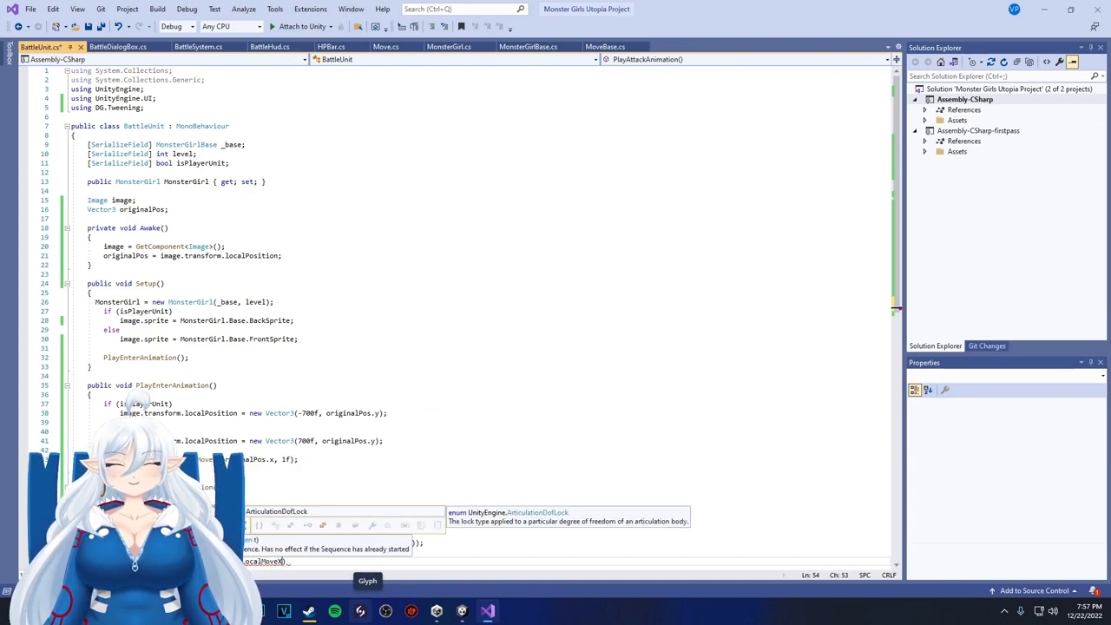
type(".x, 0.25f")
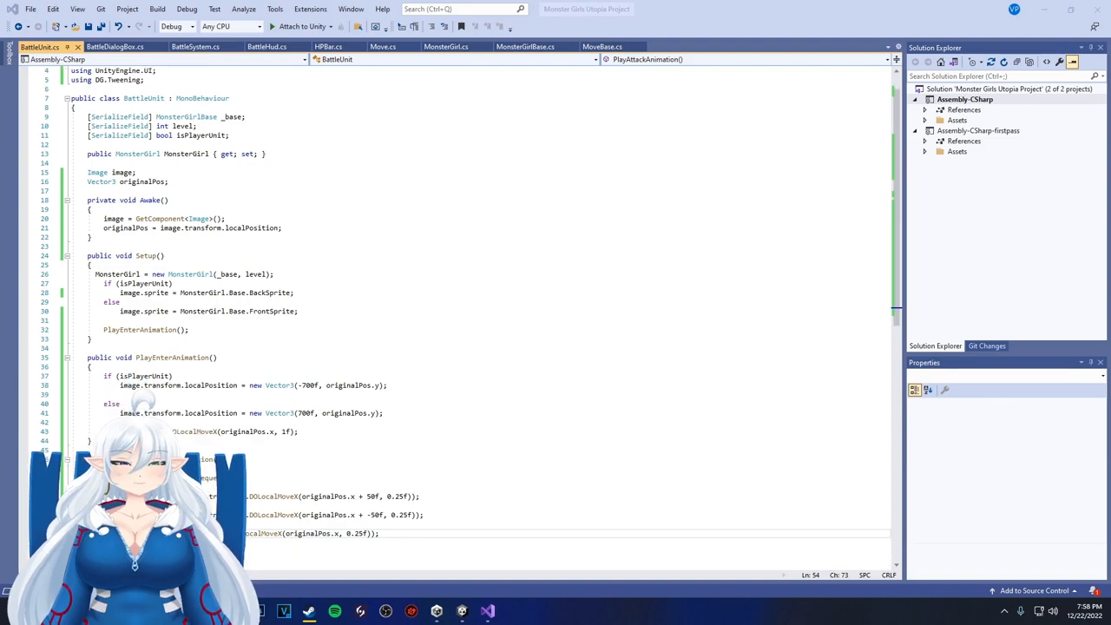
In BattleSystem's PerformPlayerMove call playerUnit.PlayAttackAnimation() and wait 1 second
left_click(195, 45)
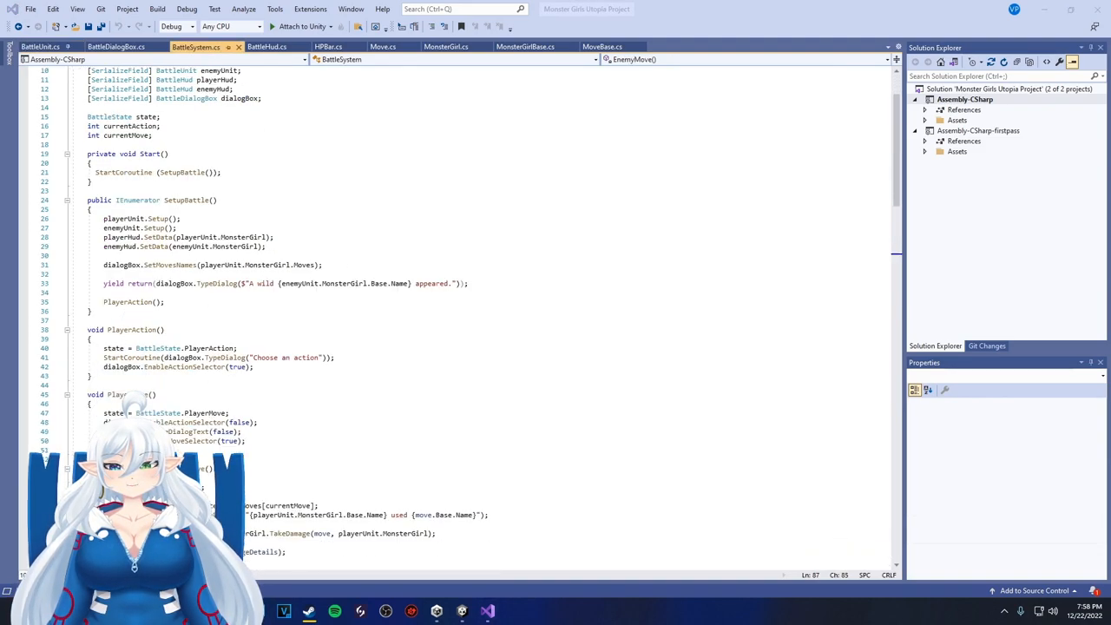
type("playerUnit.PlayAttackAnimation();")
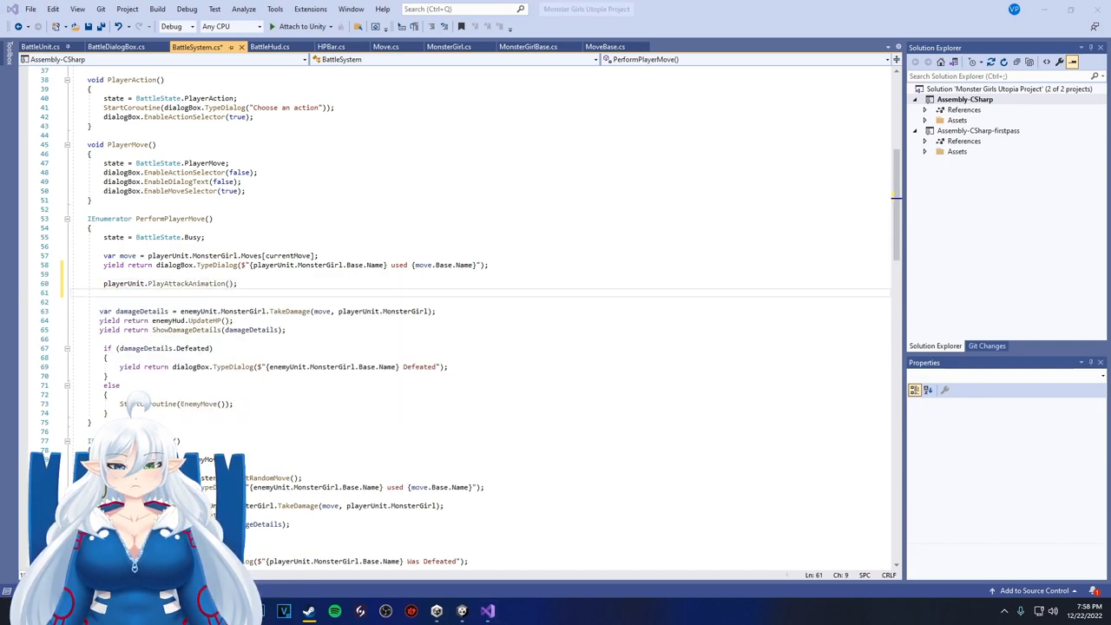
type("yield")
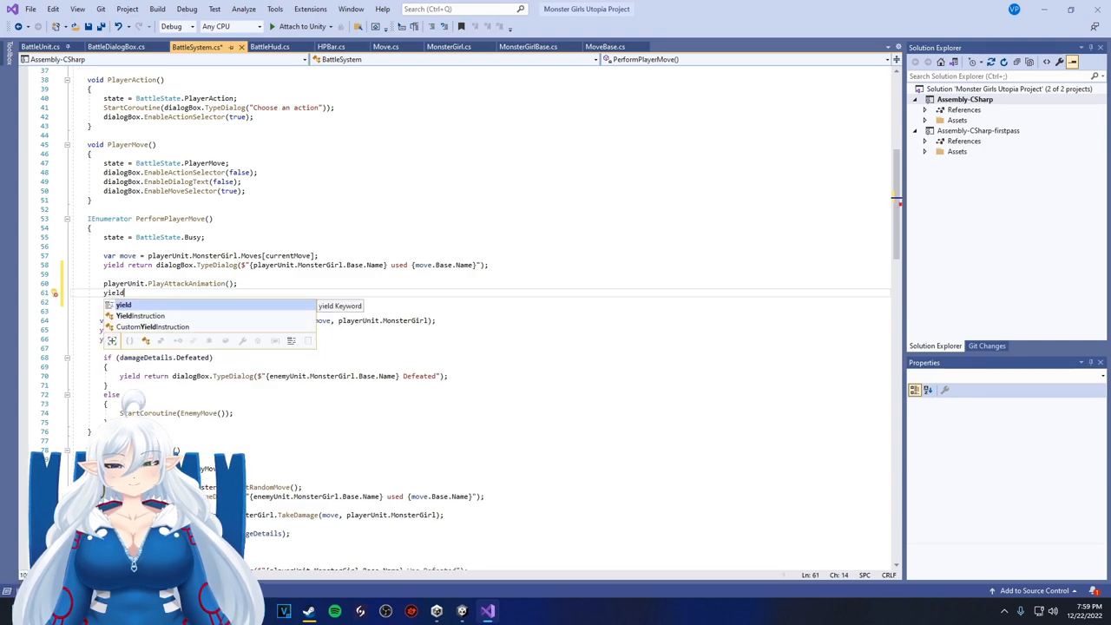
type("return")
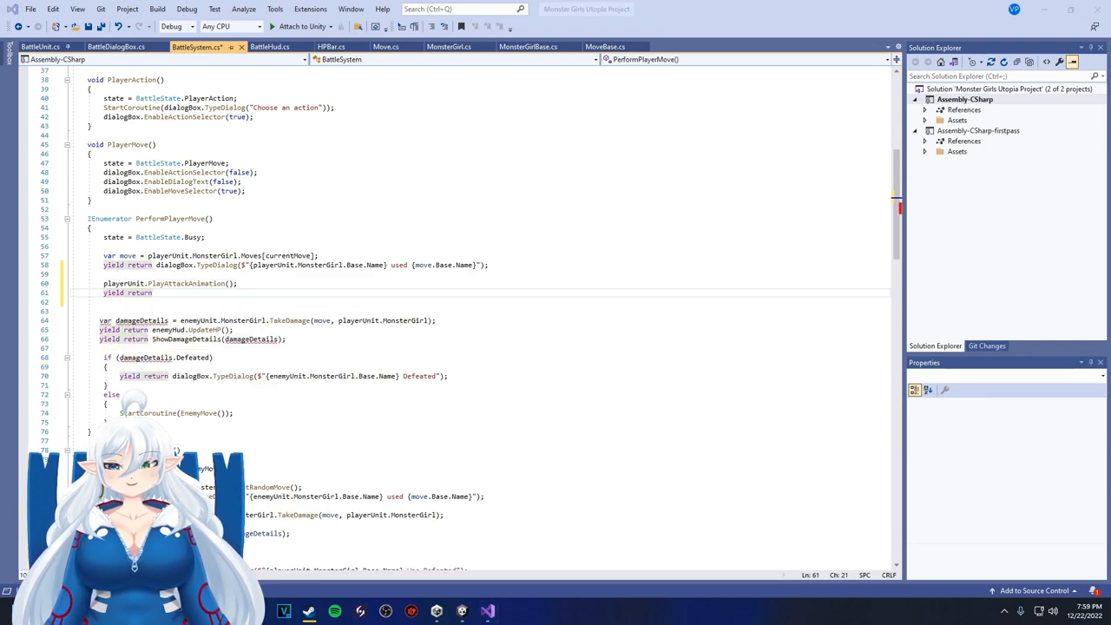
type("new waitForSeconds(1f);")
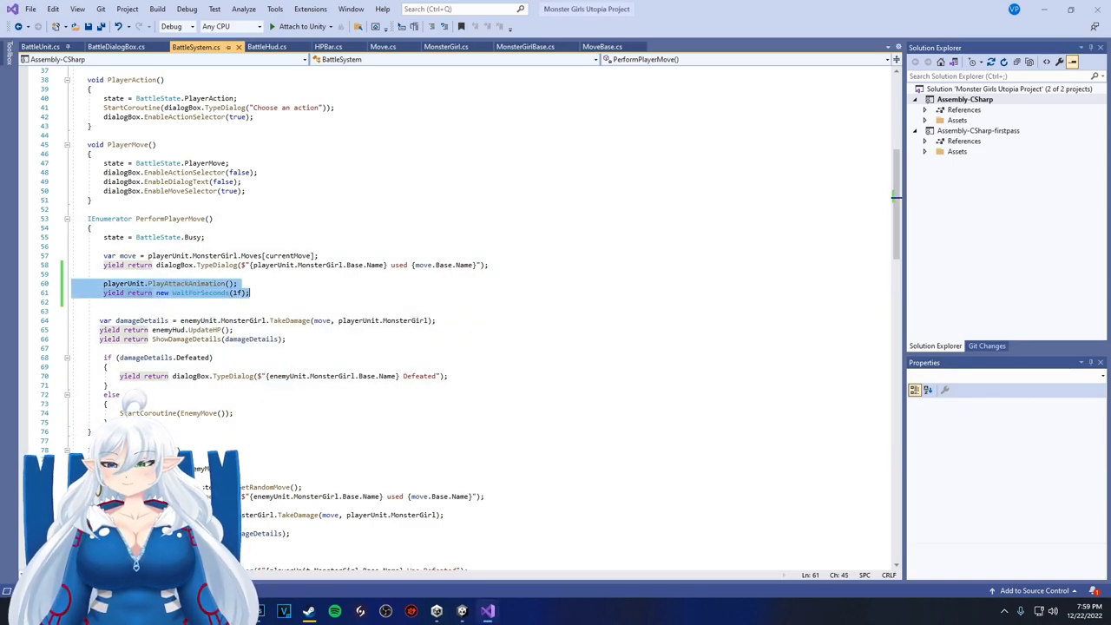
scroll("down", 3)
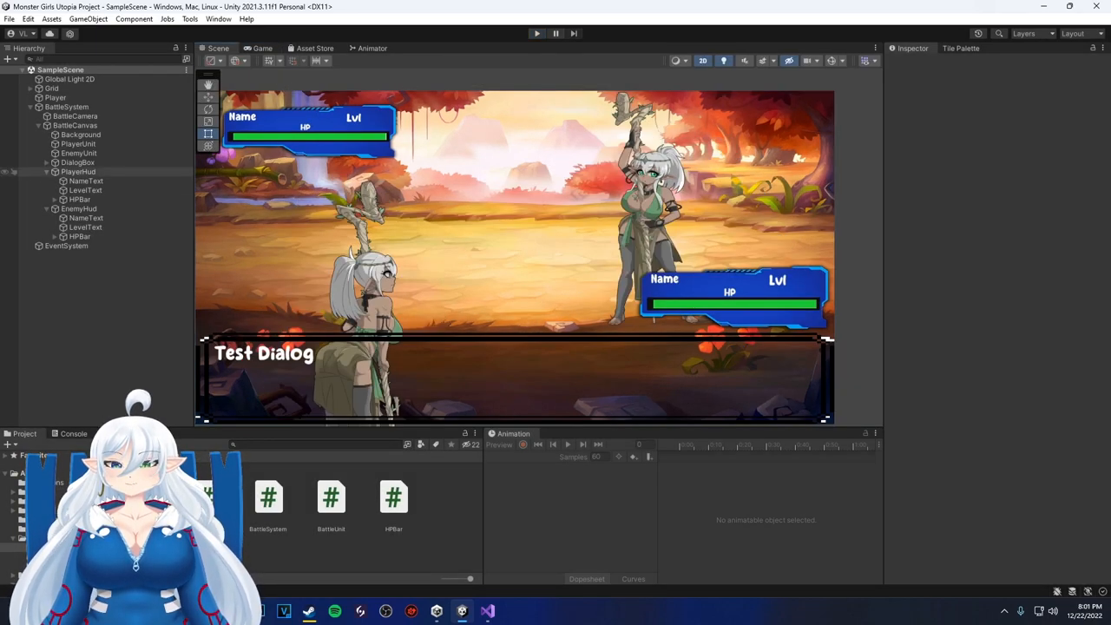
Select PlayerUnit and run a quick Play-mode test of the battle, then stop it
left_click(78, 144)
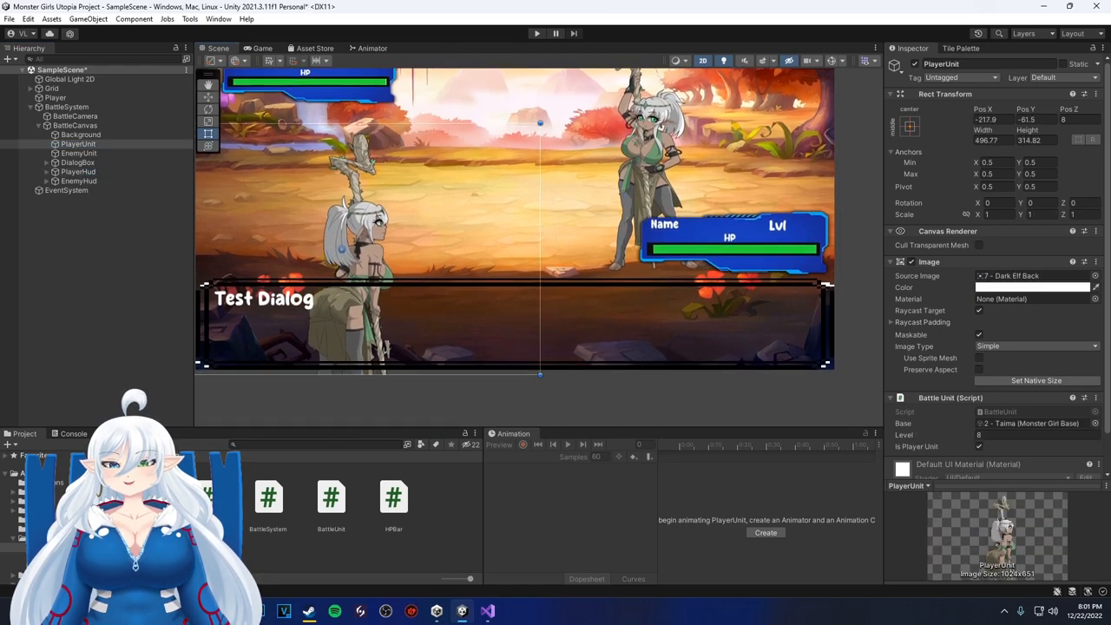
left_click(80, 152)
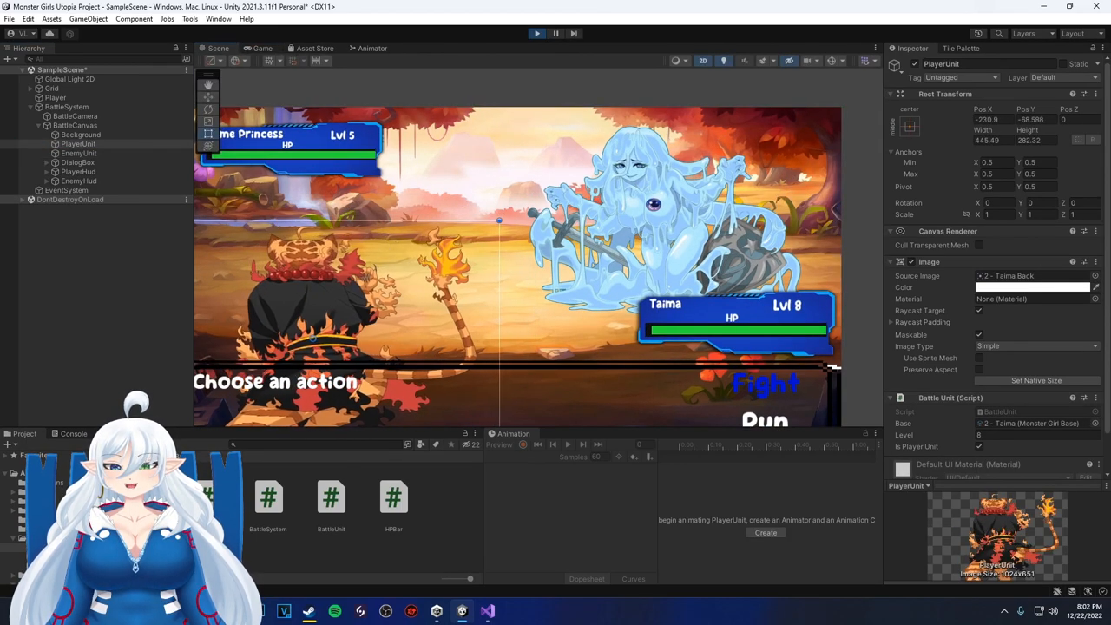
left_click(80, 152)
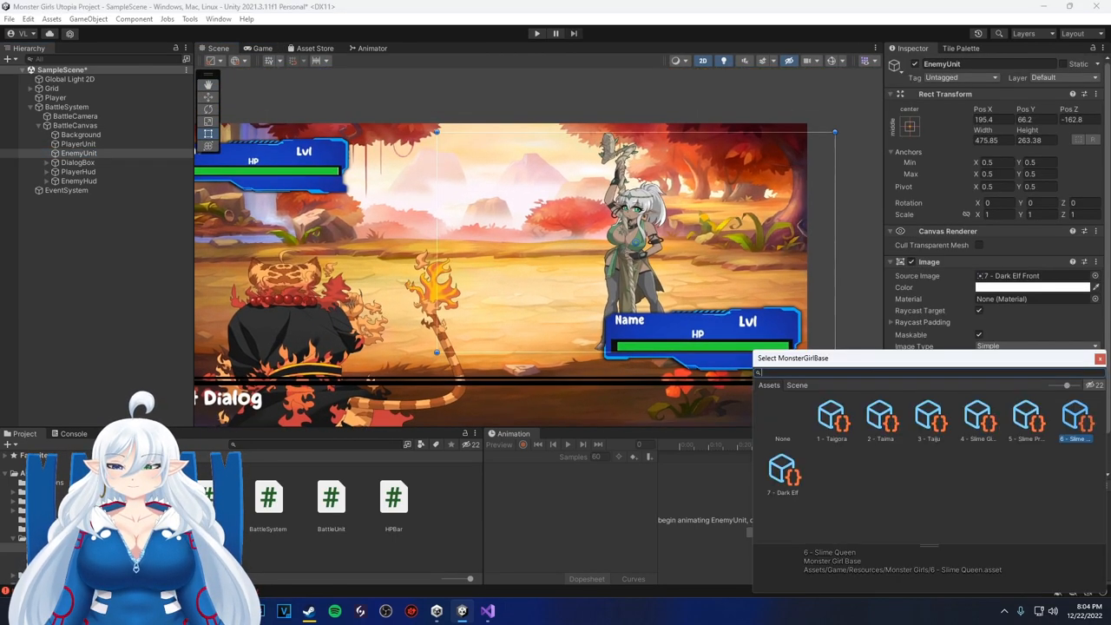
Assign Slime Queen as the enemy unit's MonsterGirlBase and inspect her asset data
left_click(1075, 415)
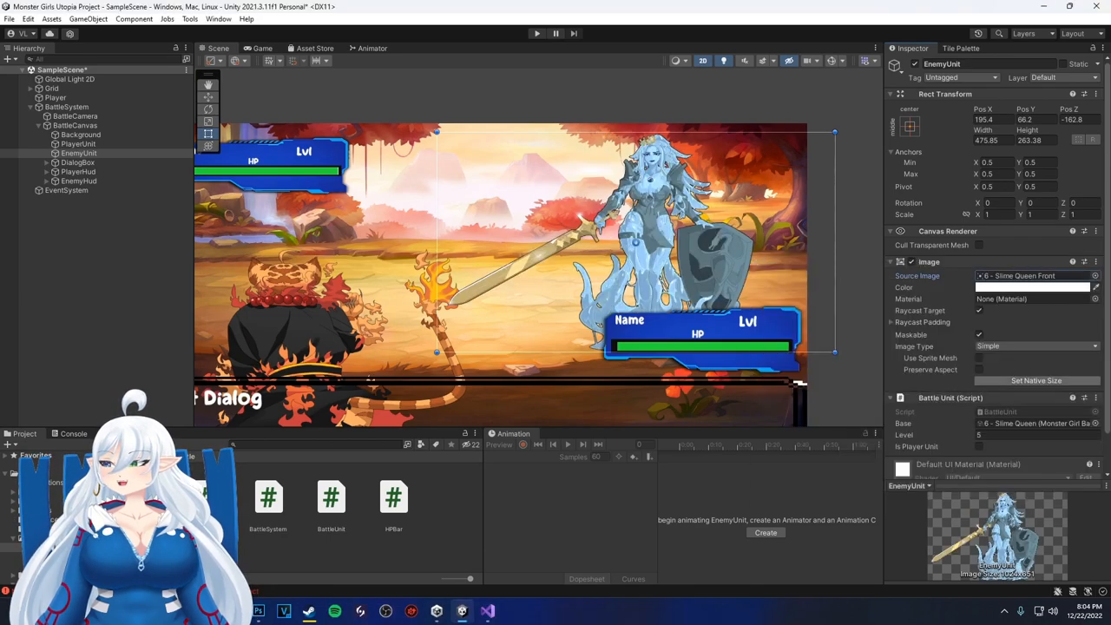
left_click(535, 33)
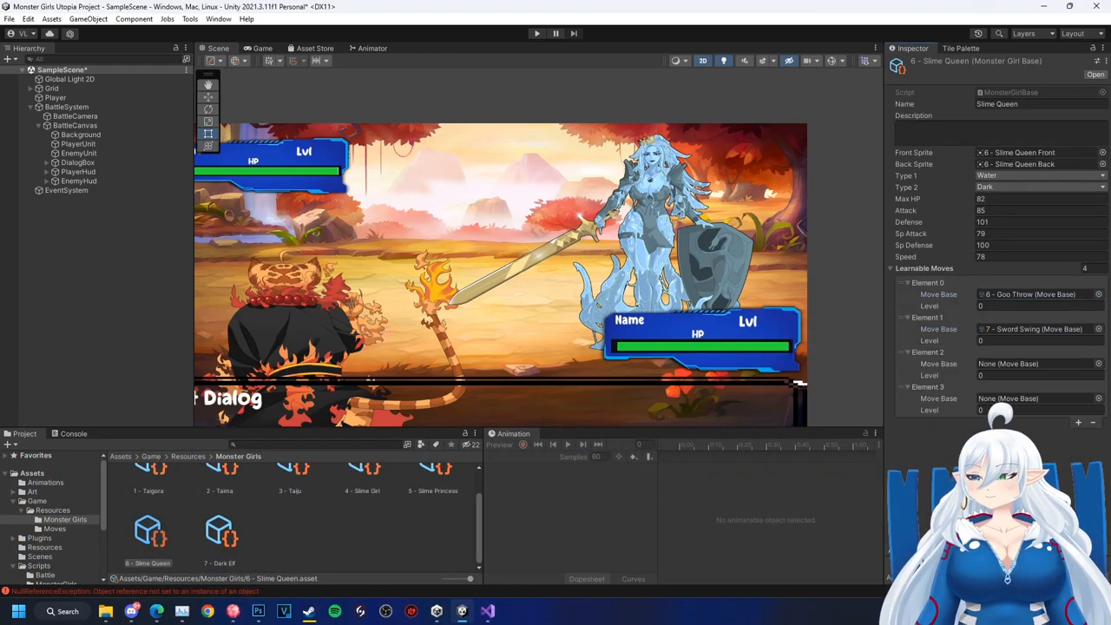
left_click(534, 33)
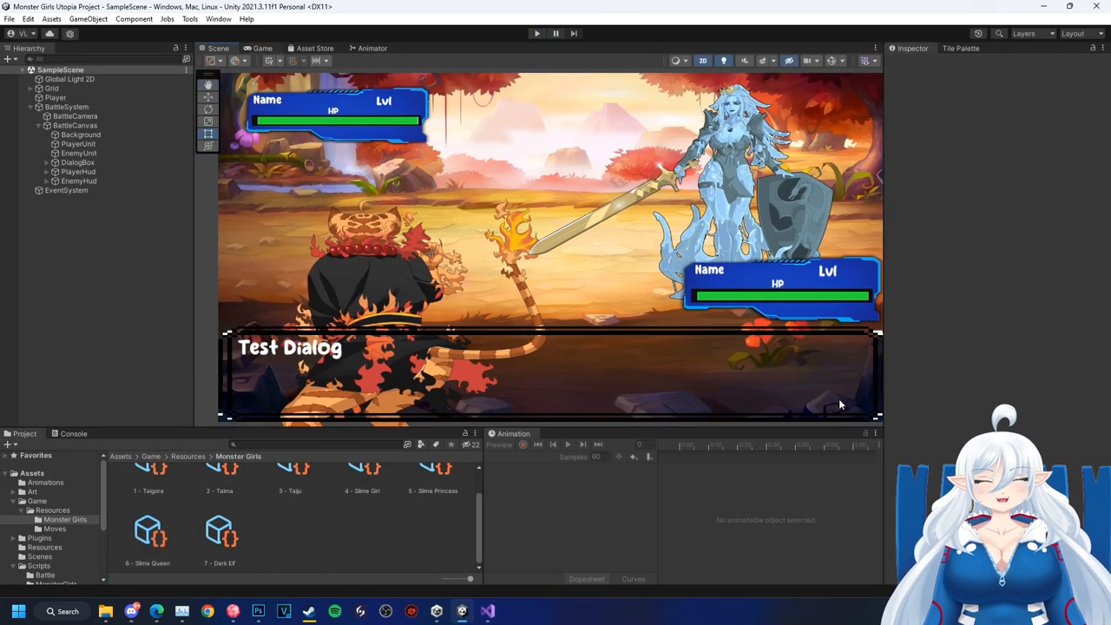
Check the enemy unit and background, then run a test battle where Tama's lunge lands a strong blow
left_click(78, 142)
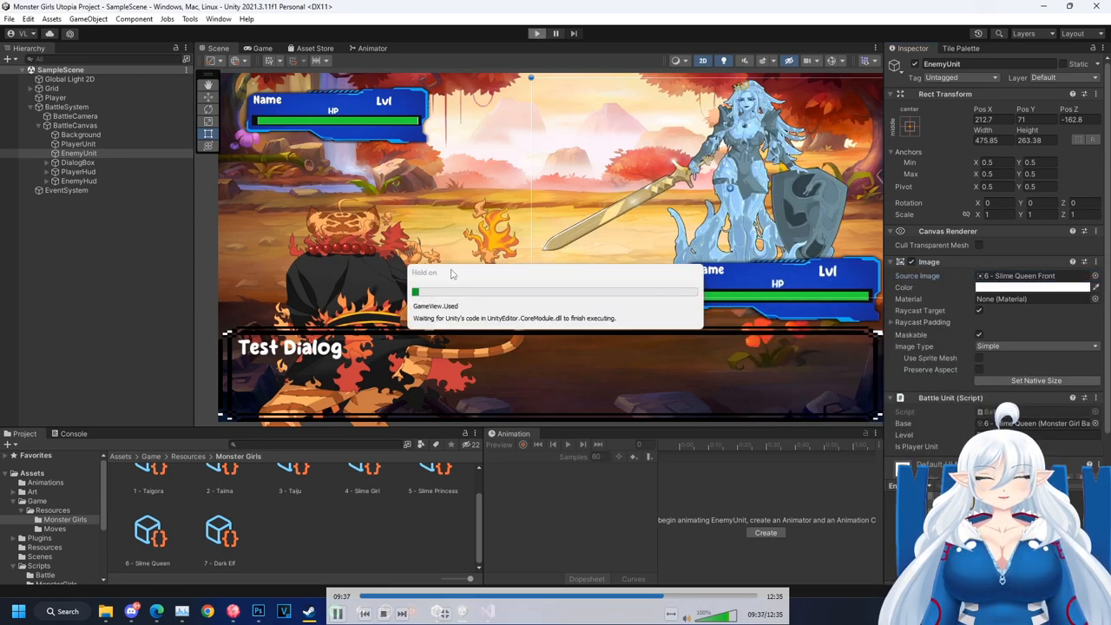
left_click(80, 135)
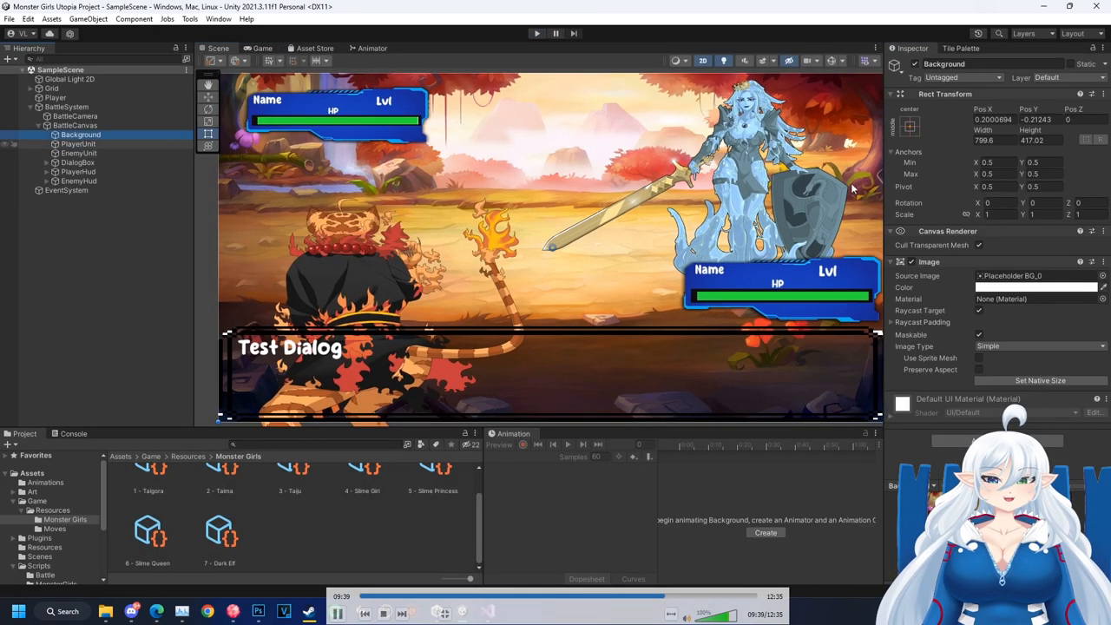
left_click(78, 144)
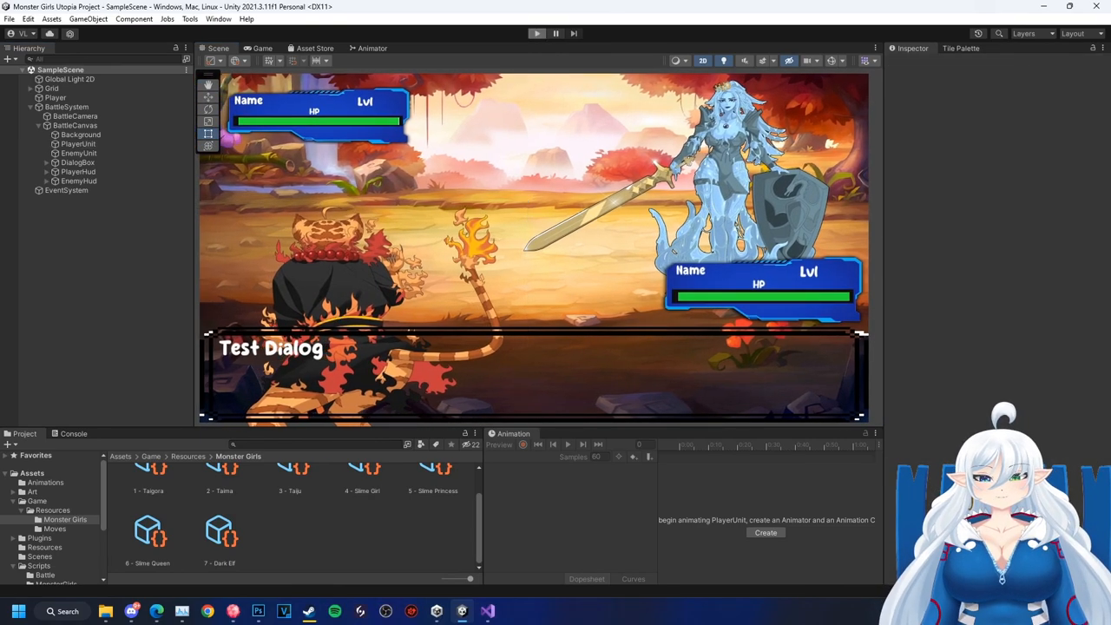
left_click(536, 33)
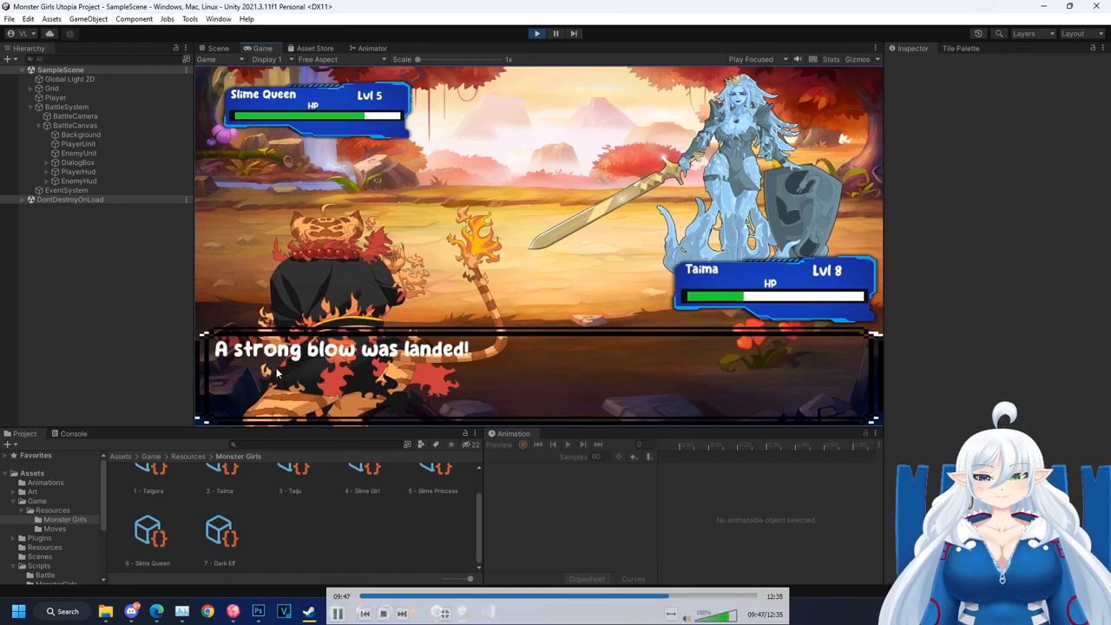
left_click(536, 33)
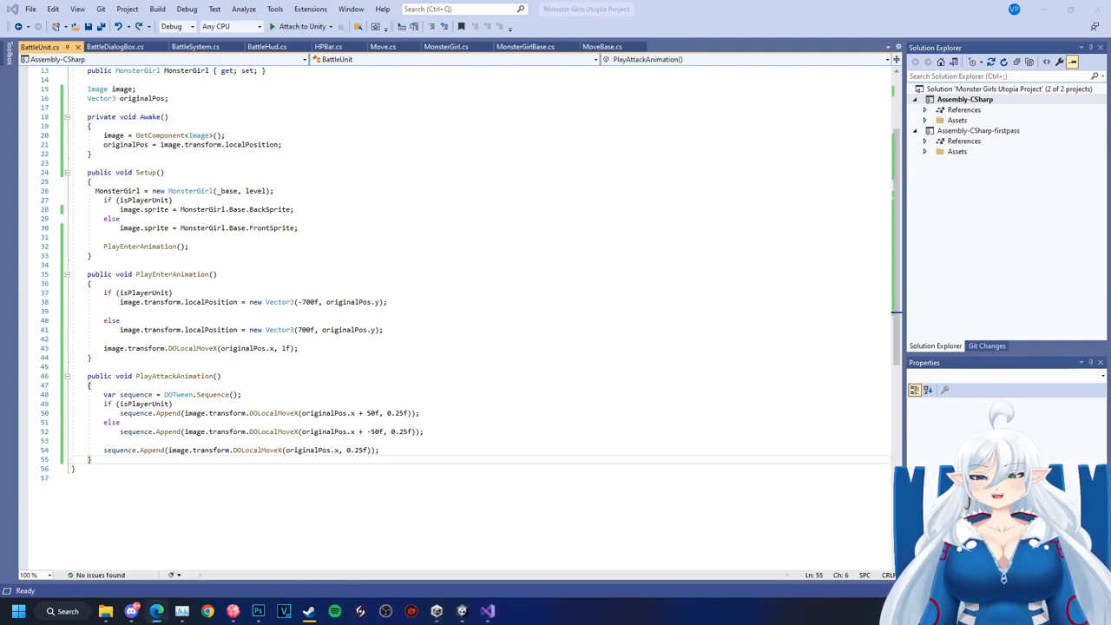
Declare PlayHitAnimation and store the image's originalColor in BattleUnit
type("public void")
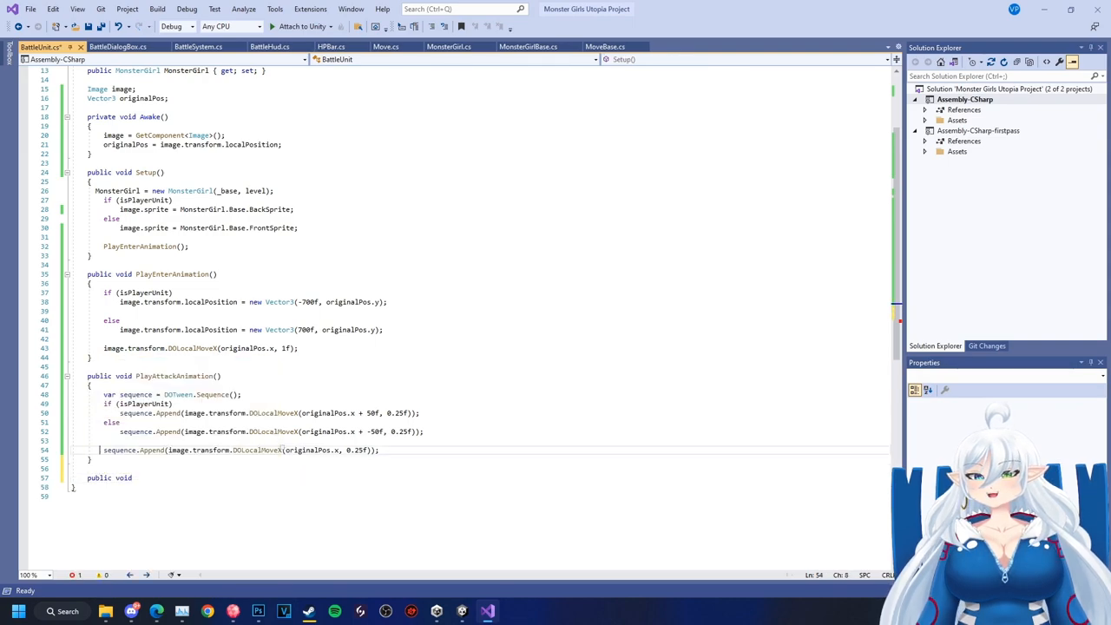
type("PlayHitAnimation(")
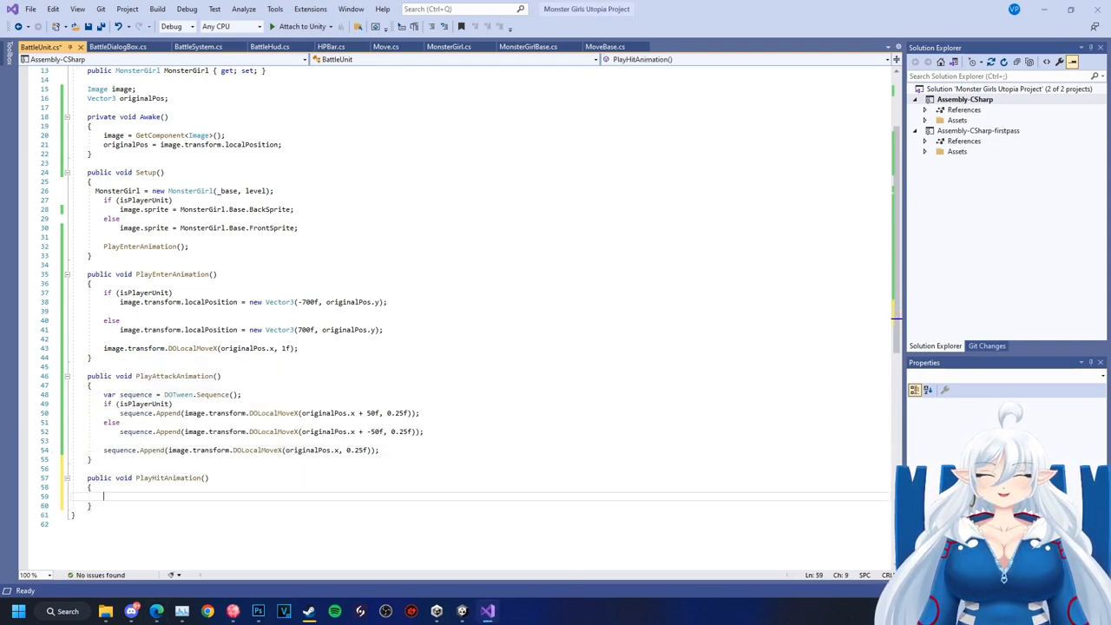
type("Color")
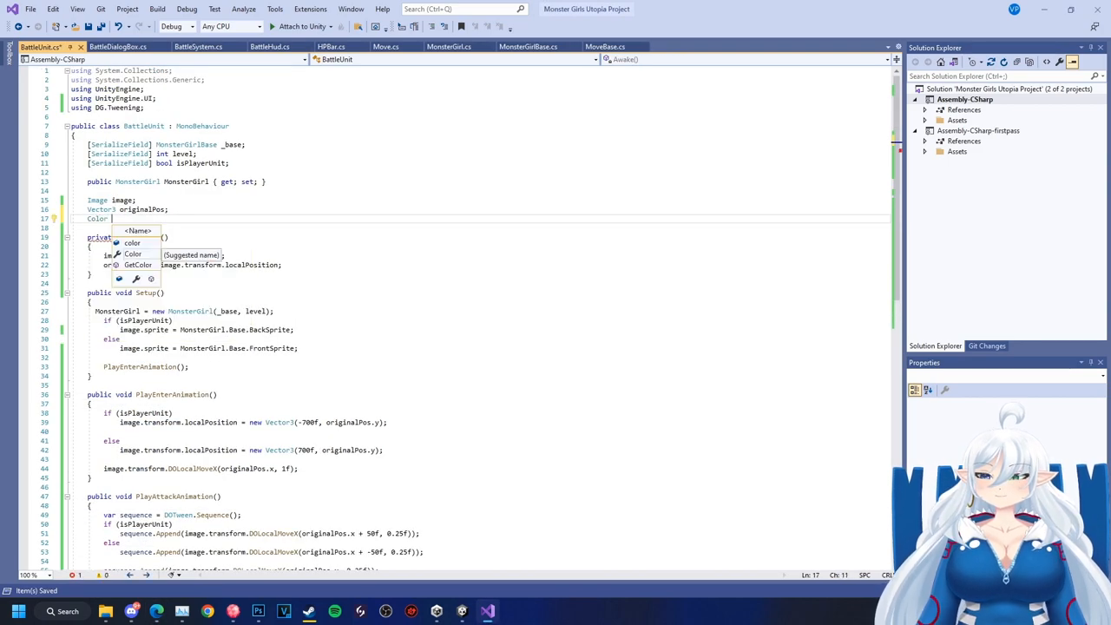
type("originalColor;")
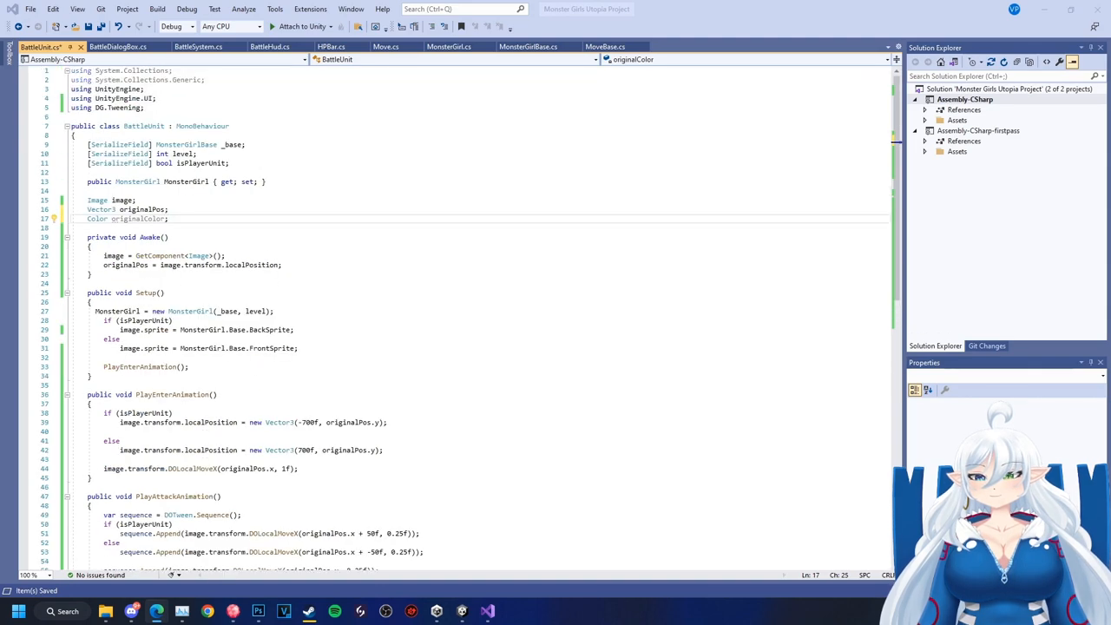
type("originalColor =")
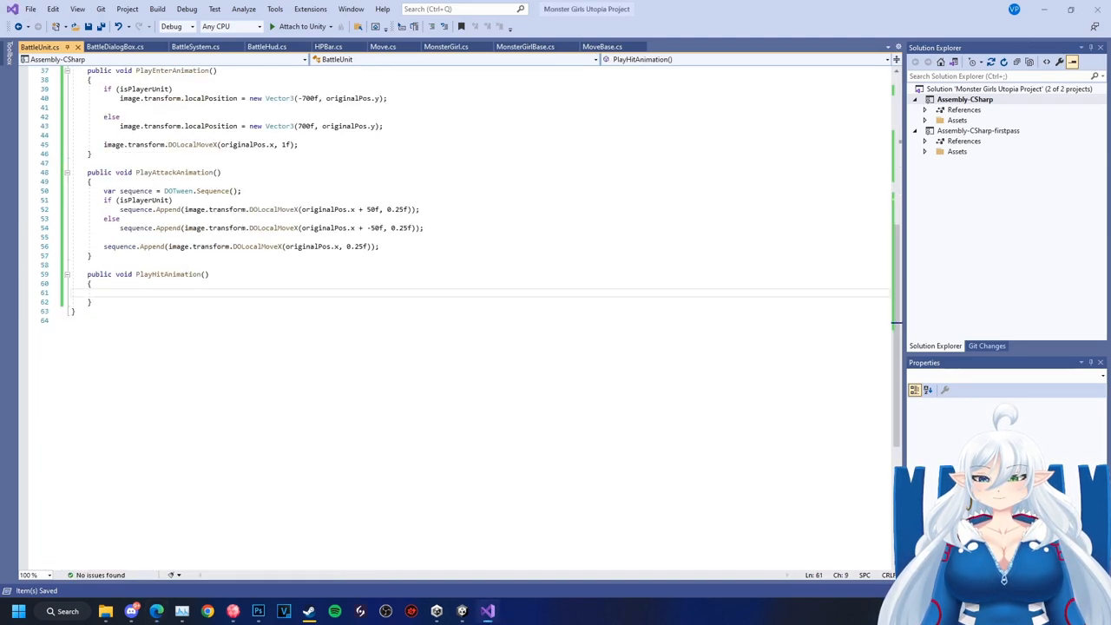
Build a DOTween sequence appending DOColor(Color.gray, 0.1f) then DOColor(originalColor, 0.1f)
type("var sequence")
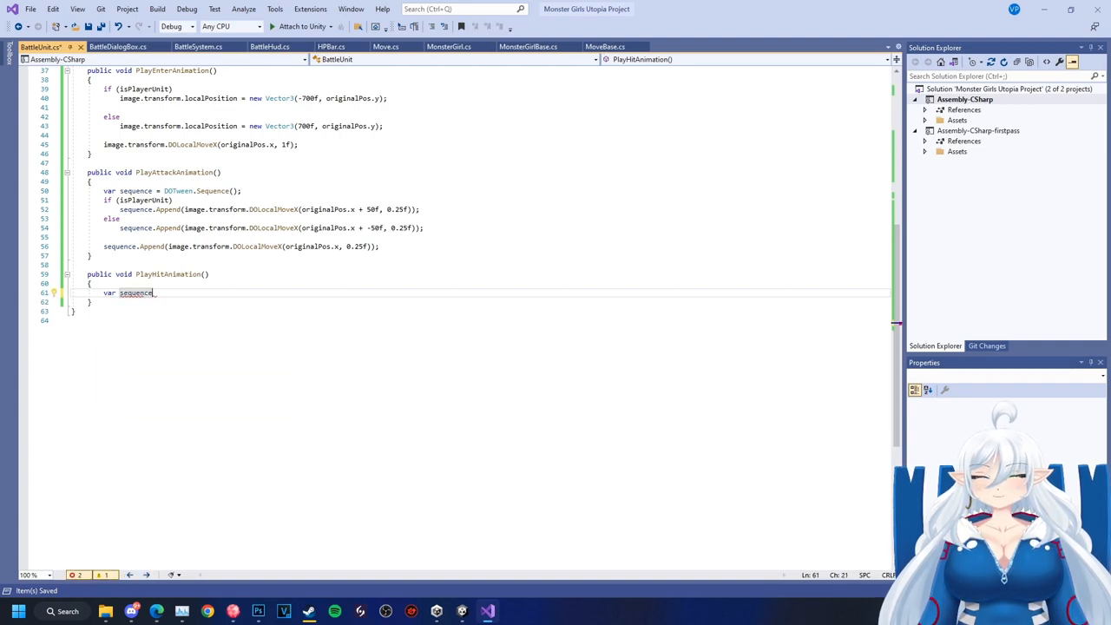
type(".Append(image.DOColor(C")
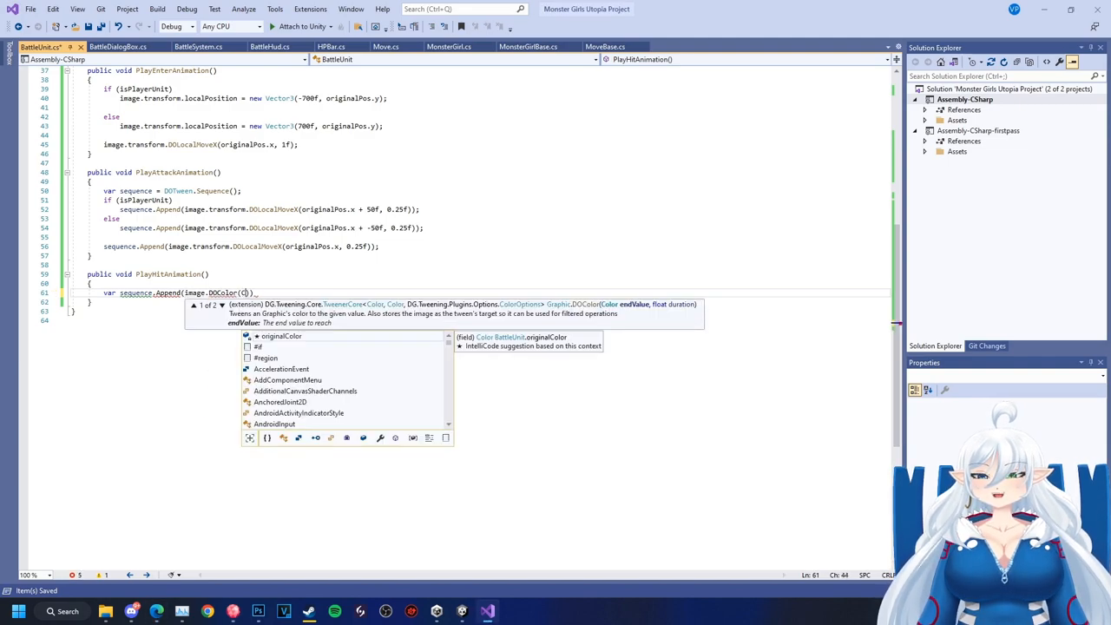
type("Color.gray, 0.1f")
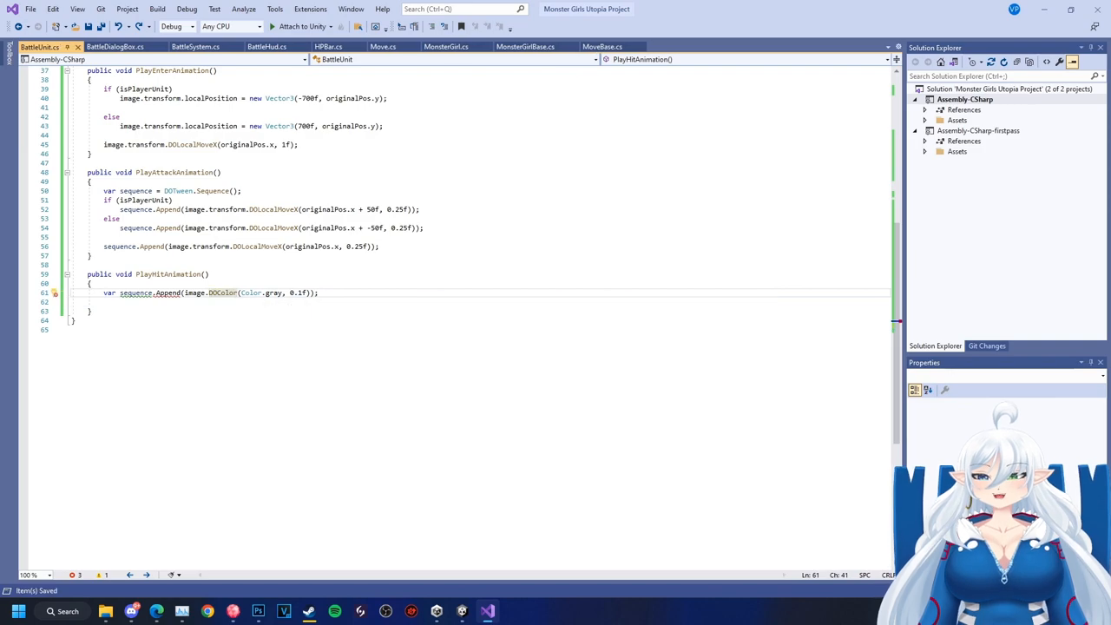
type("var sequence.Append(image.DOColor(Color.gray, 0.1f));")
left_click(471, 302)
type("sequence.Append(image.DOColor(originalColor, 0.1f));")
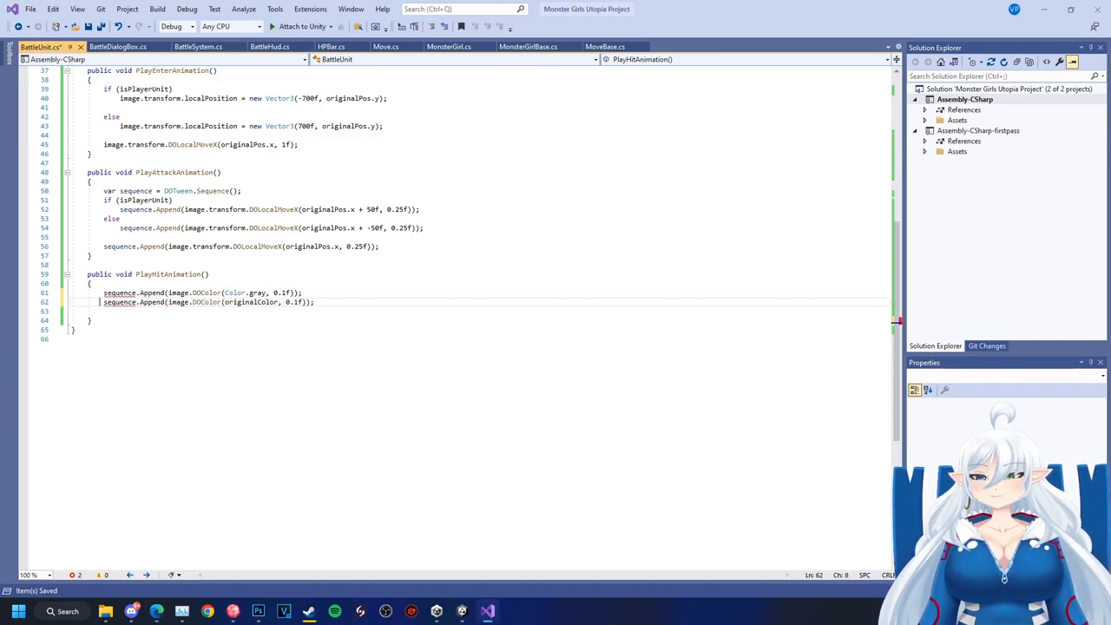
type("var sequence = DOTween.Sequence();")
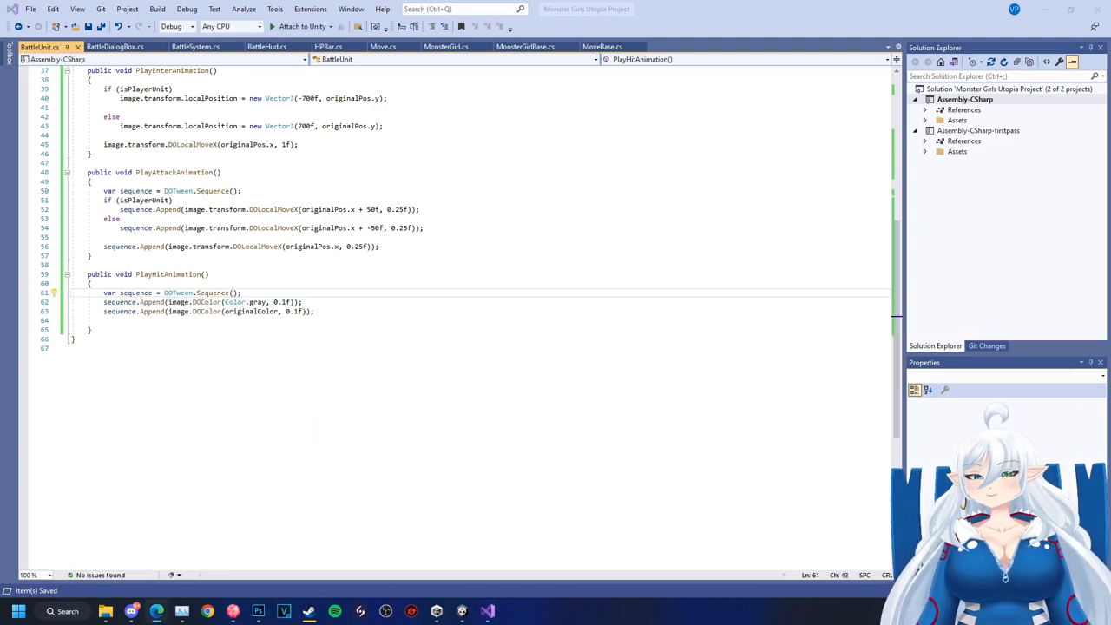
left_click(195, 45)
type("enemyUnit.")
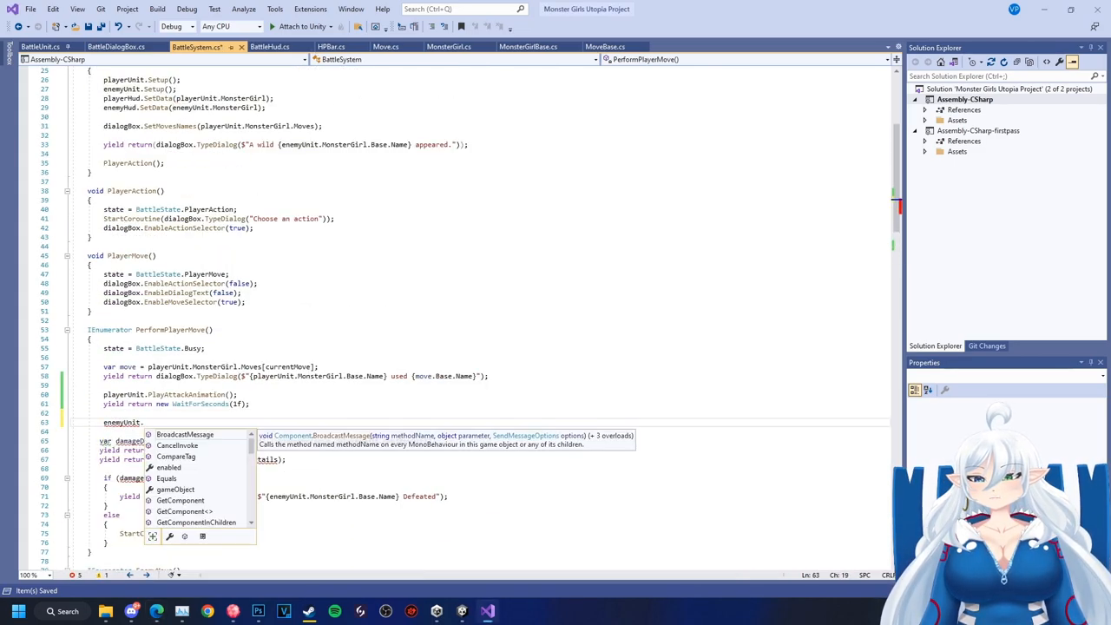
Call enemyUnit.PlayHitAnimation() in PerformPlayerMove and playerUnit.PlayHitAnimation() in EnemyMove
type("PlayHitAnimation")
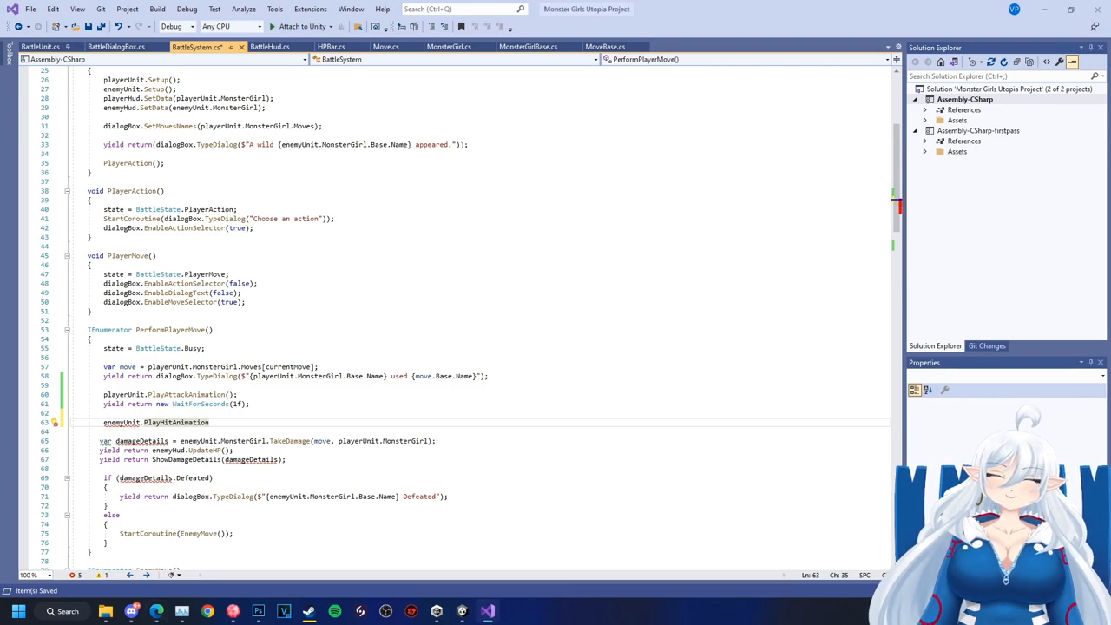
scroll("down", 3)
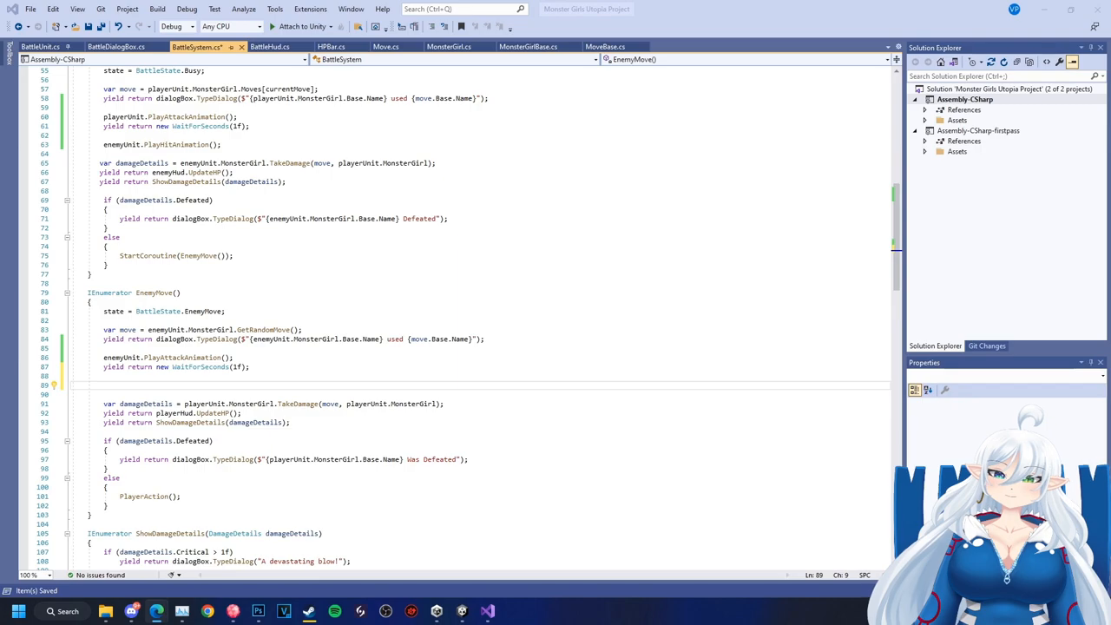
type("playerUnit.PlayHitAnimation();")
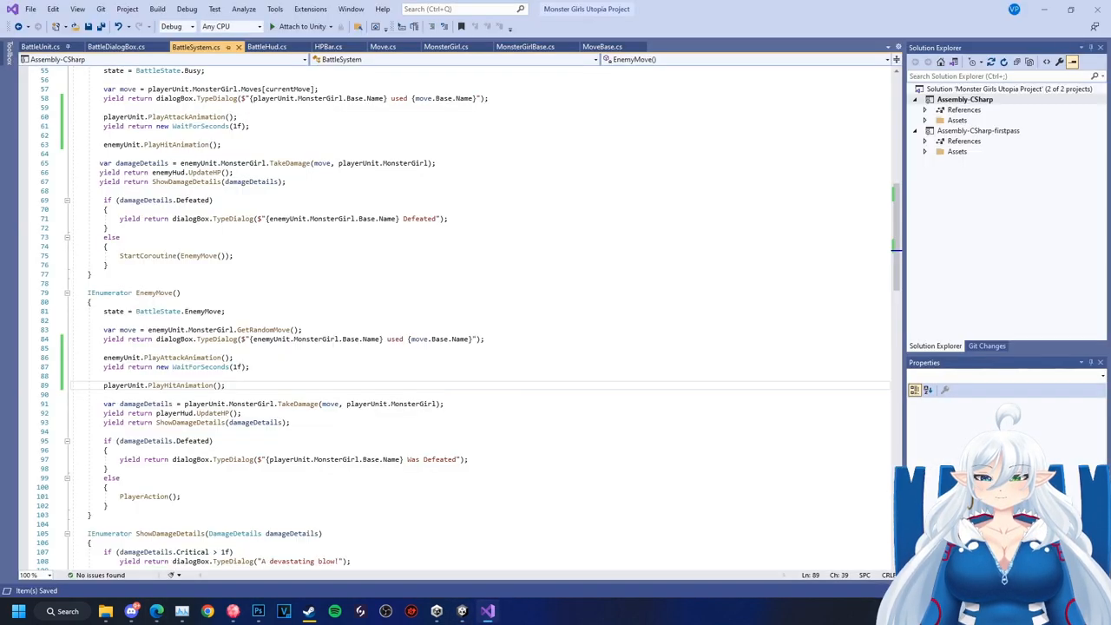
left_click(38, 46)
type("public void Play")
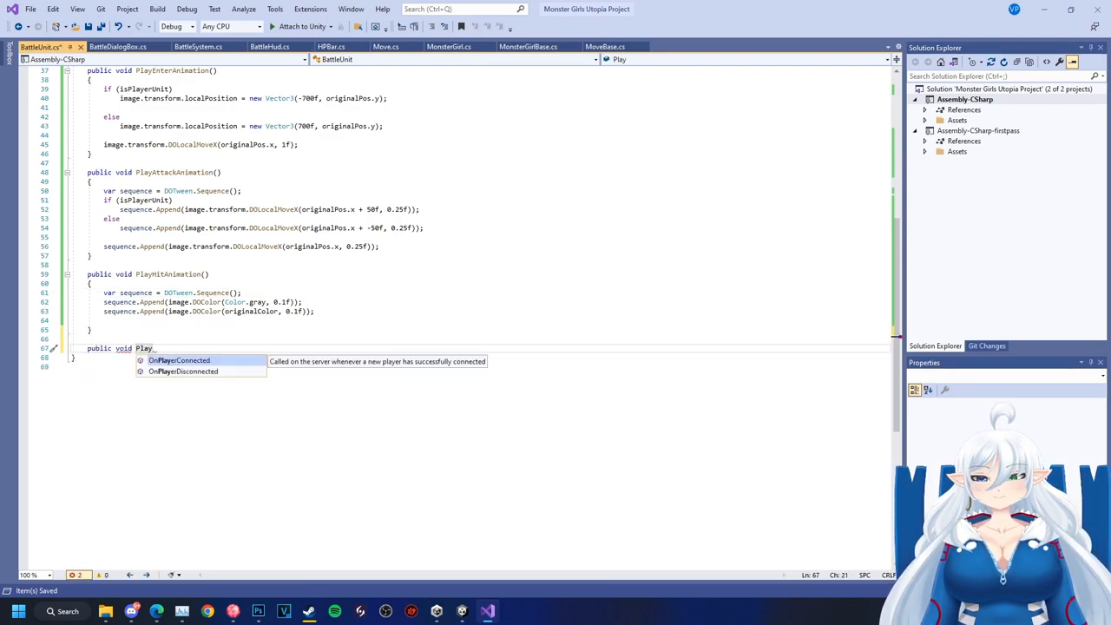
Declare PlayDefeatAnimation with a sequence appending DOLocalMoveY(originalPos.y - 150f, 0.5f)
type("DefeatAnimation()")
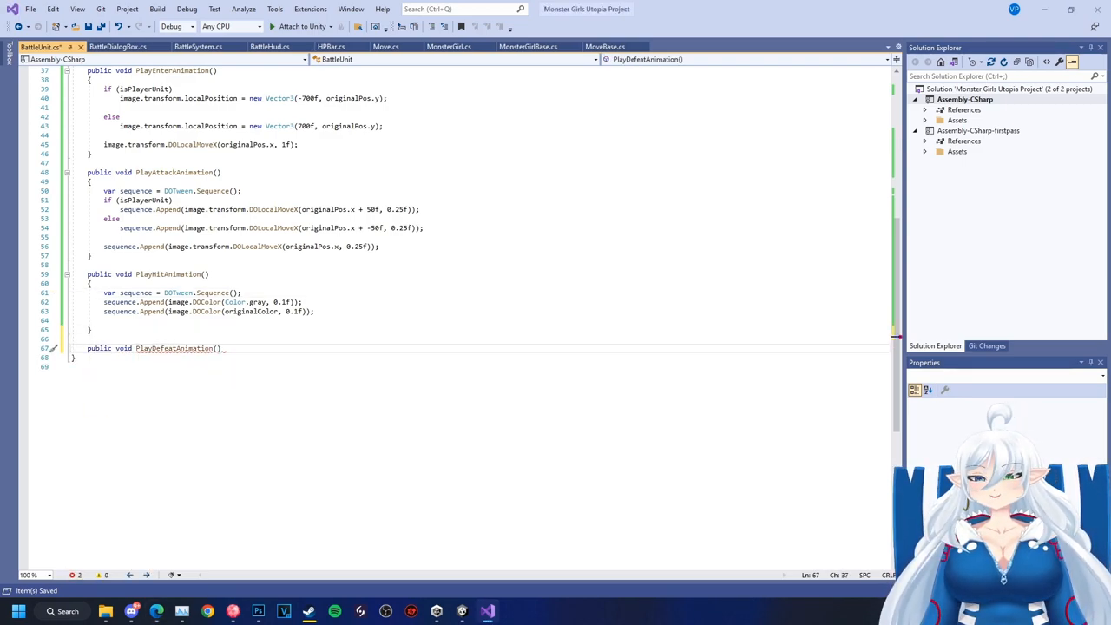
type("var sequence = DOTween.Sequence")
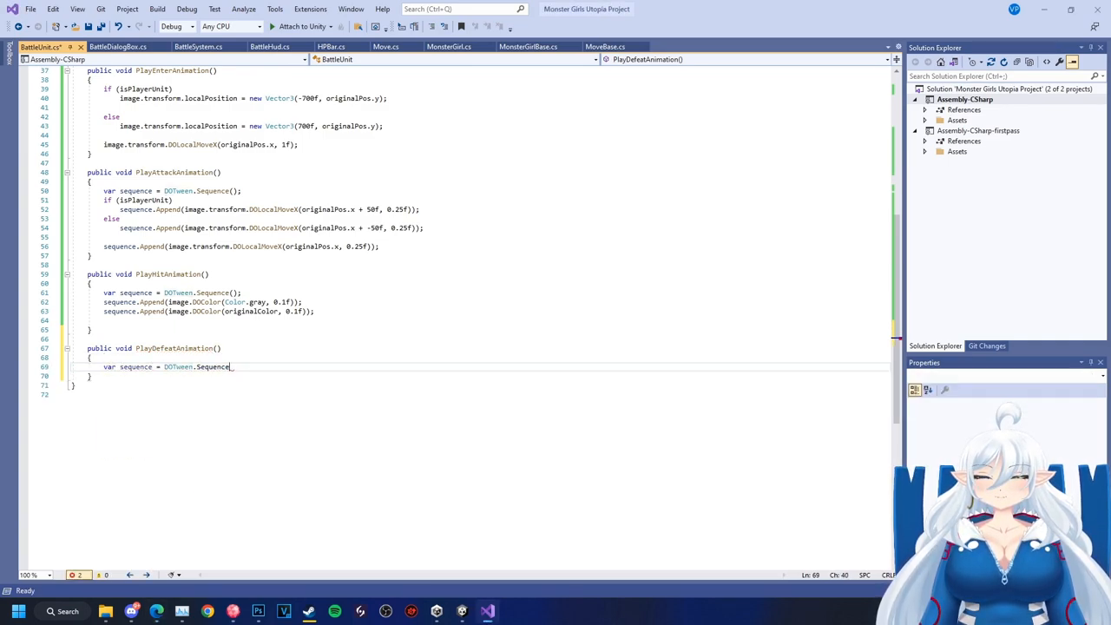
type("se")
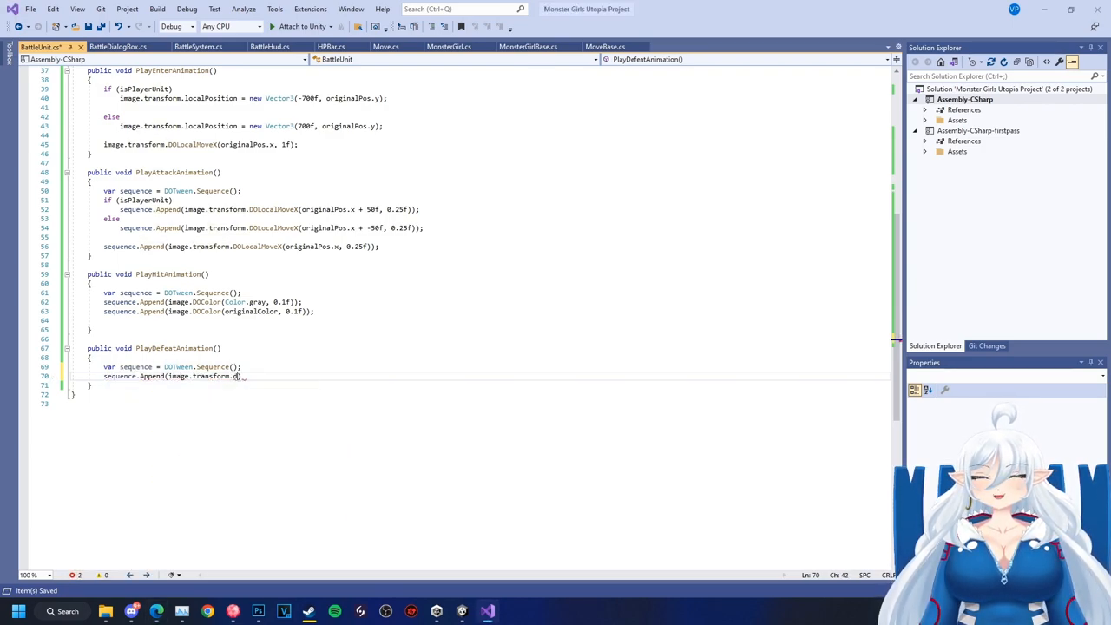
type("DOLocalMoveY(")
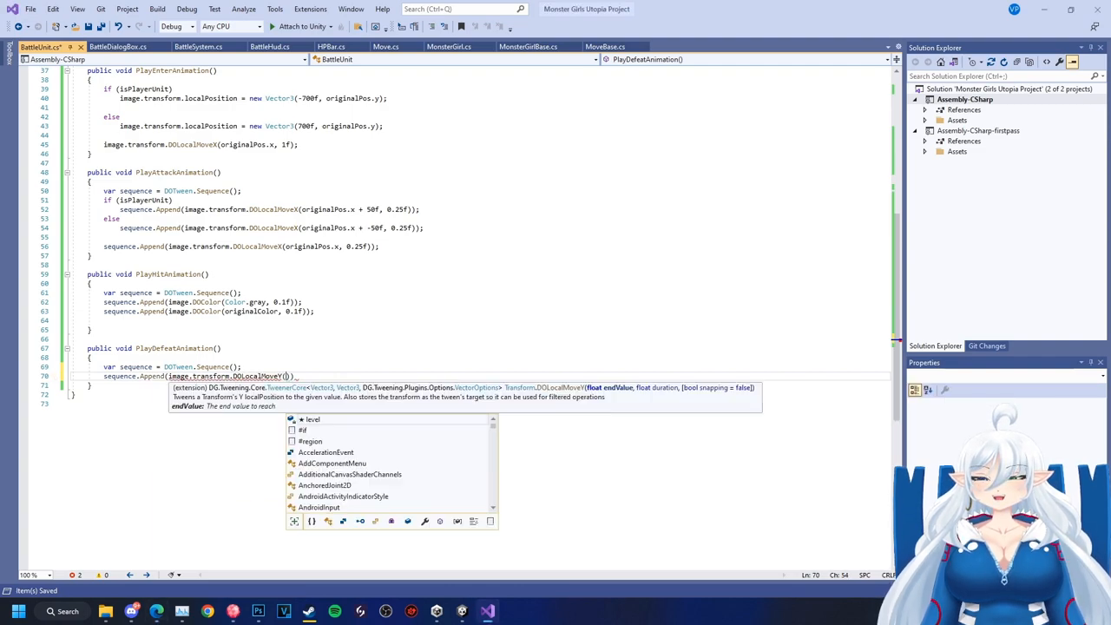
type("originalPos -)")
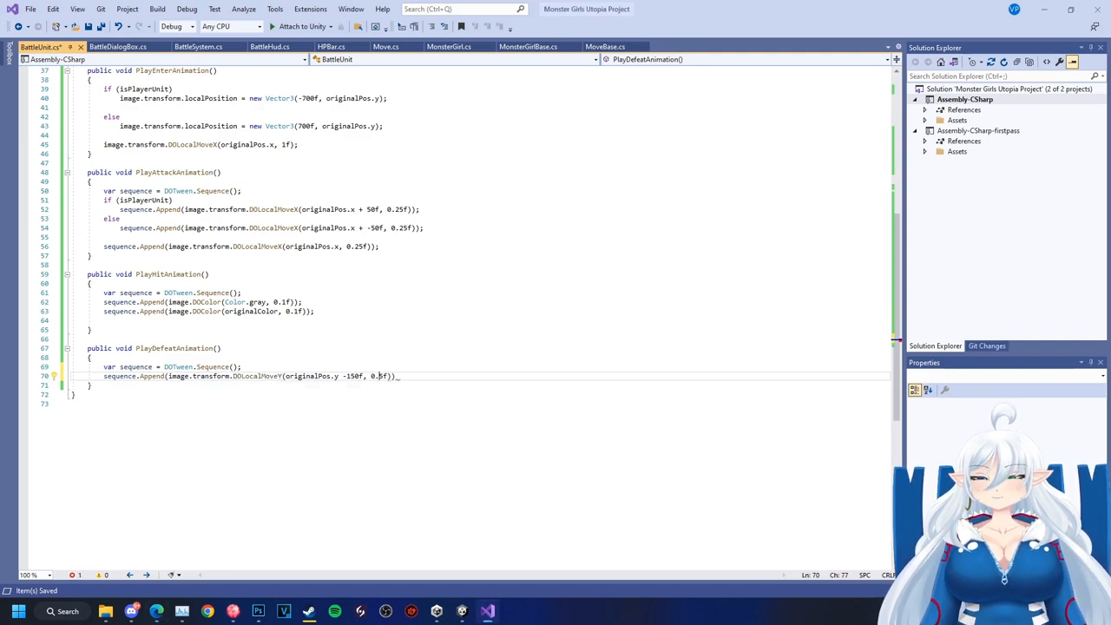
Join image.DOFade(0f, ...) to the defeat sequence so the unit fades while sliding down
type("sequence")
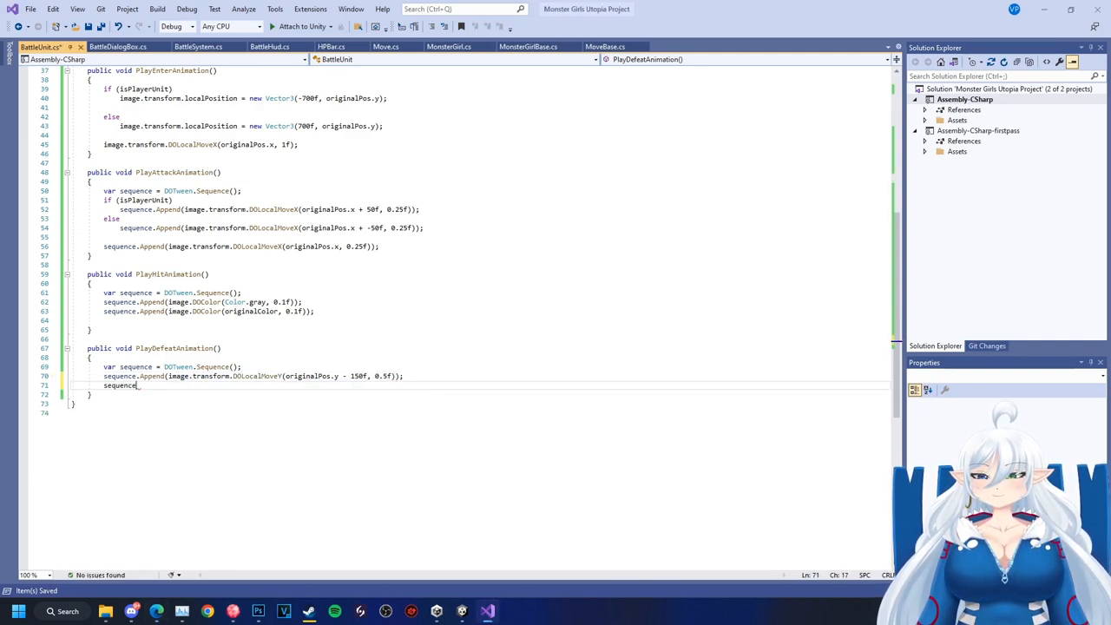
type("A")
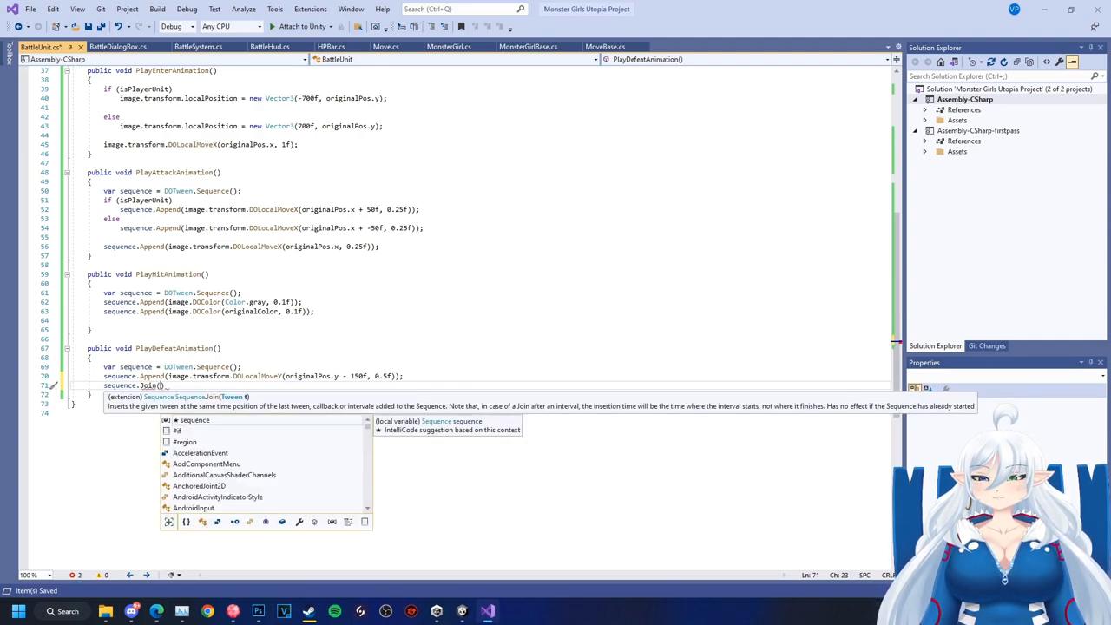
type("image.DOFade(")
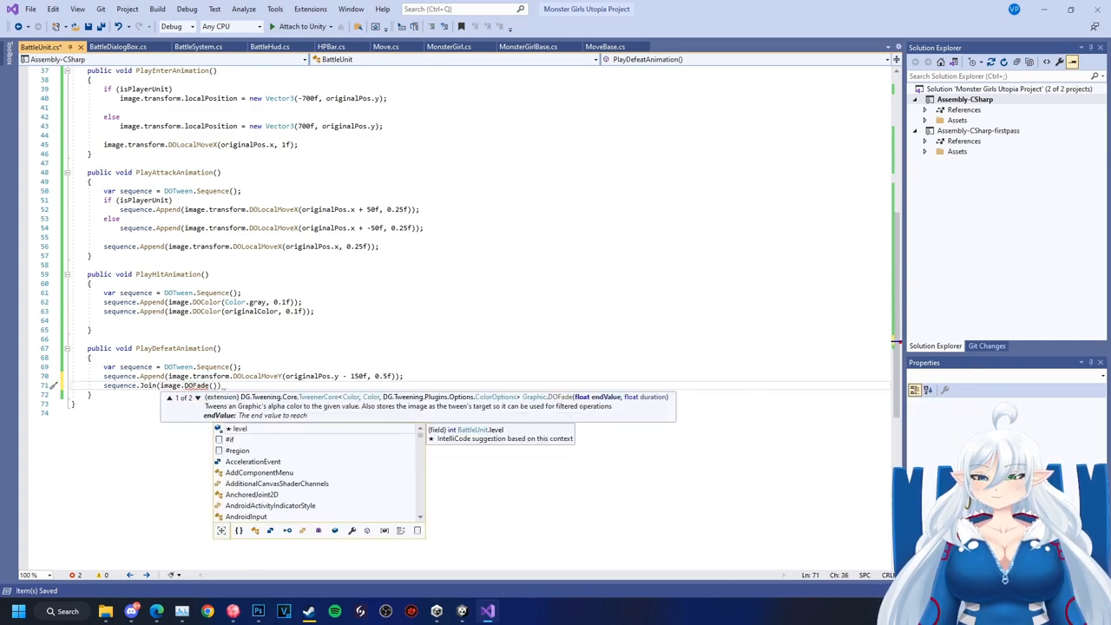
type("0f,")
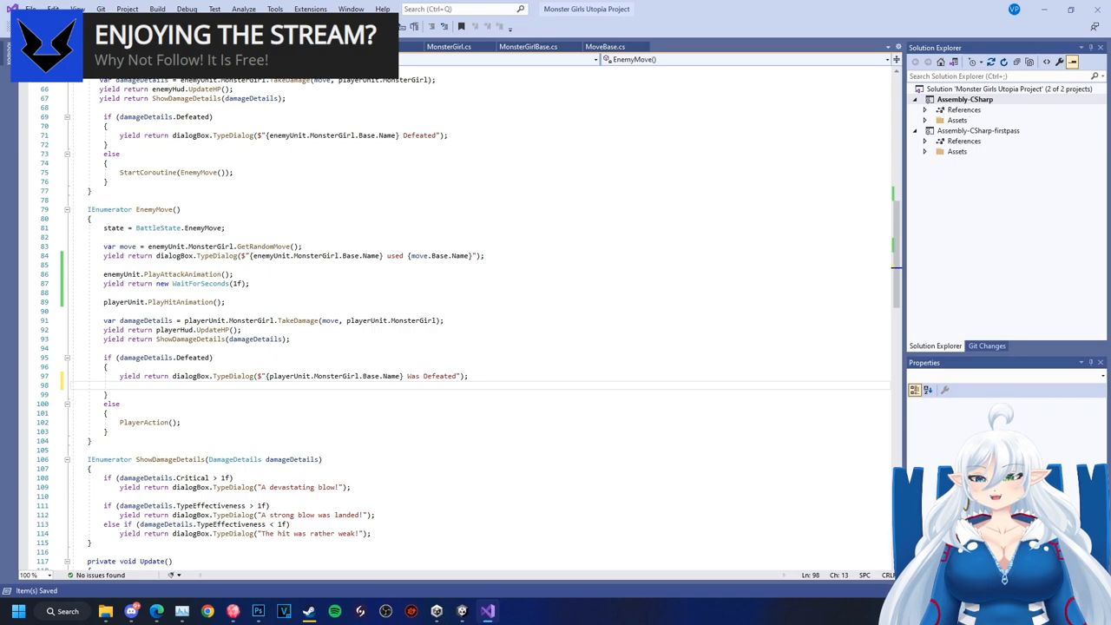
Begin calling playerUnit.PlayDefeatAnimation() in EnemyMove's player-defeated branch
type("playerUnit.pl")
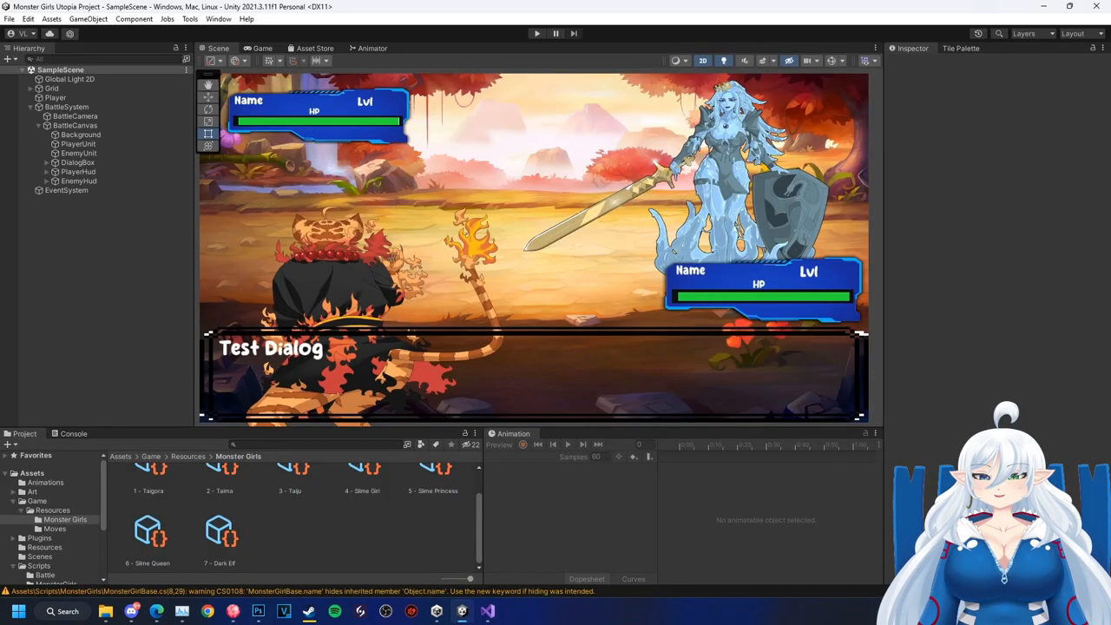
left_click(536, 32)
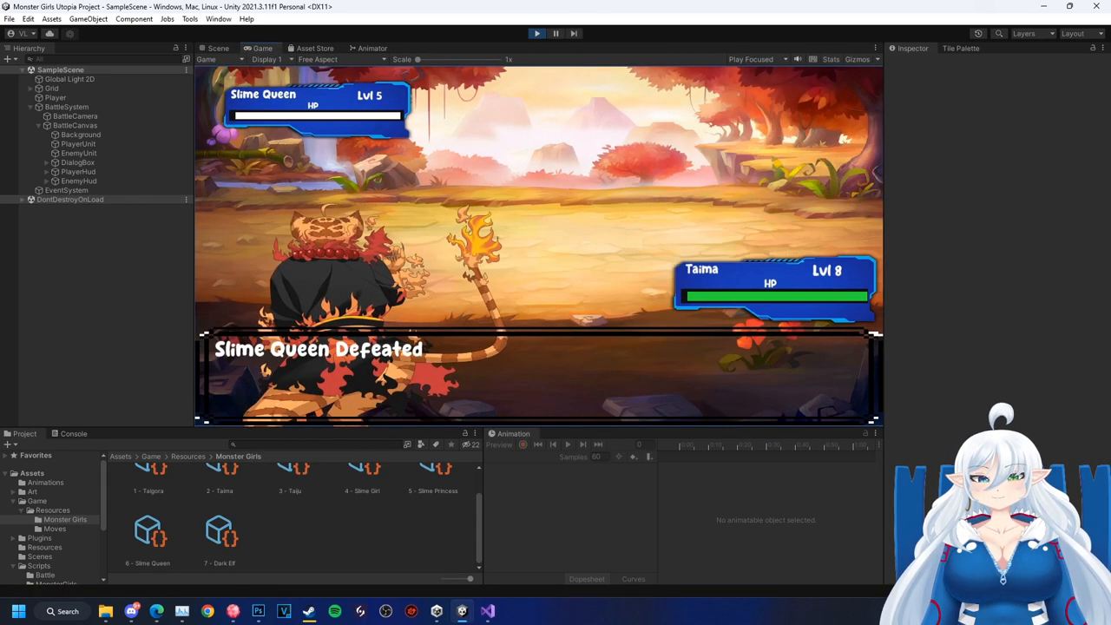
left_click(536, 33)
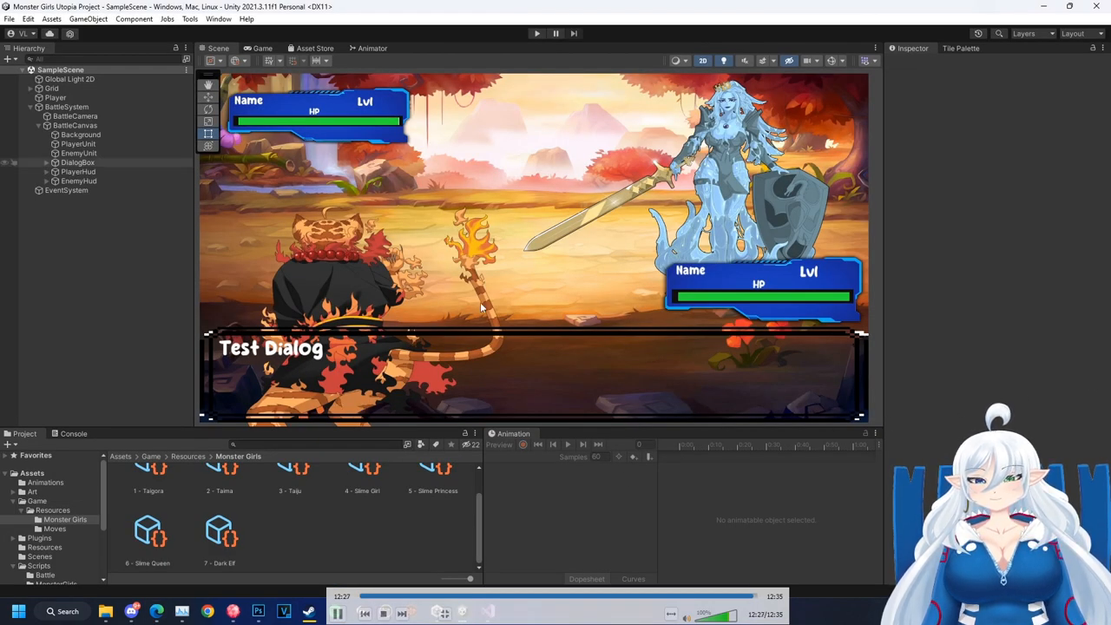
left_click(76, 142)
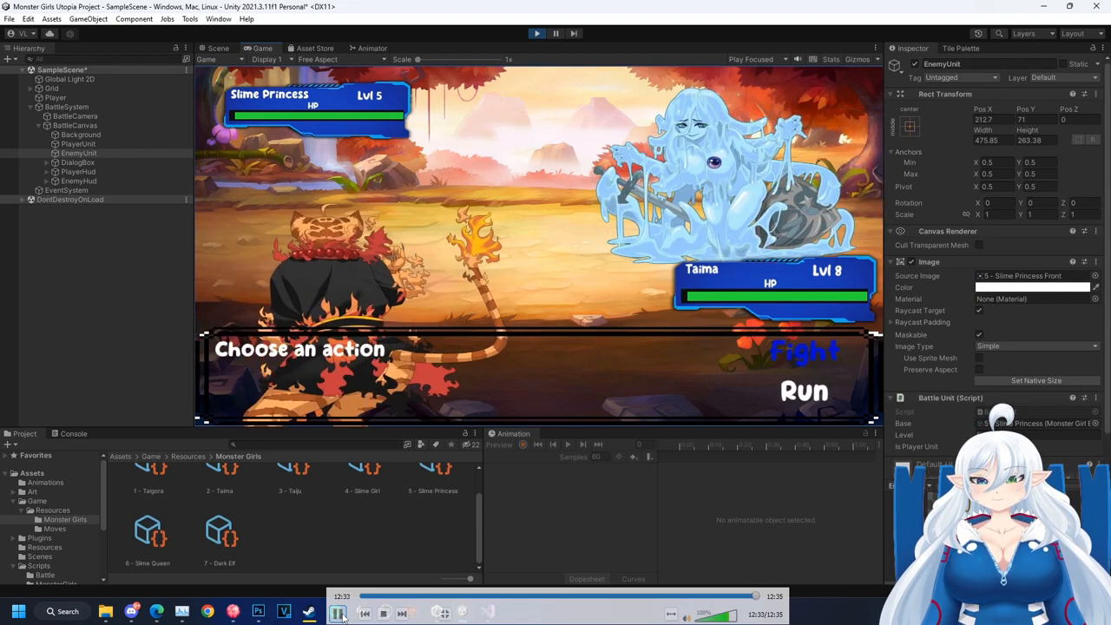
left_click(555, 33)
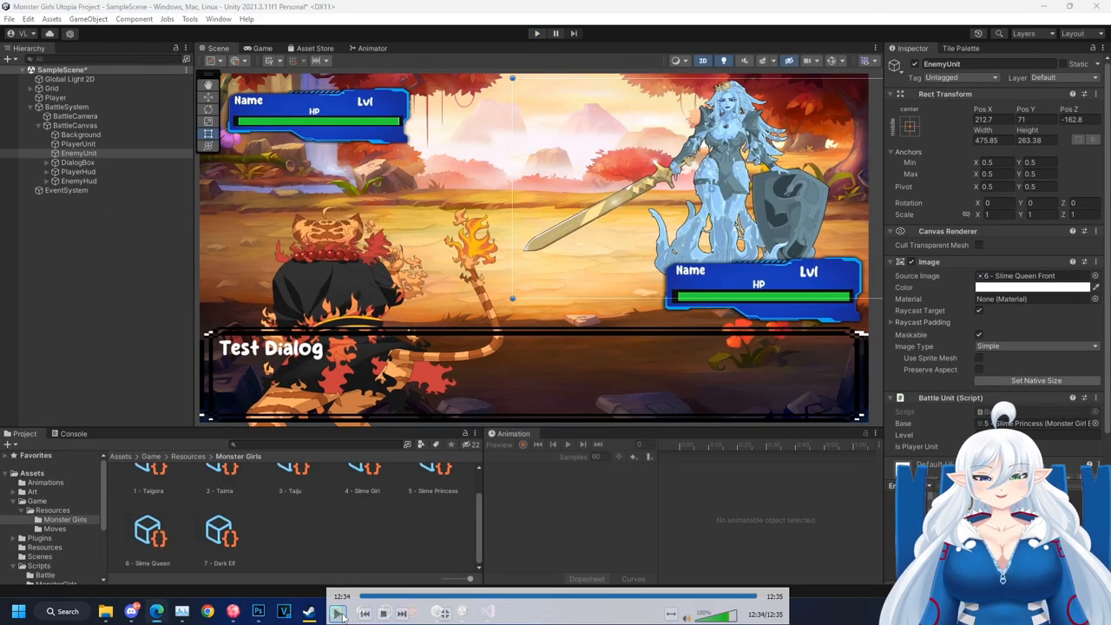